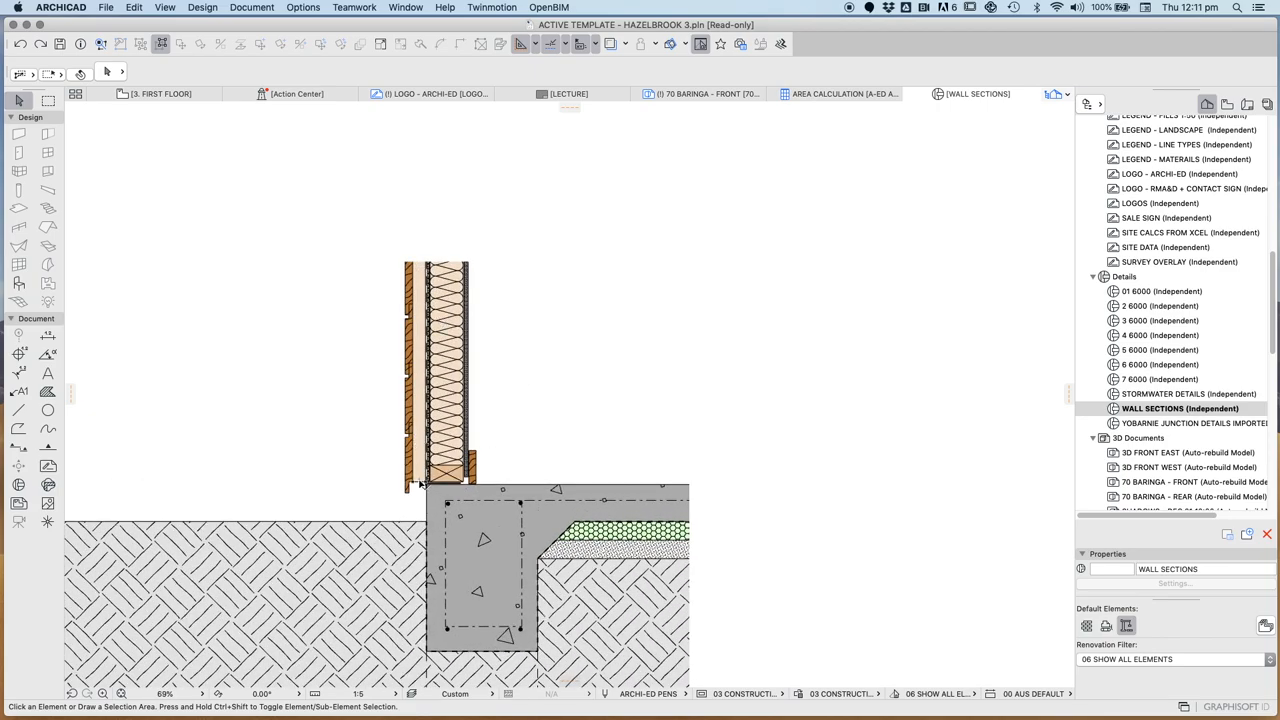
- Draw a rectangular fill beside the wall with the Fill tool
scroll(down, 3)
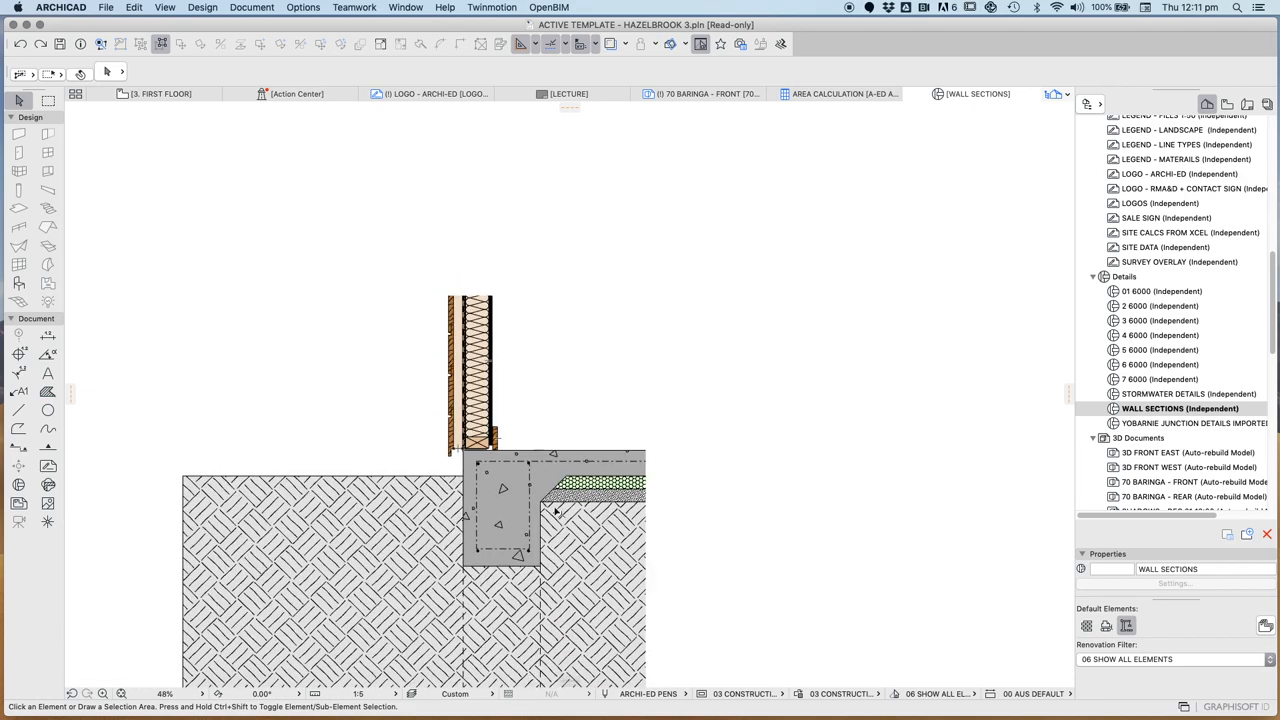
mouse_move(576, 434)
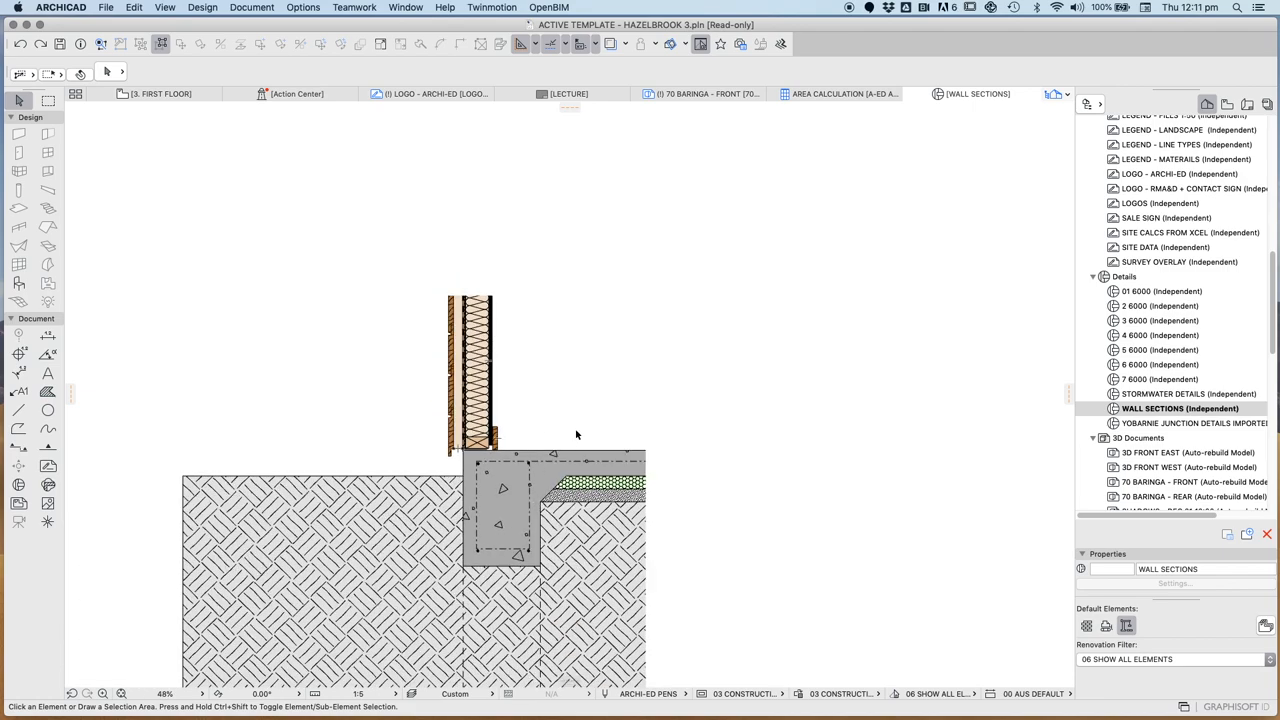
mouse_move(576, 511)
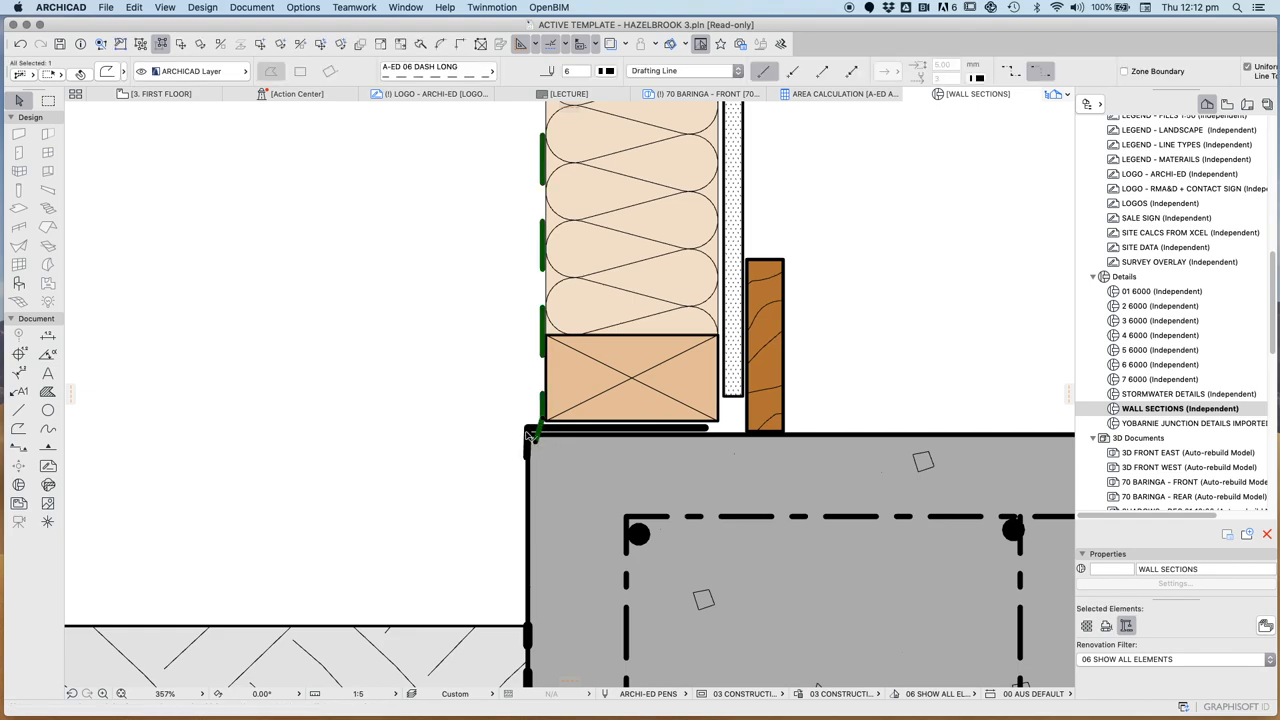
click(533, 430)
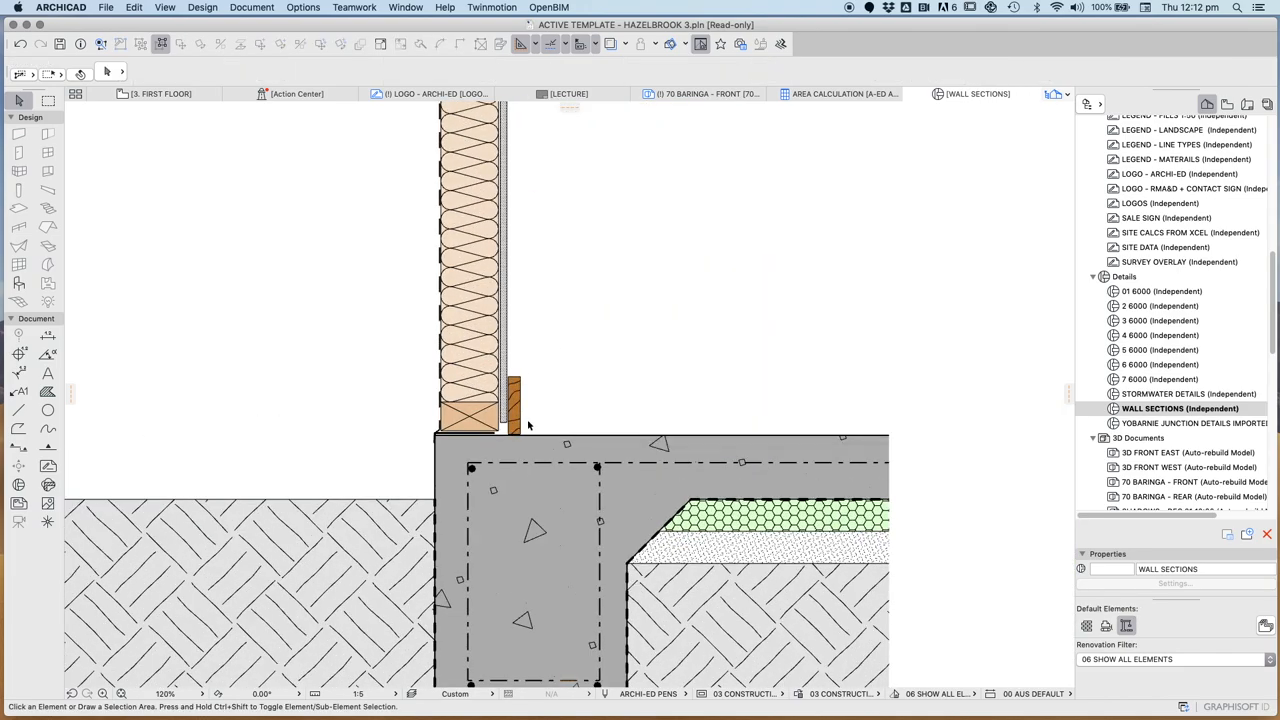
scroll(down, 3)
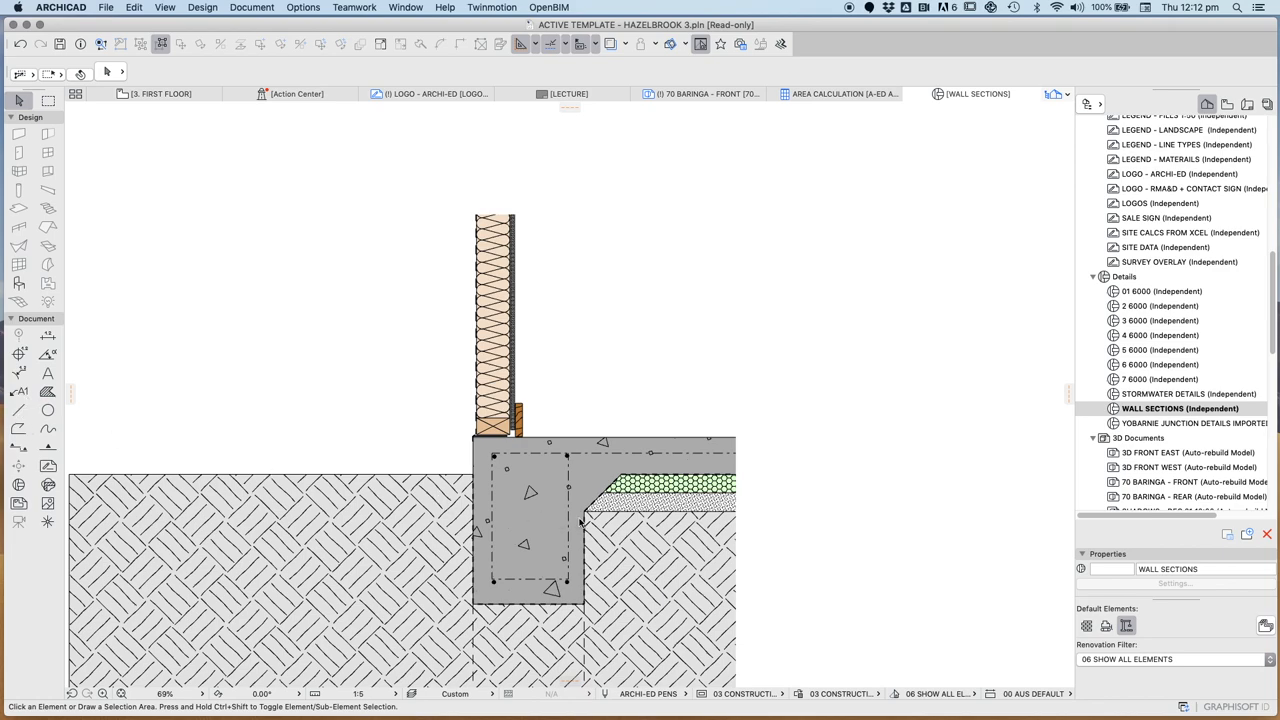
click(18, 410)
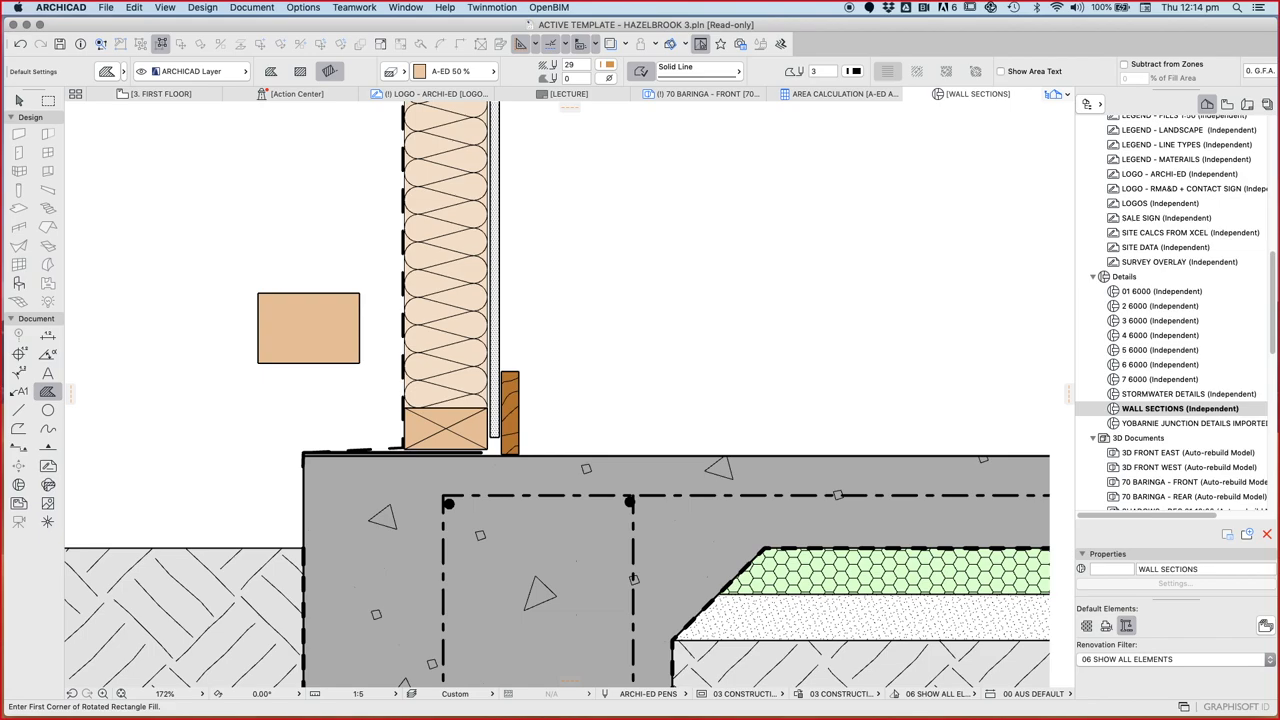
- Give the fill an A-ED BRICK CUT pattern, black pen and orange background
click(308, 328)
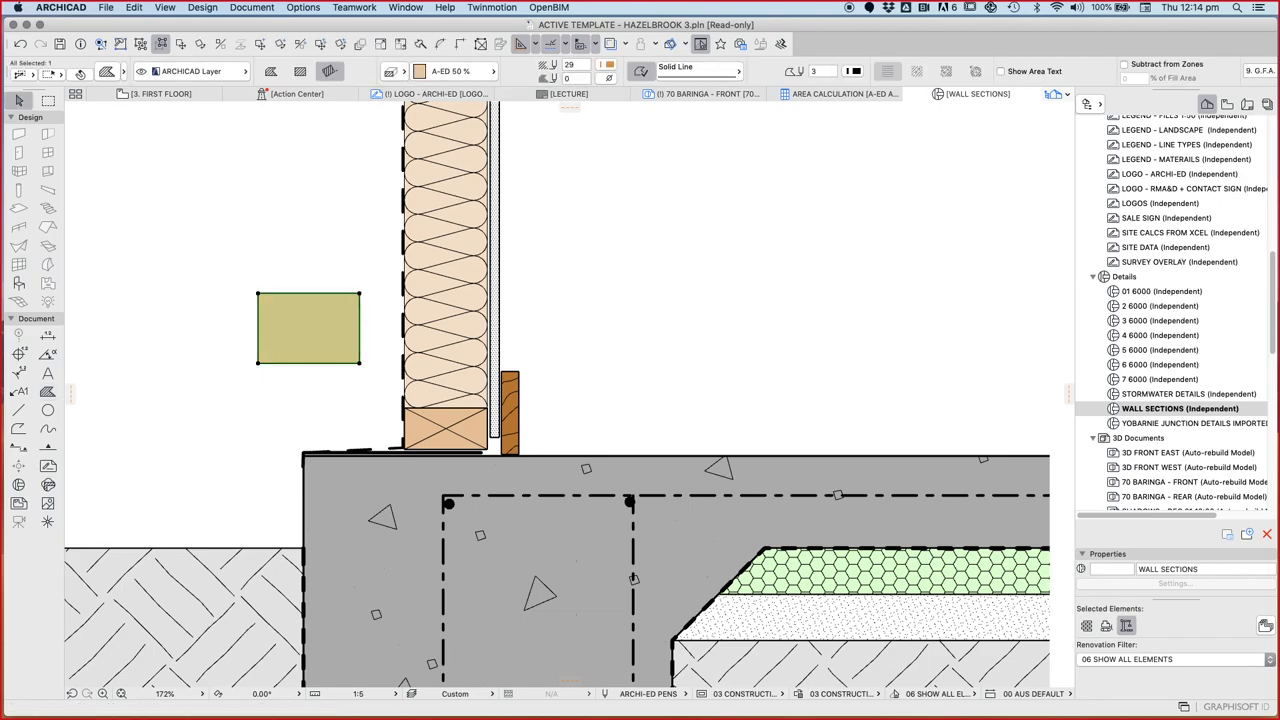
click(470, 71)
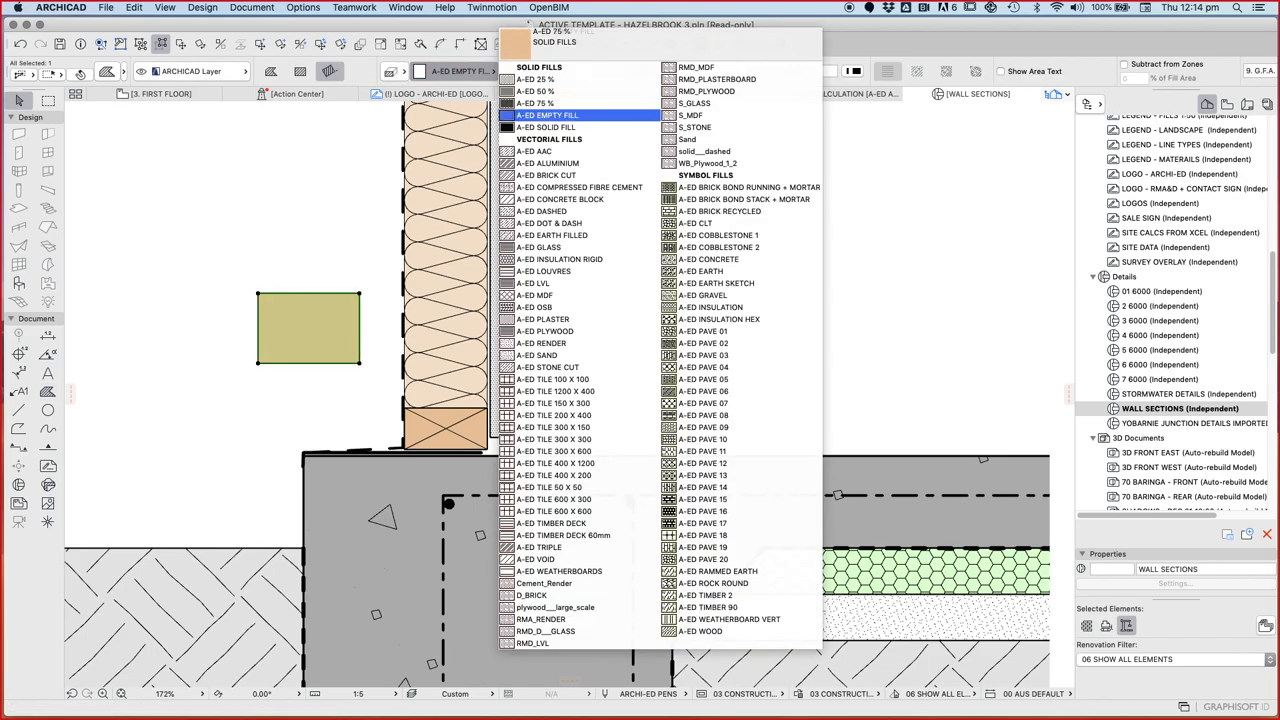
click(547, 175)
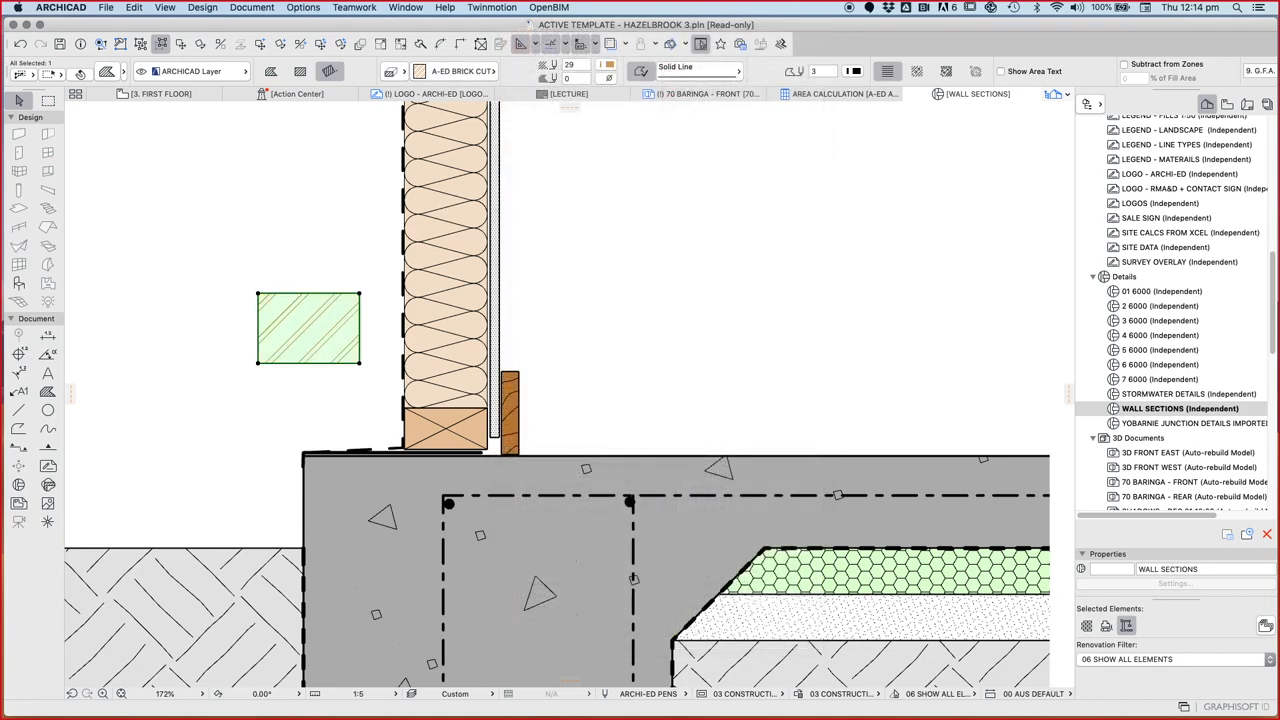
click(609, 63)
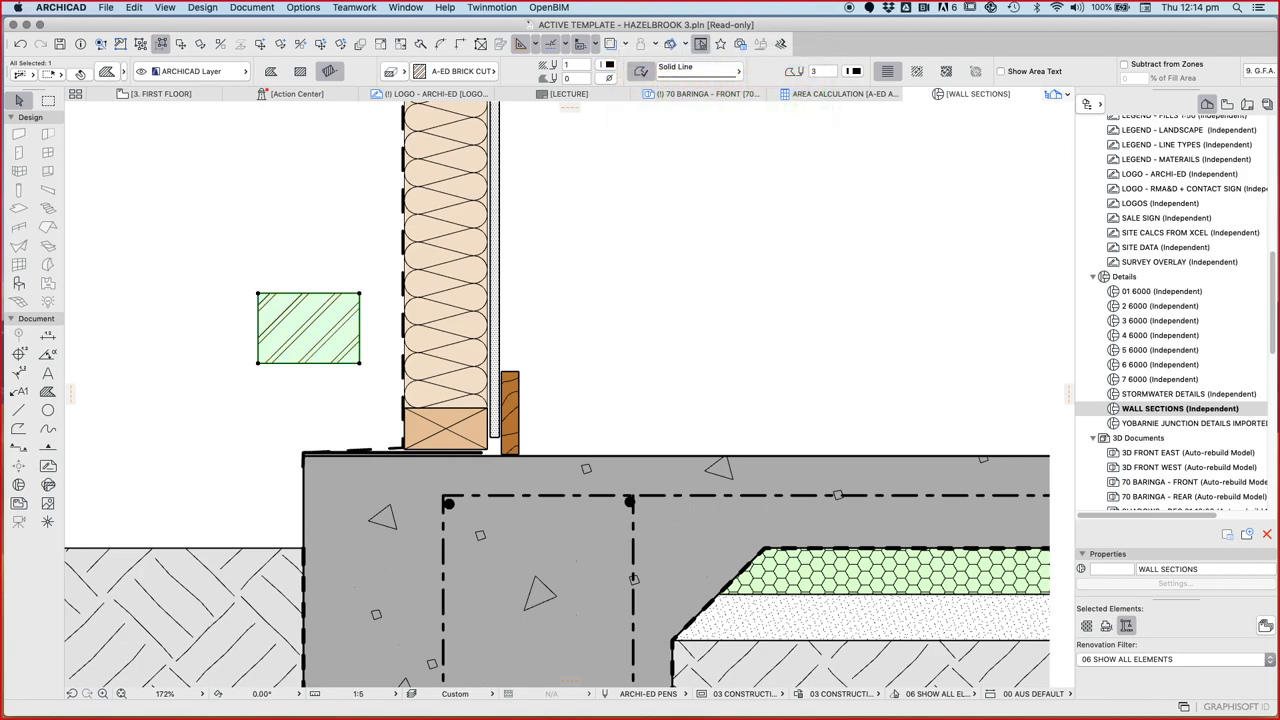
click(608, 67)
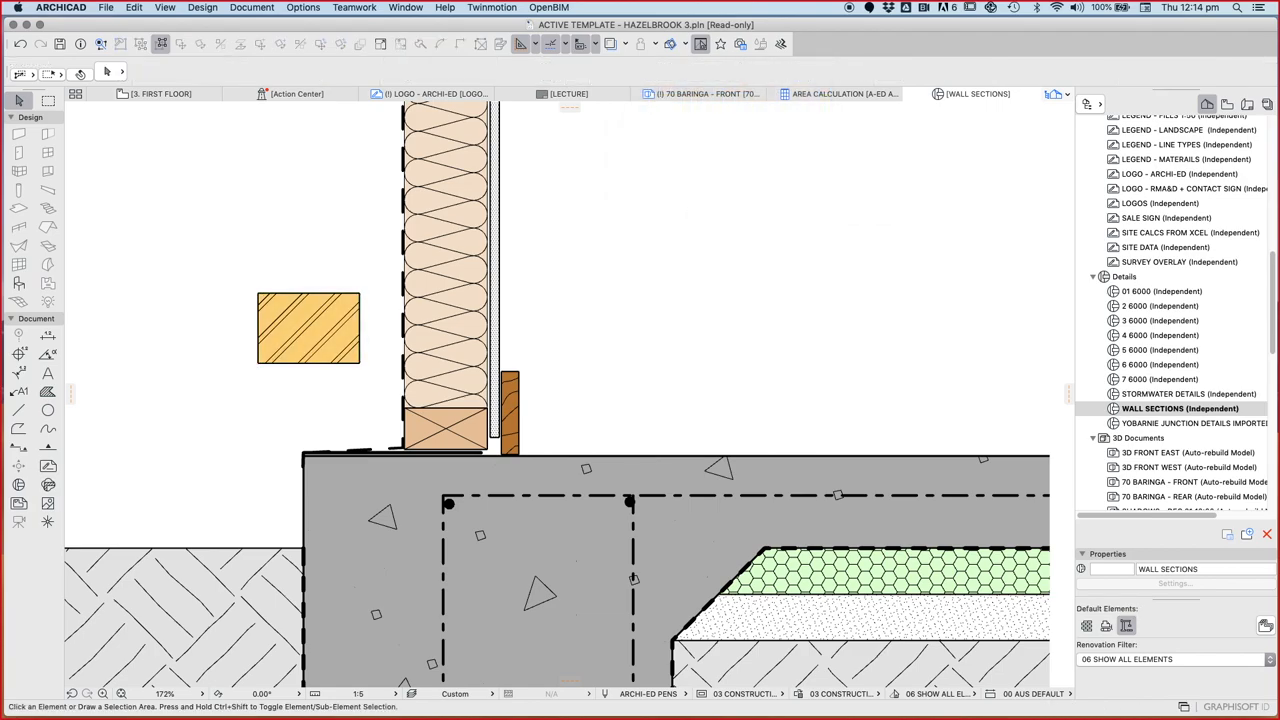
mouse_move(308, 328)
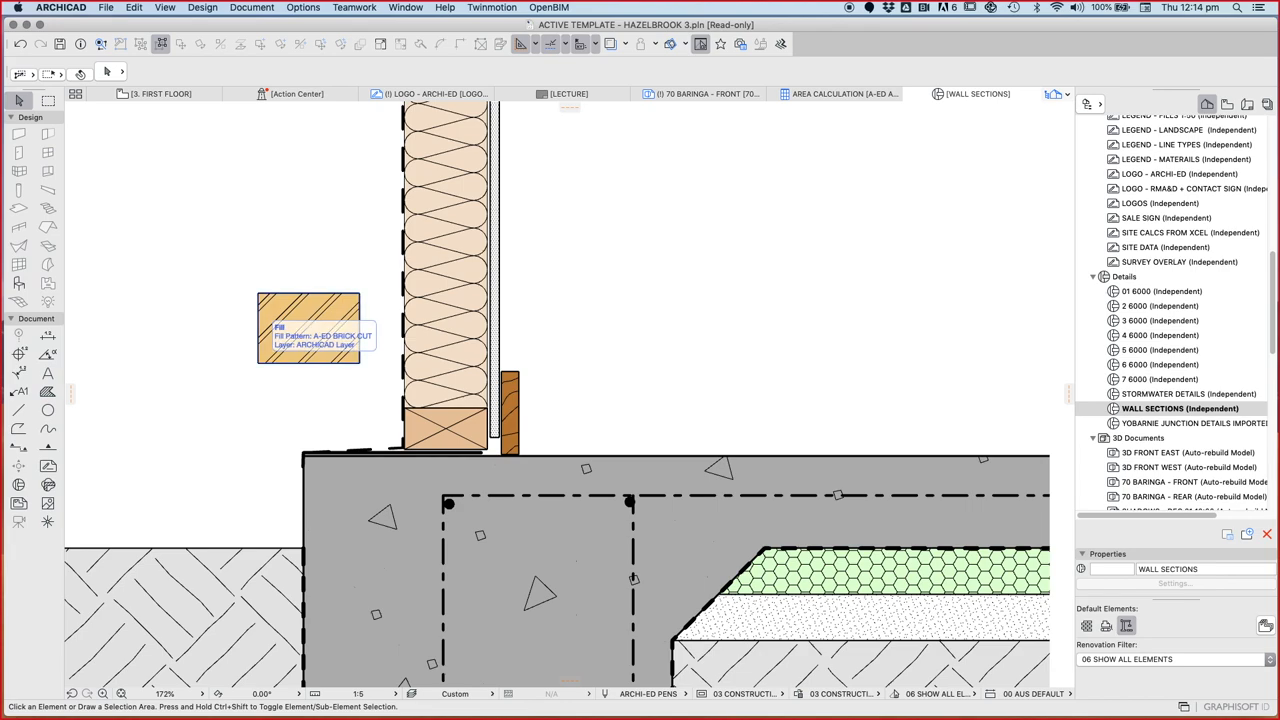
click(308, 330)
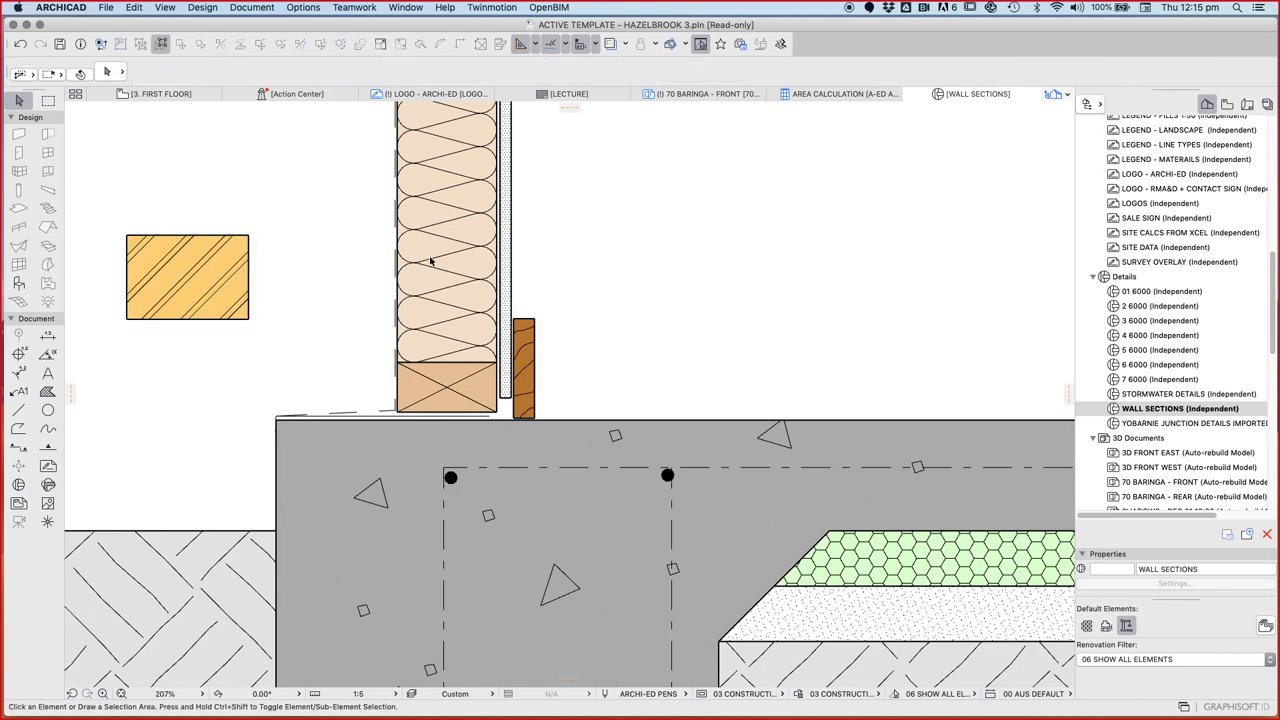
- Drag the timber frame, insulation and cladding batten right along the slab top
click(445, 250)
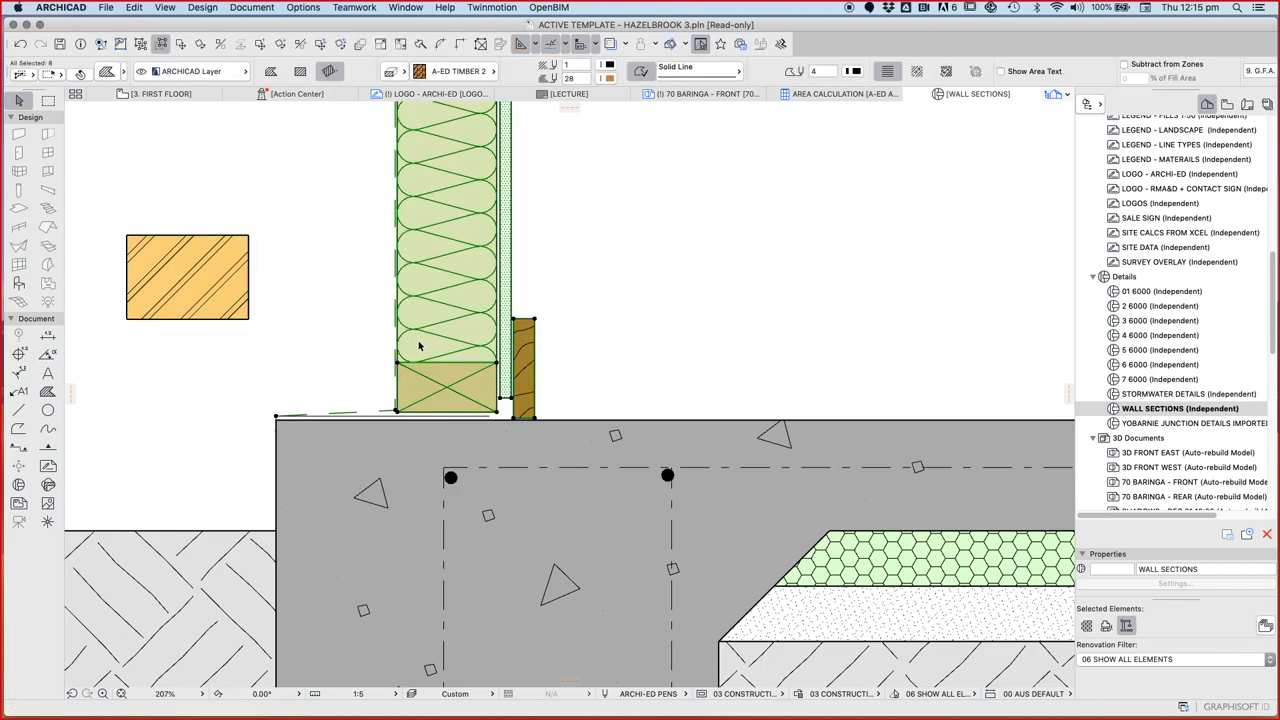
right_click(450, 340)
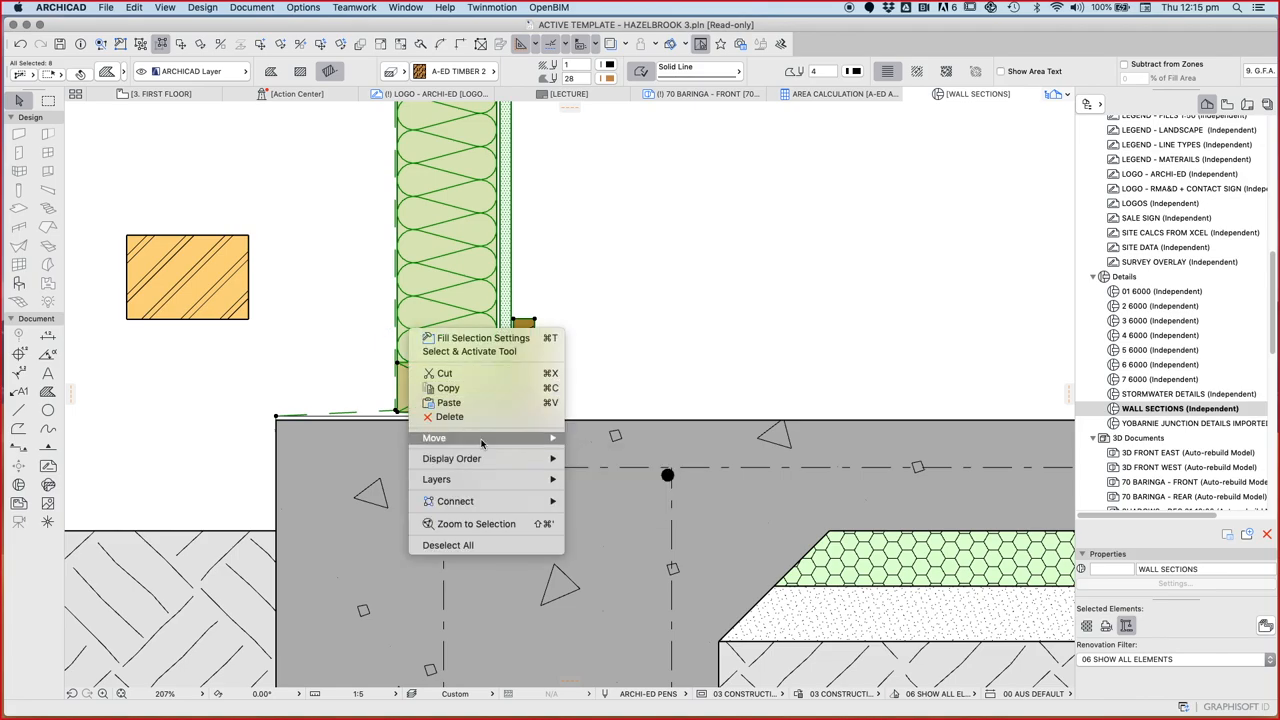
click(434, 437)
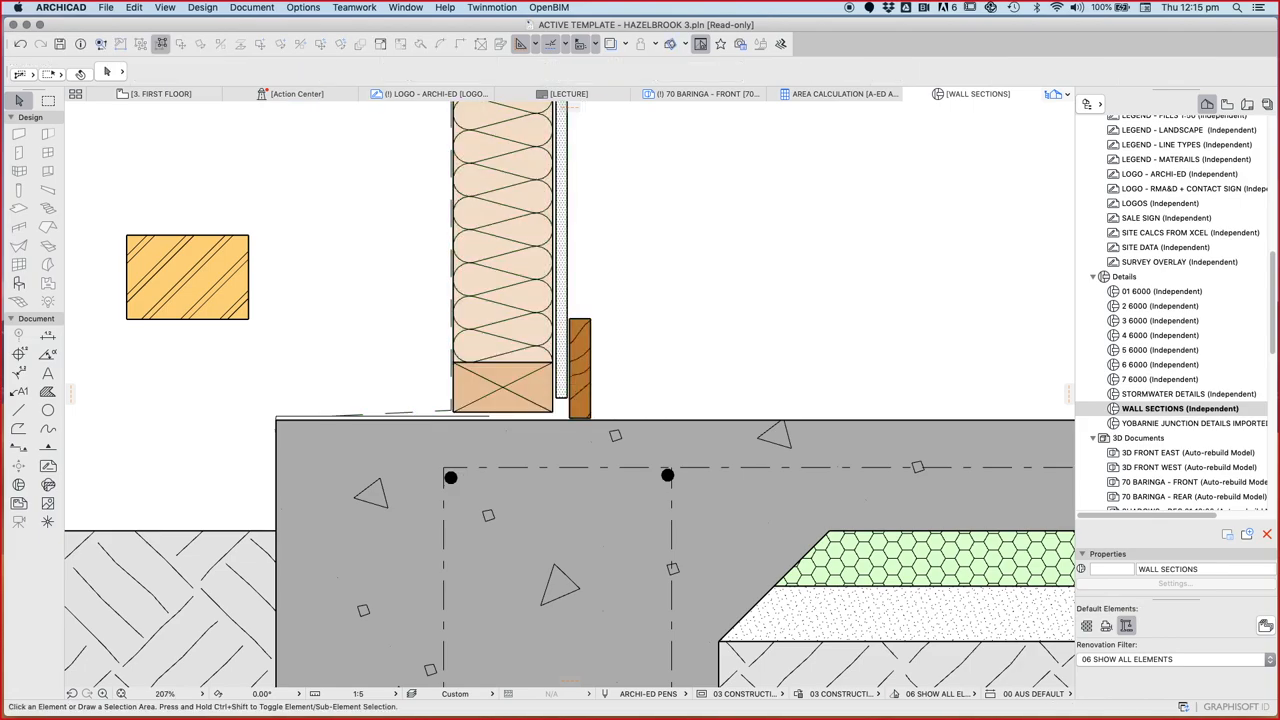
click(400, 415)
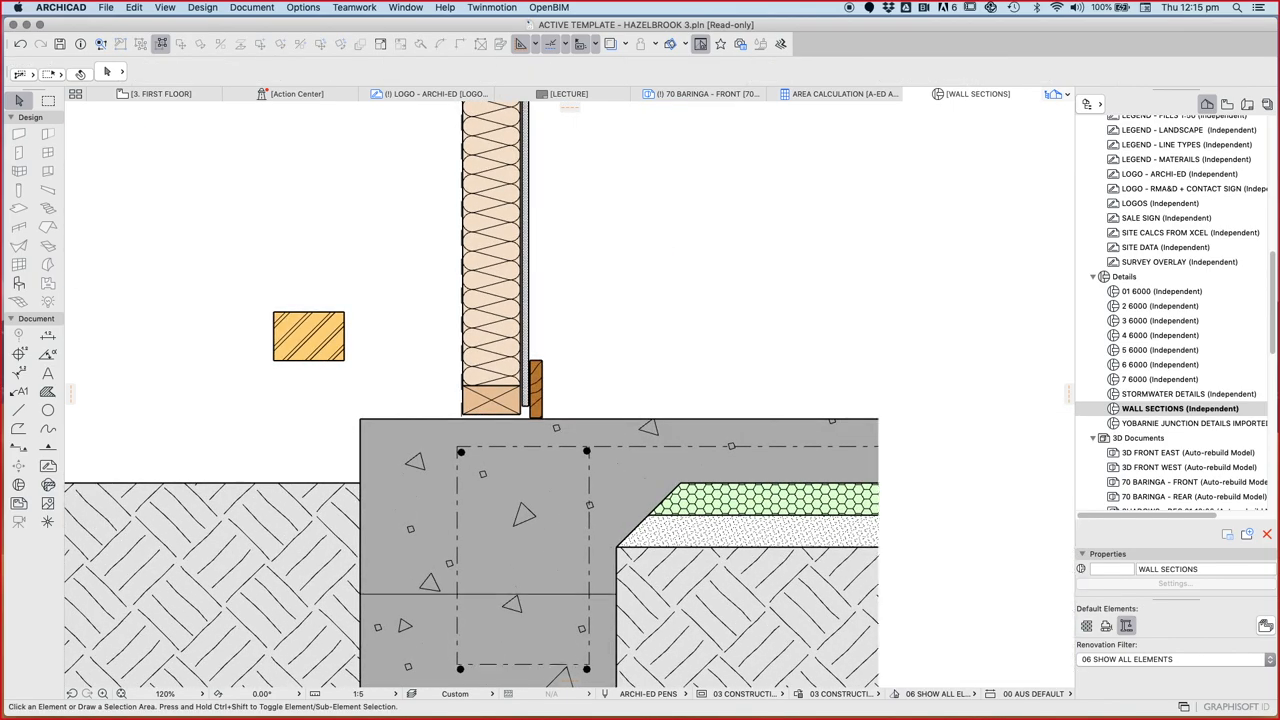
- Drag the brick fill onto the slab edge and add an offset sand-pattern bed beneath
click(308, 337)
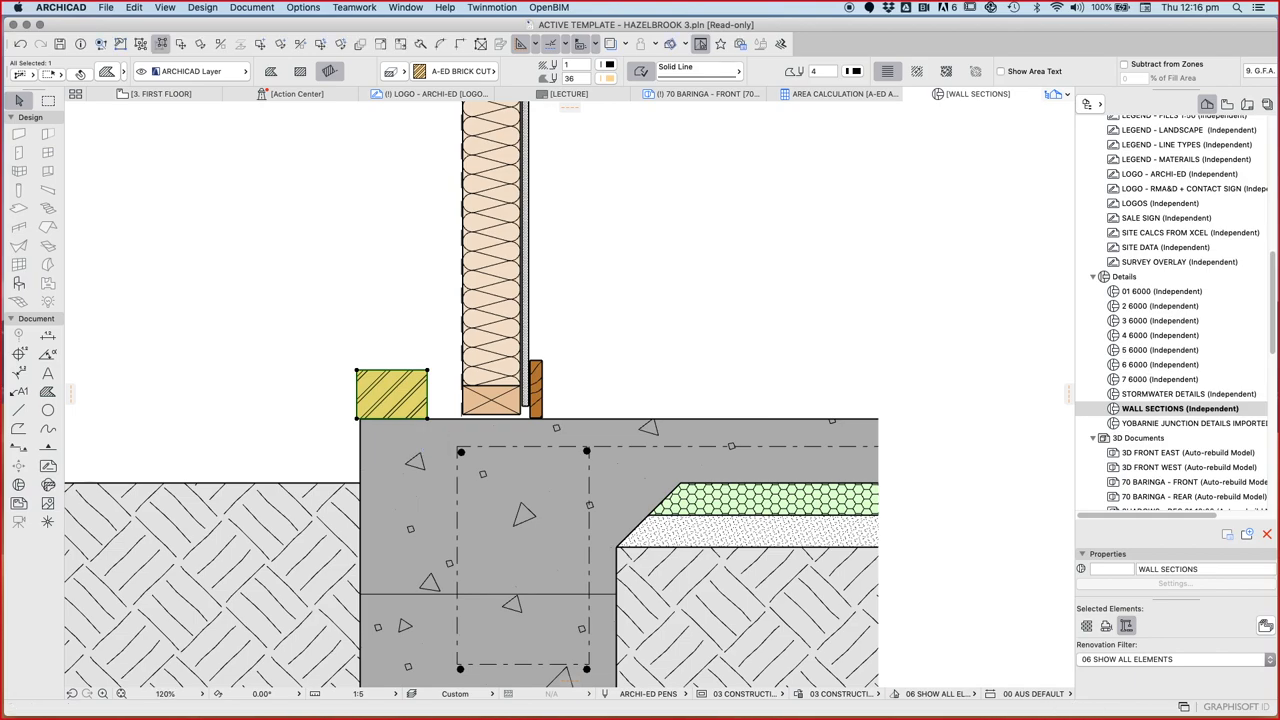
right_click(390, 390)
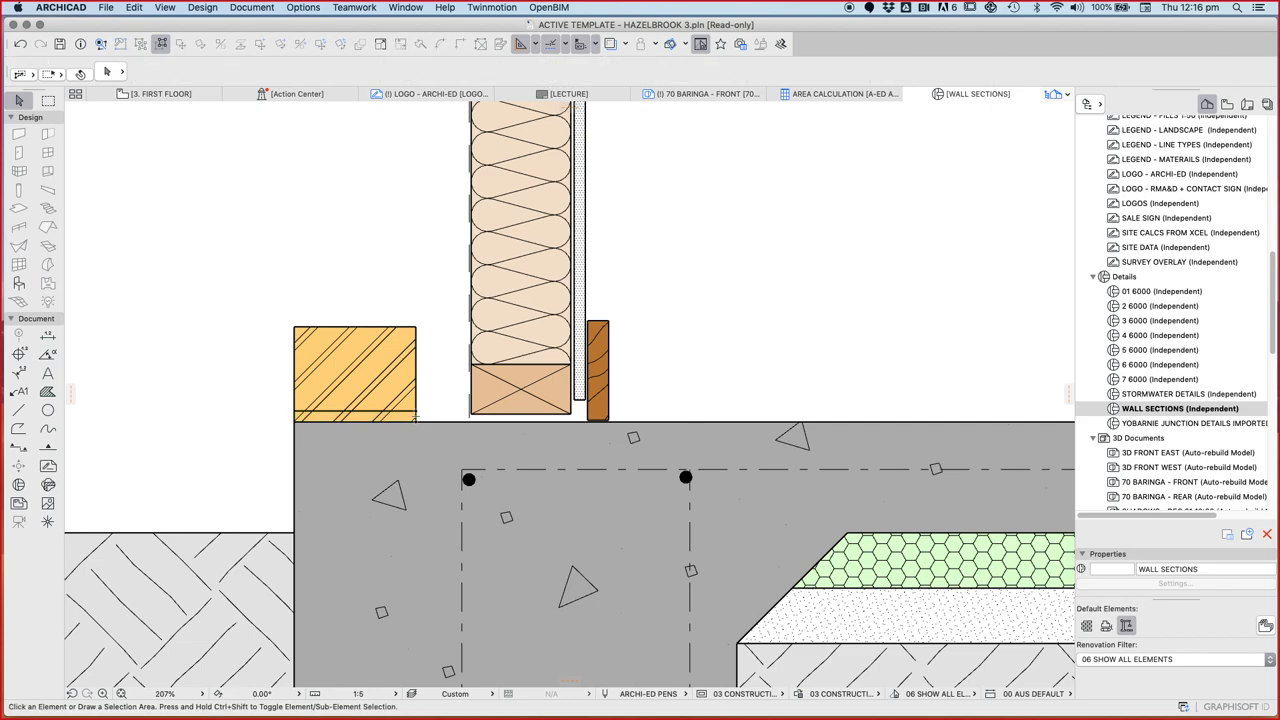
click(47, 391)
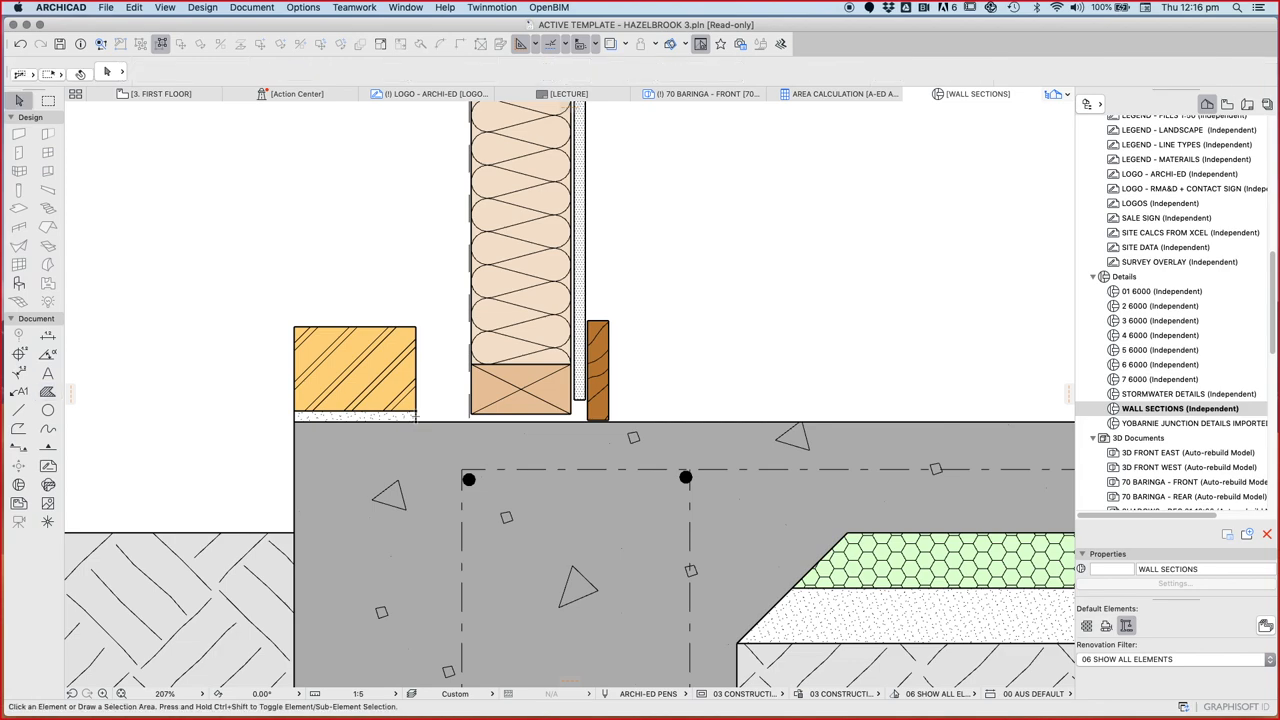
click(355, 415)
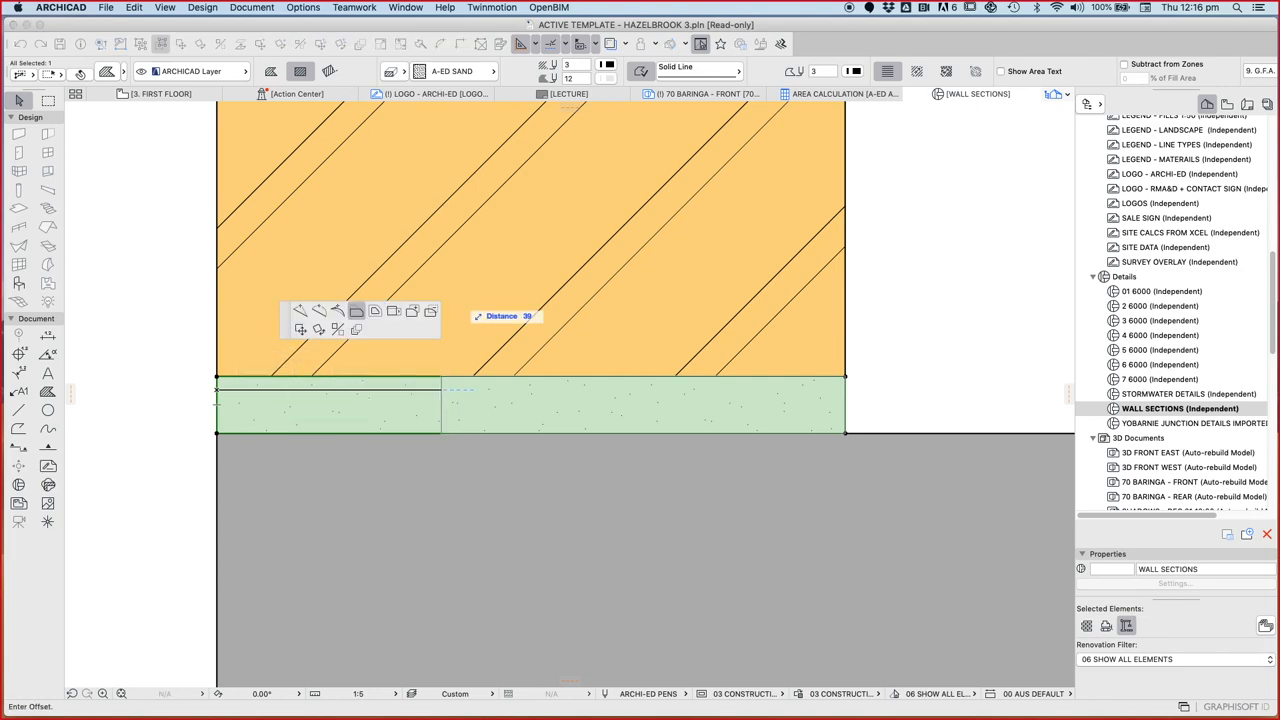
click(318, 310)
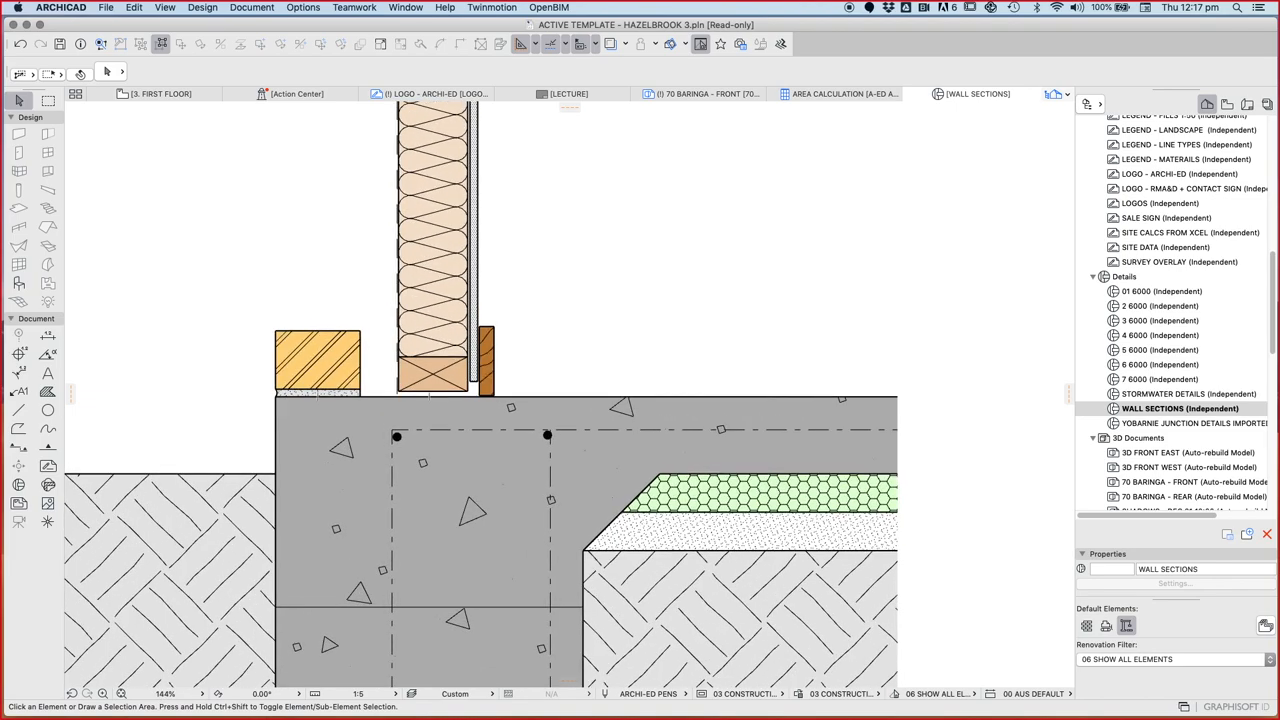
- Multiply the brick and sand bed upward as a spread at 86 spacing
click(318, 363)
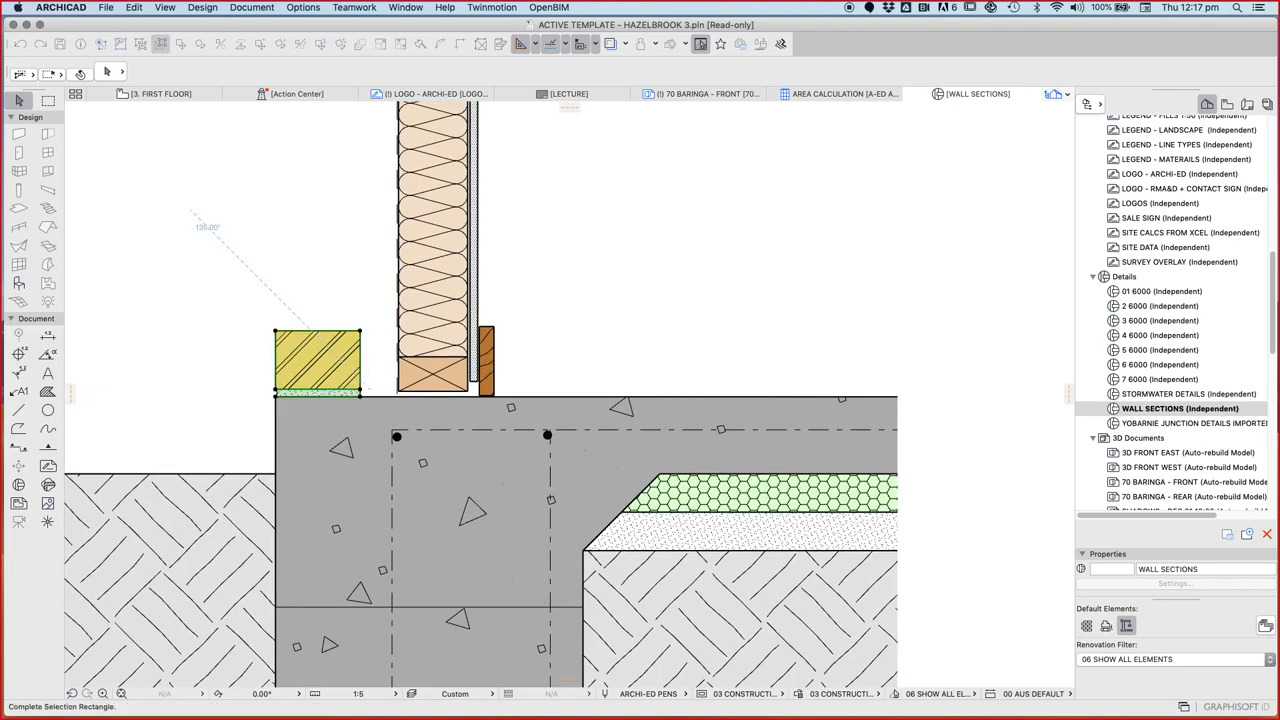
right_click(320, 365)
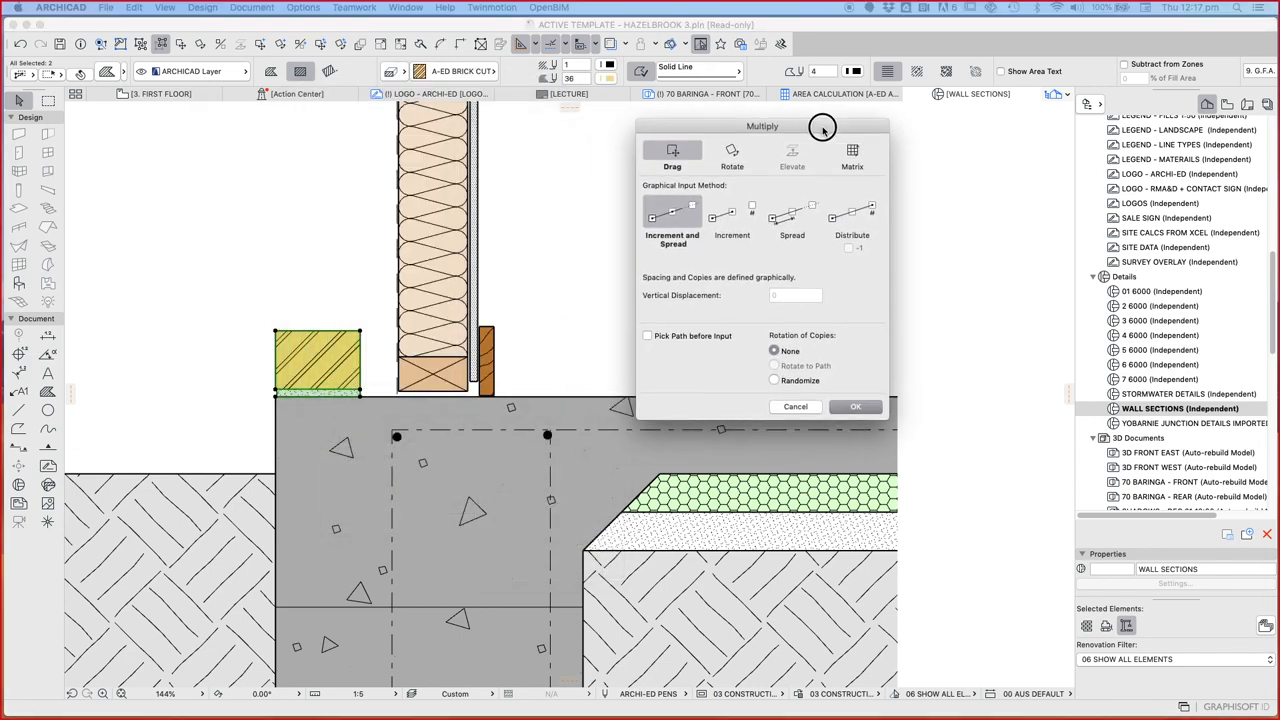
click(737, 215)
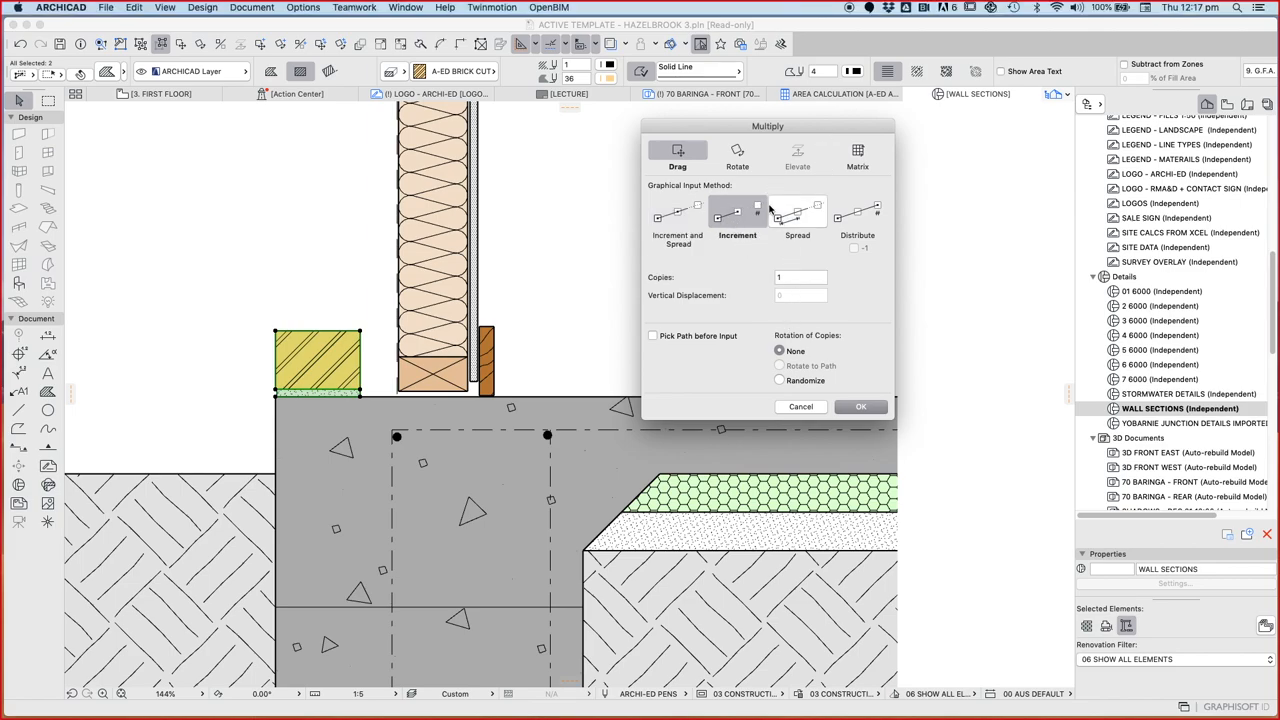
click(797, 212)
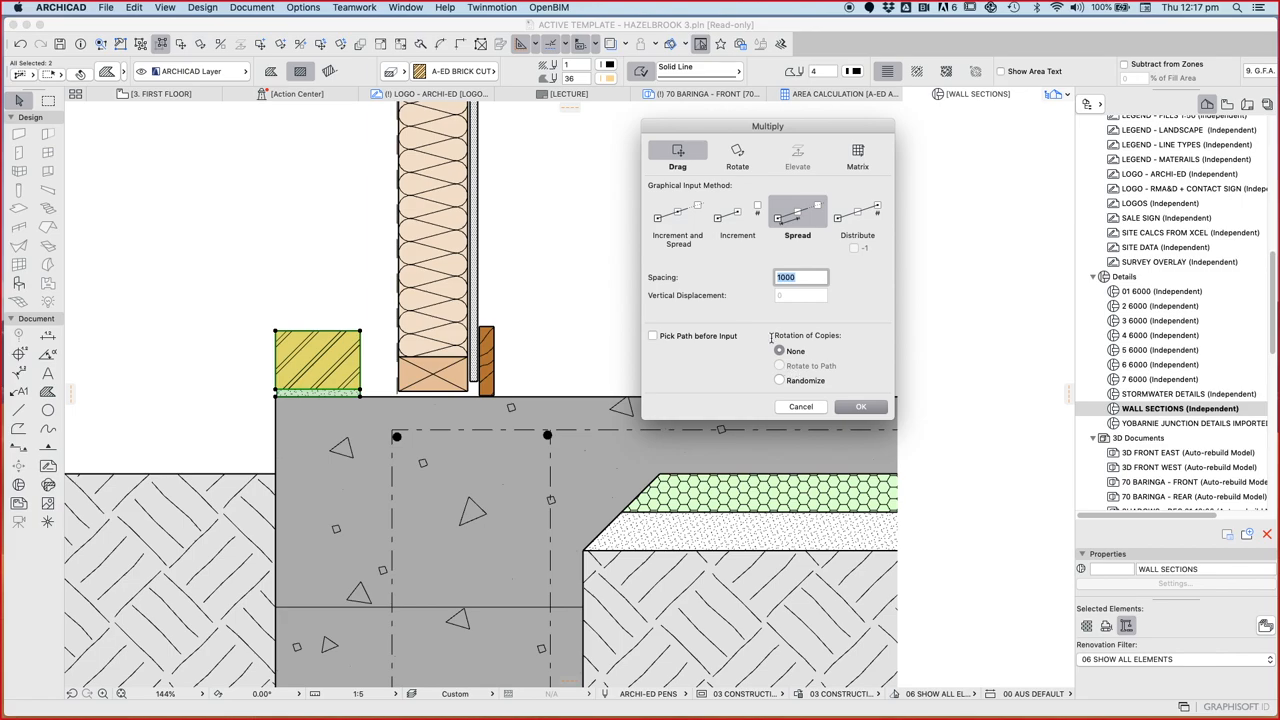
text(86)
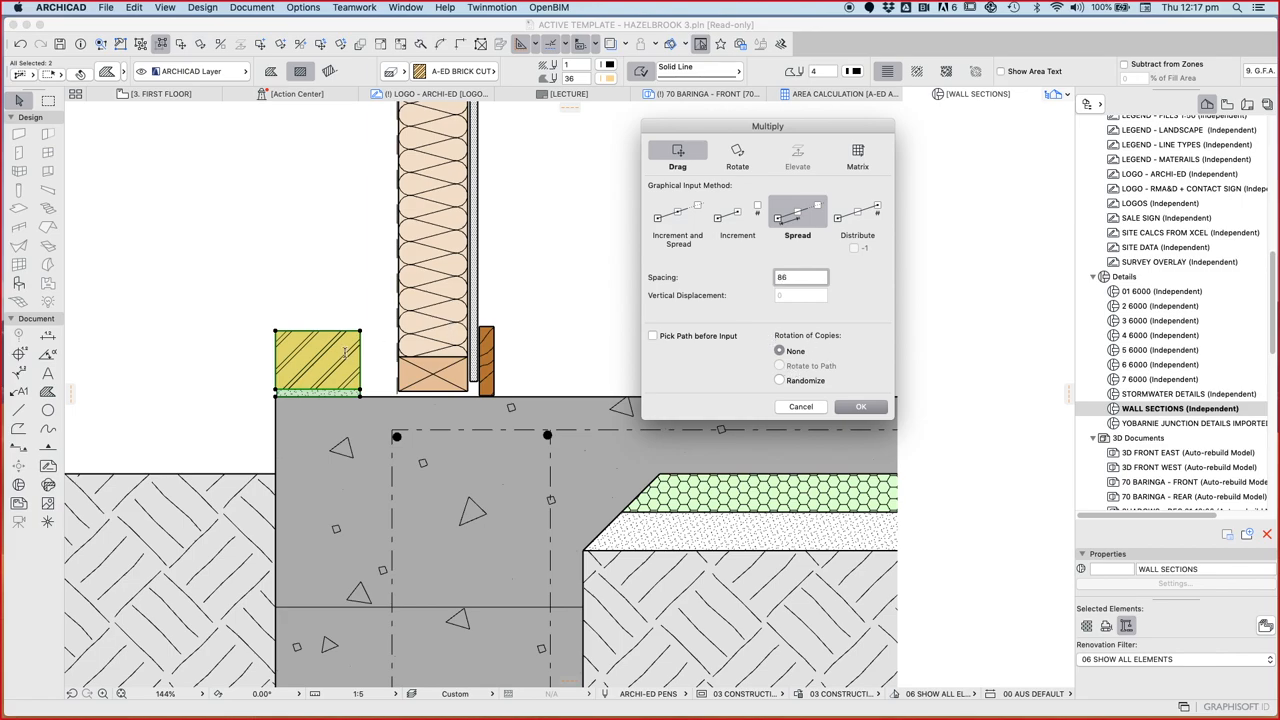
click(860, 406)
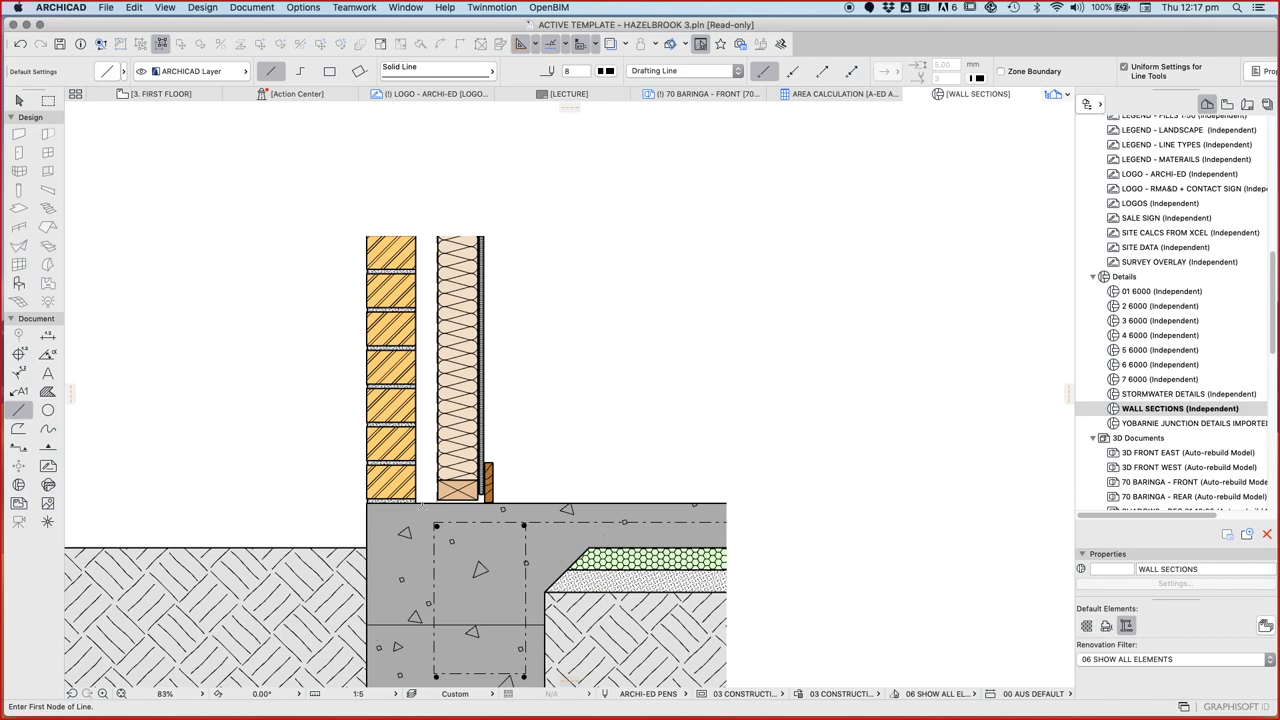
mouse_move(554, 492)
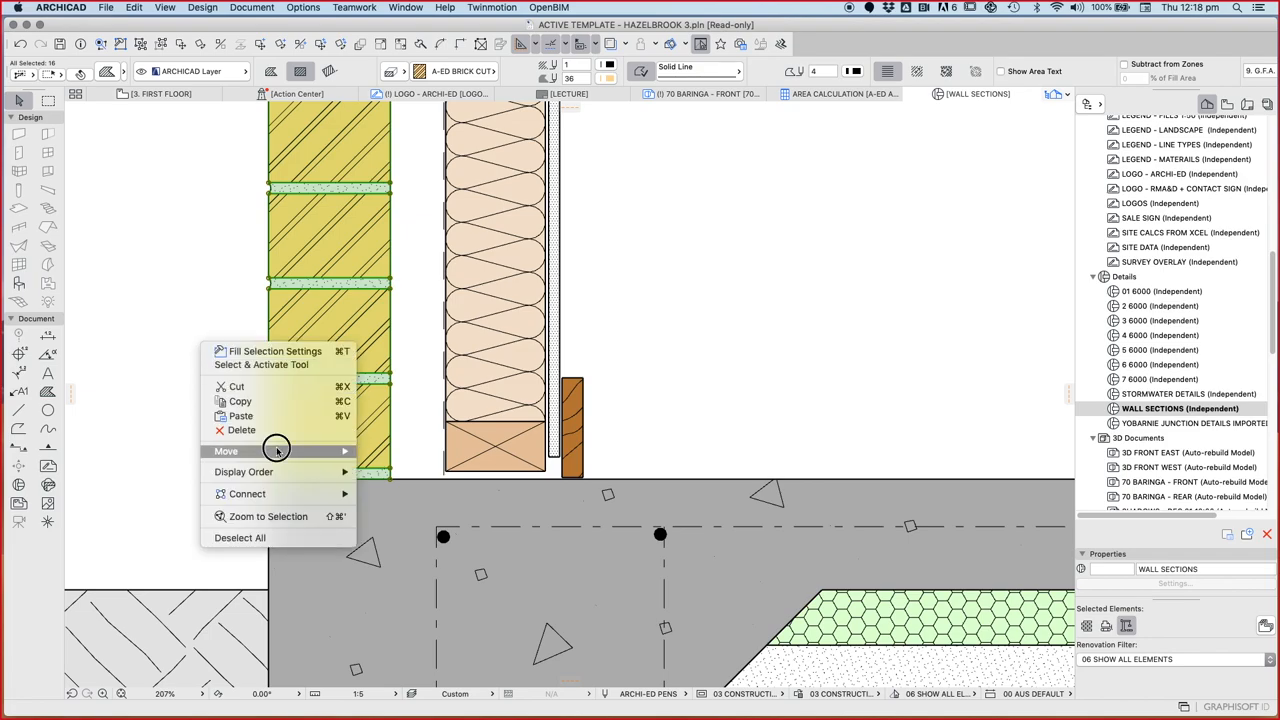
- Drag the brick veneer stack down so its base meets the slab edge
click(226, 451)
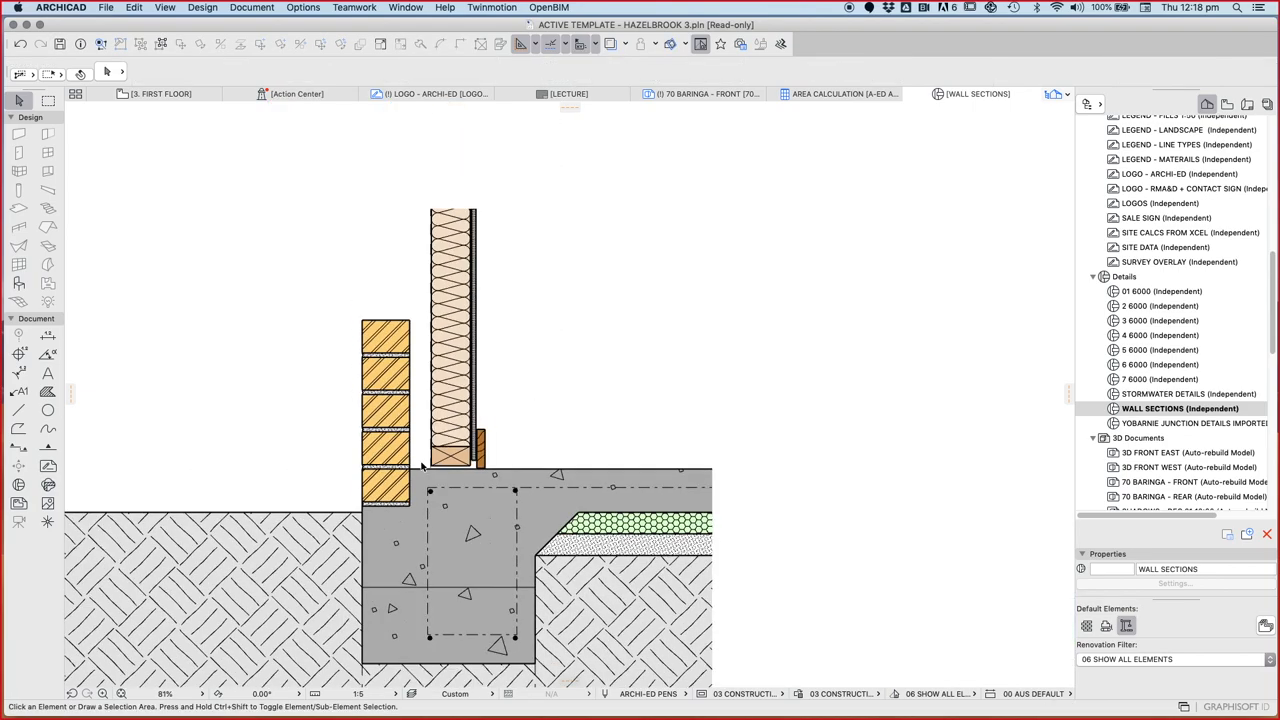
scroll(down, 3)
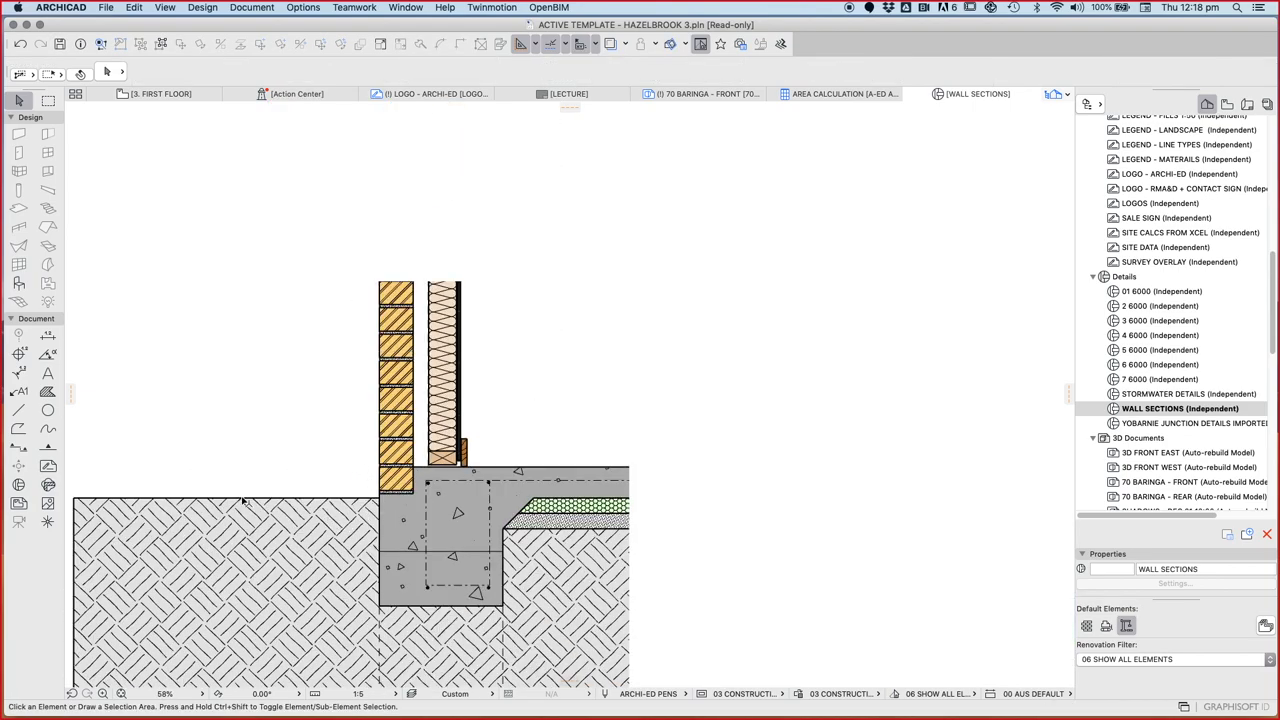
mouse_move(345, 498)
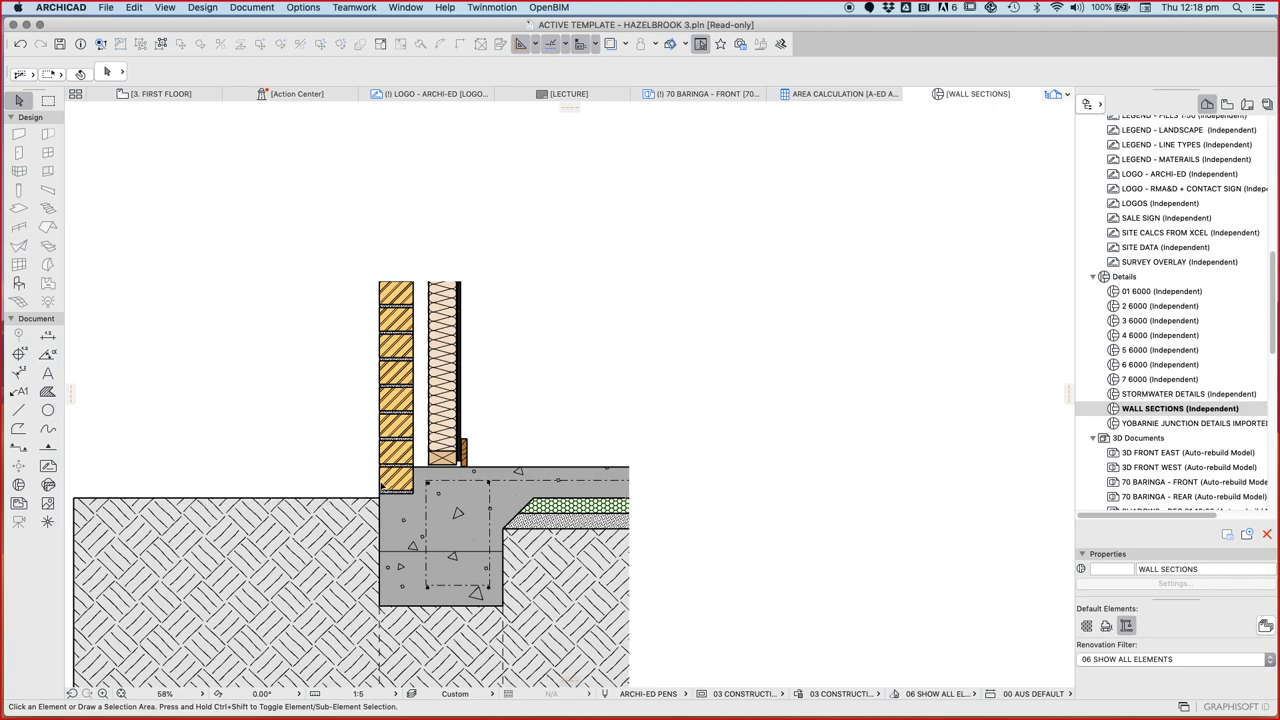
mouse_move(378, 503)
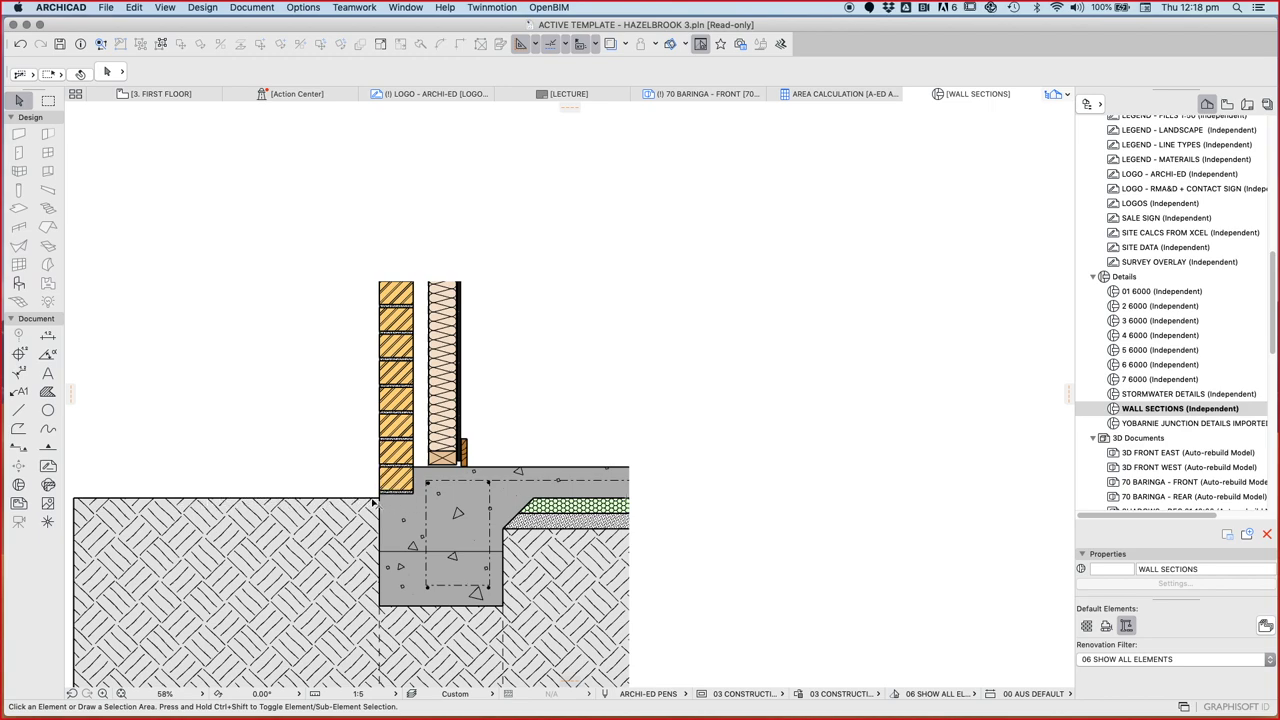
mouse_move(378, 505)
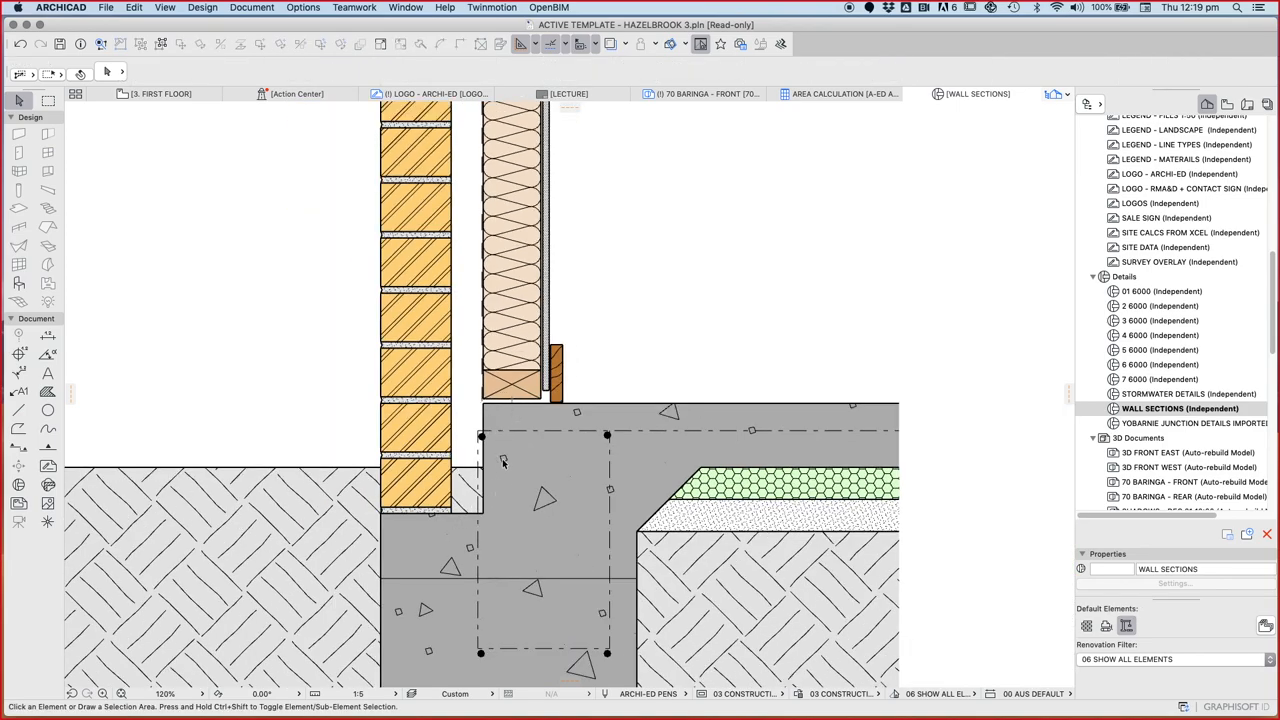
mouse_move(485, 507)
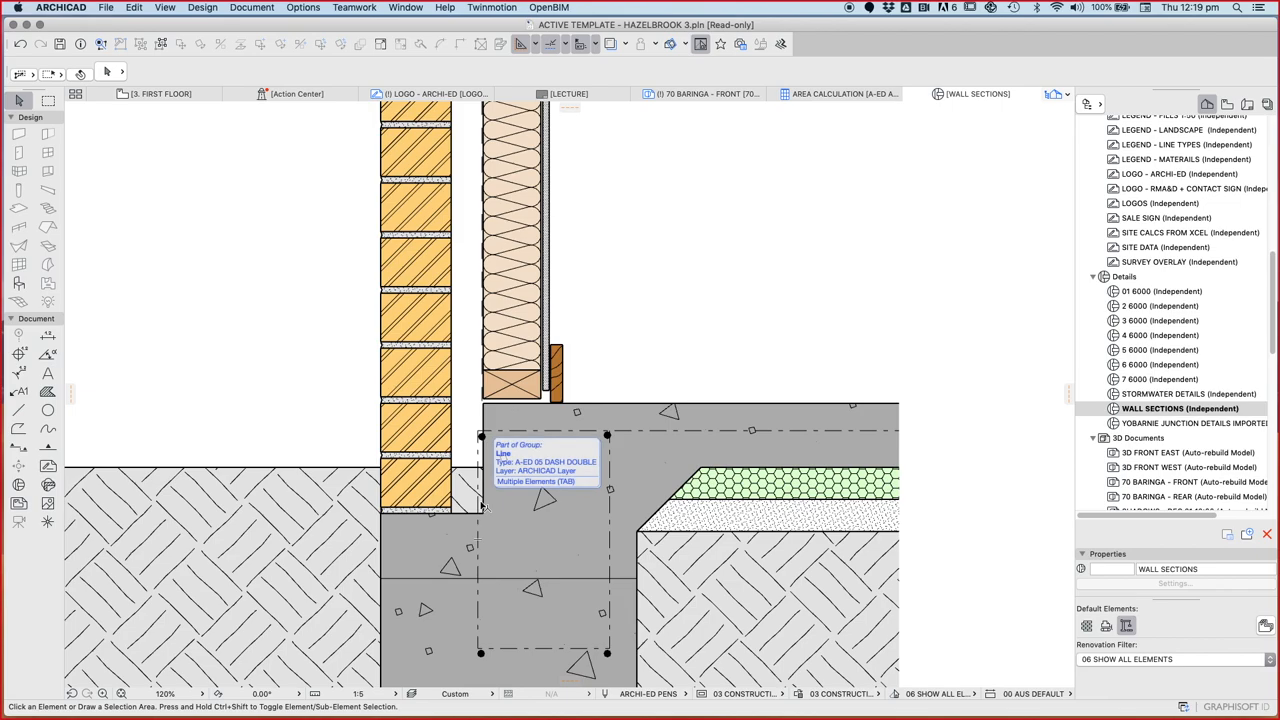
mouse_move(345, 512)
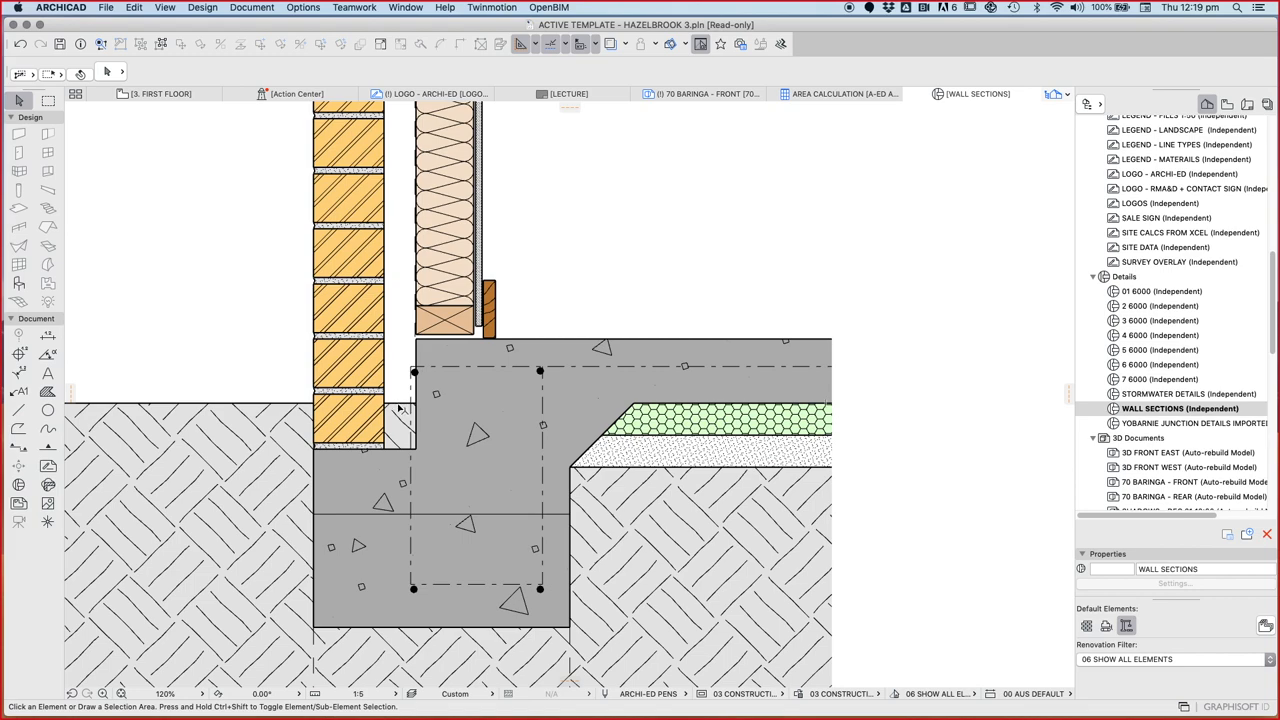
- Reshape the slab fill into a stepped ledge beneath the bricks
click(405, 410)
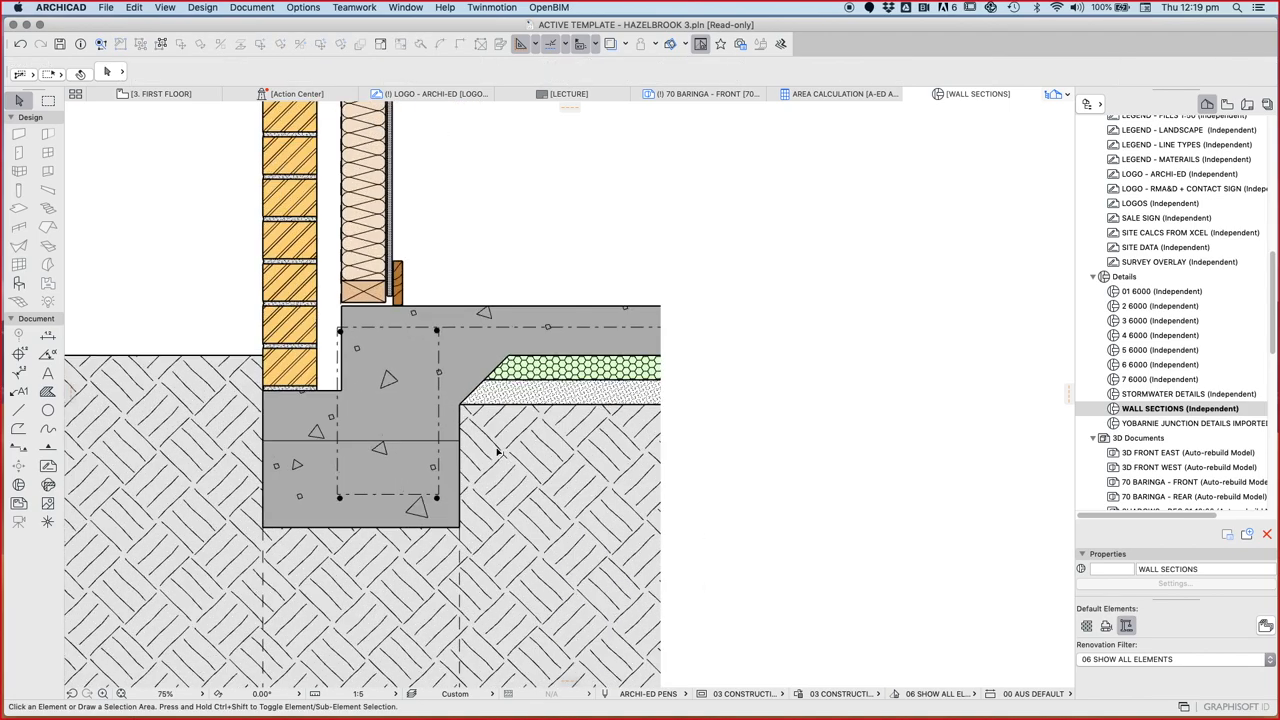
scroll(down, 3)
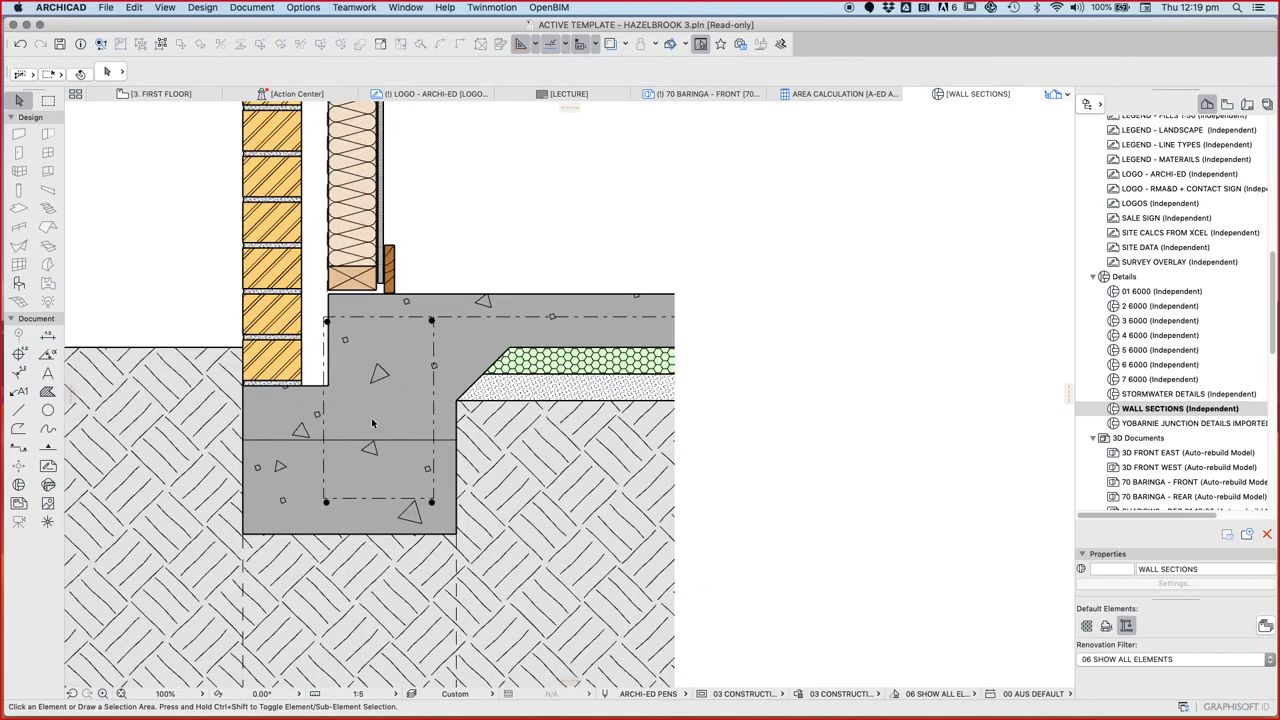
mouse_move(445, 459)
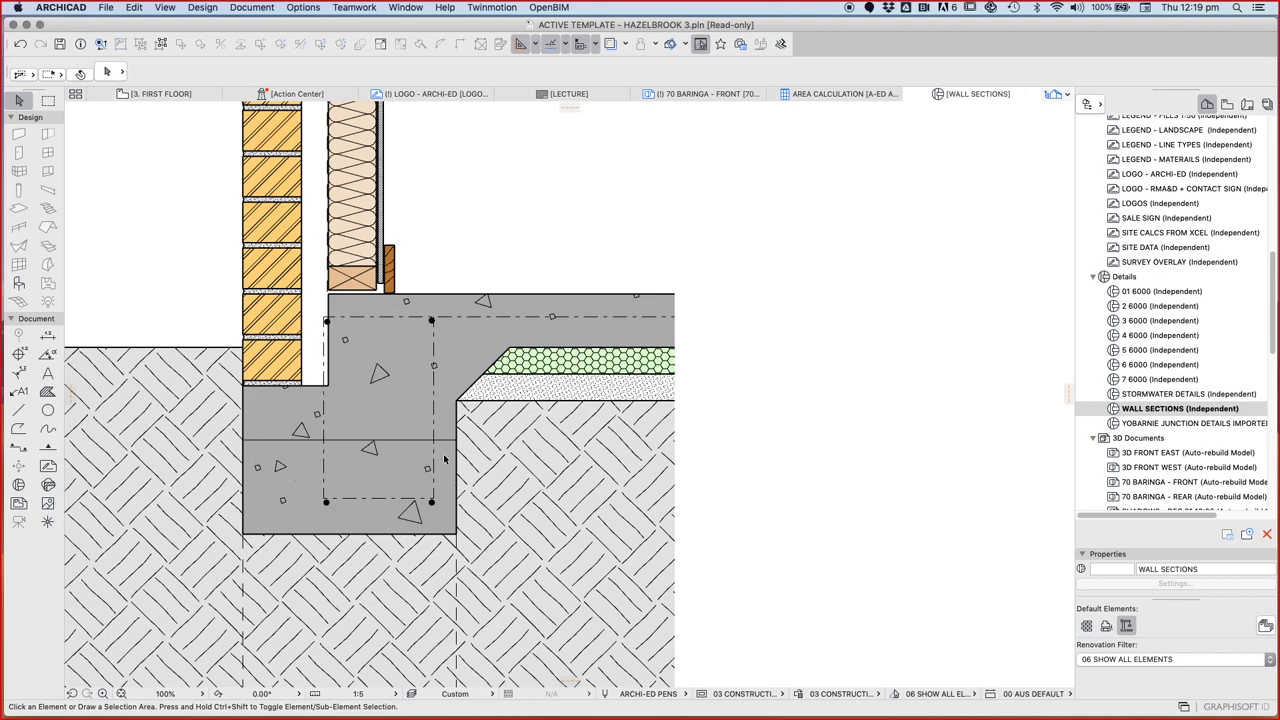
mouse_move(463, 471)
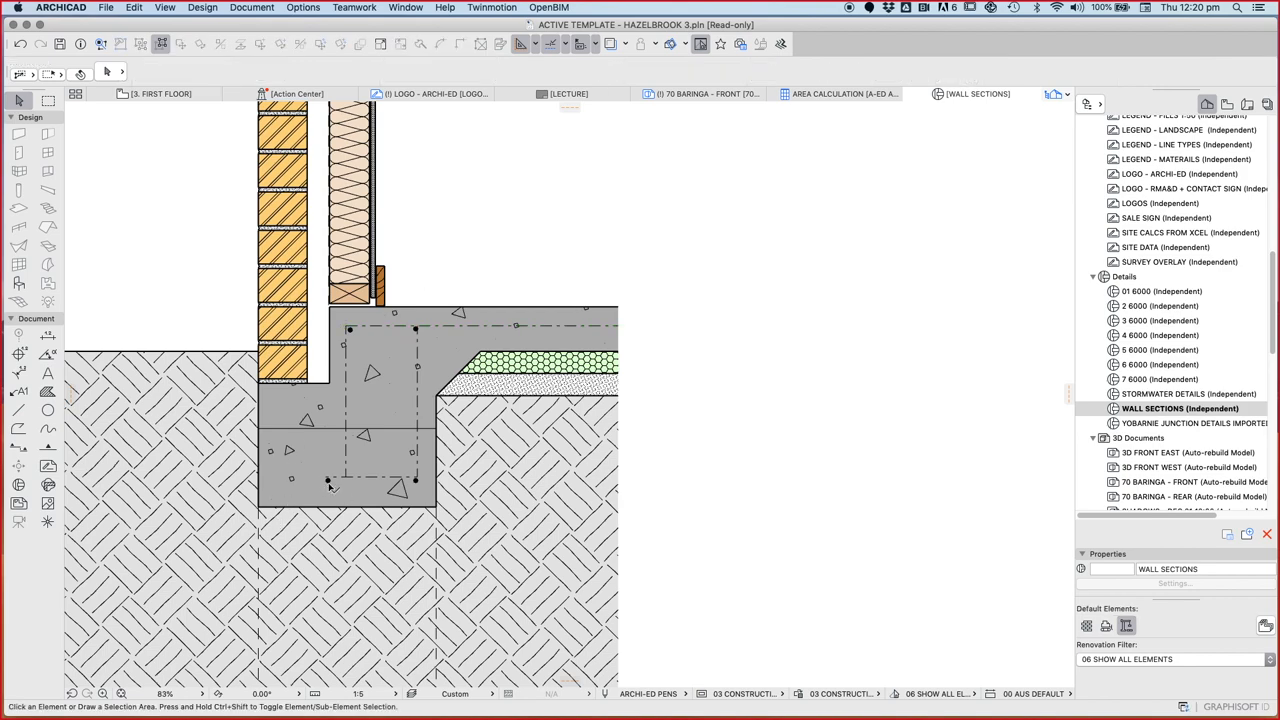
click(18, 410)
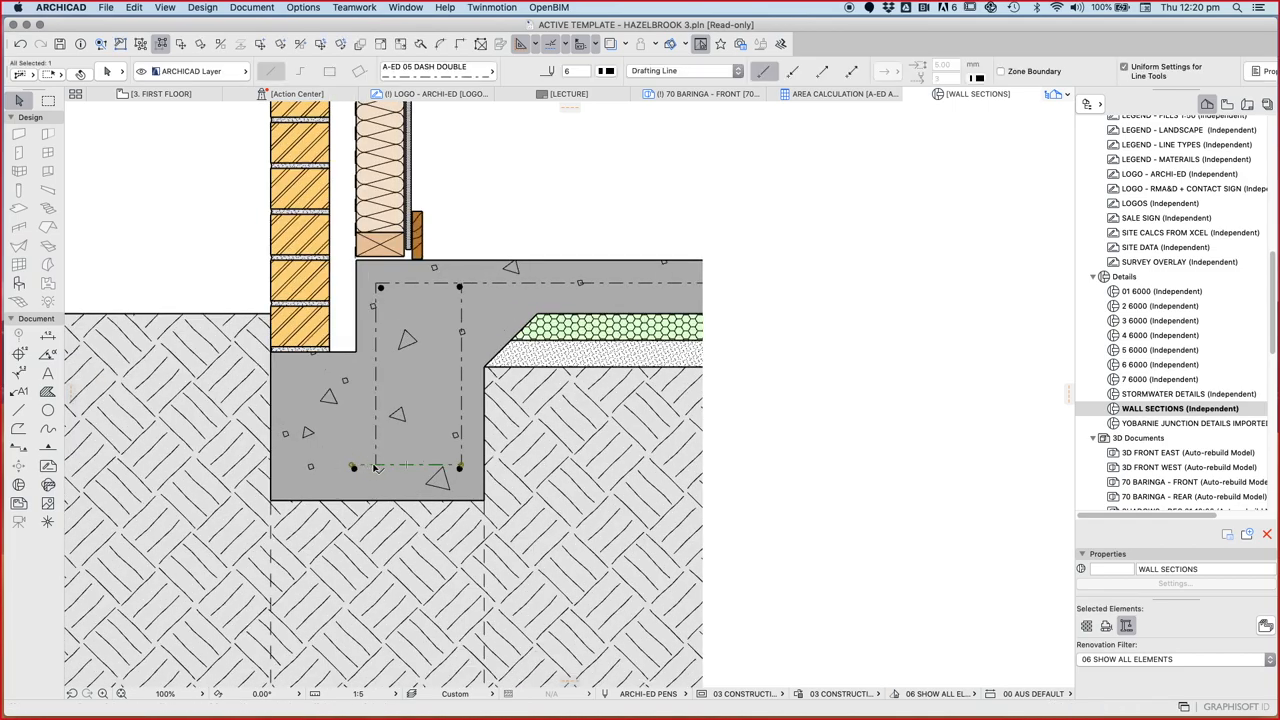
- Extend the bottom dashed reinforcement line left and copy an extra bar
click(353, 467)
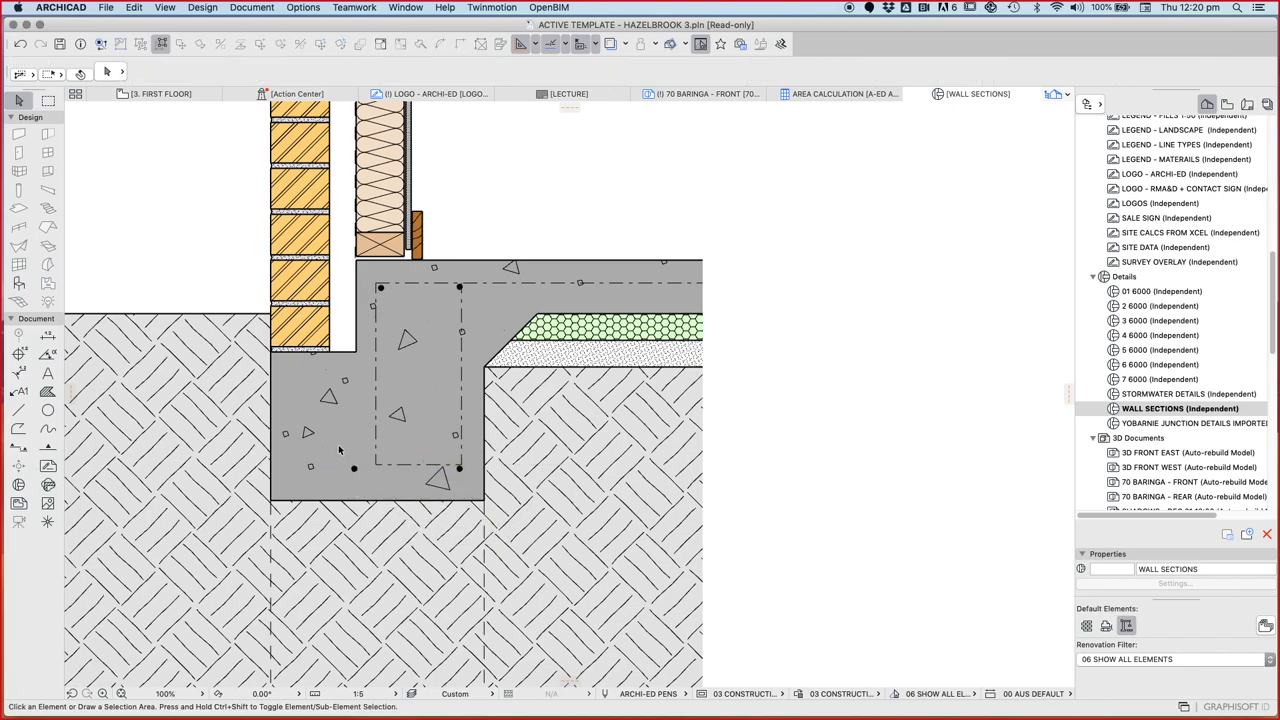
click(354, 468)
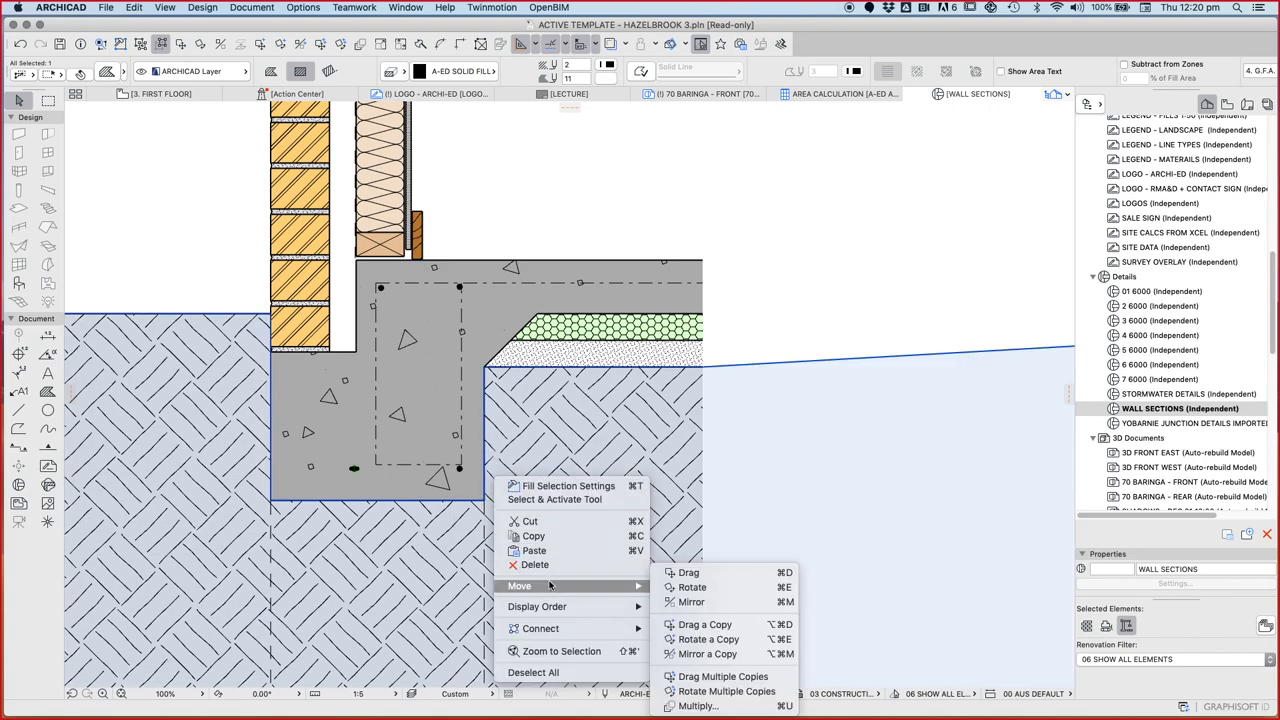
click(689, 572)
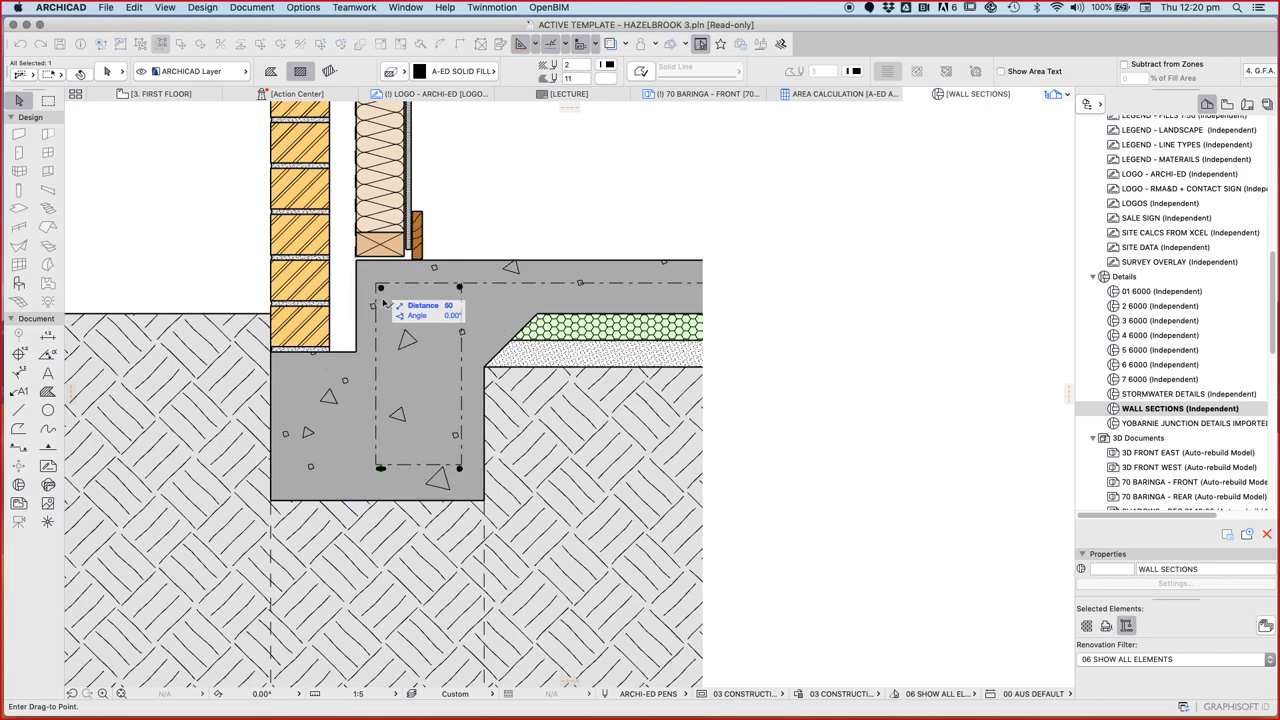
right_click(560, 450)
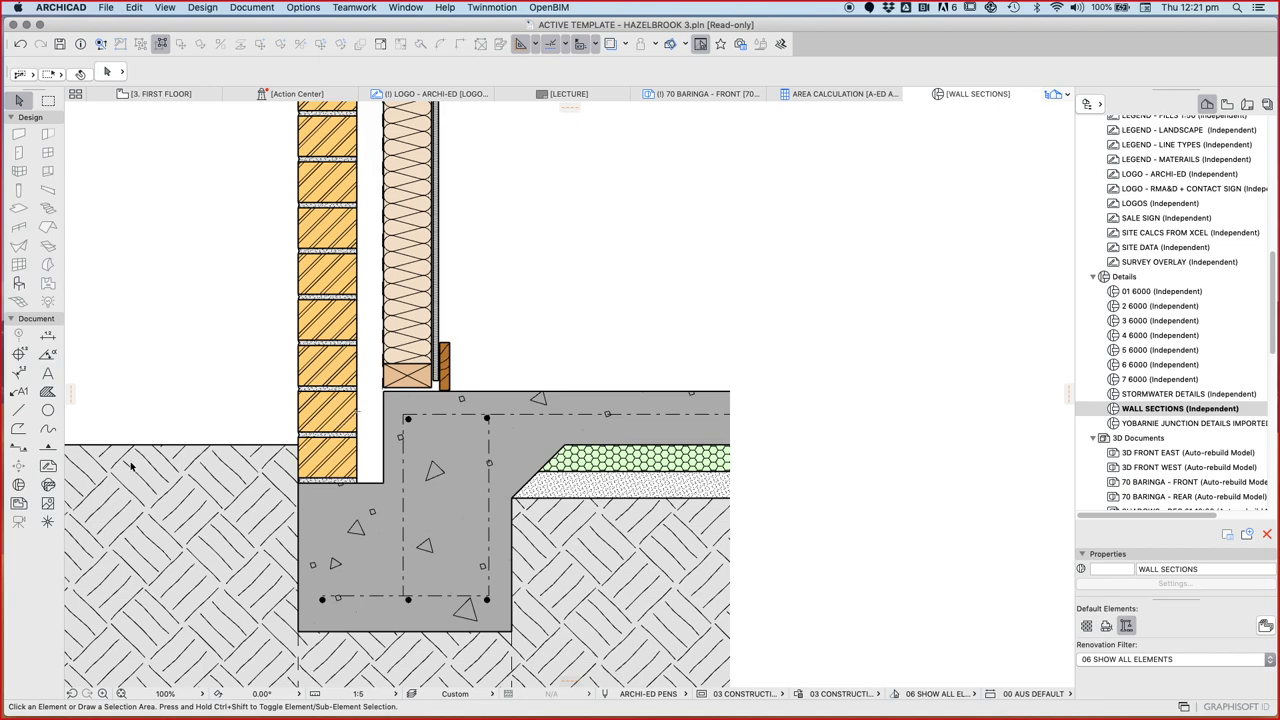
mouse_move(38, 443)
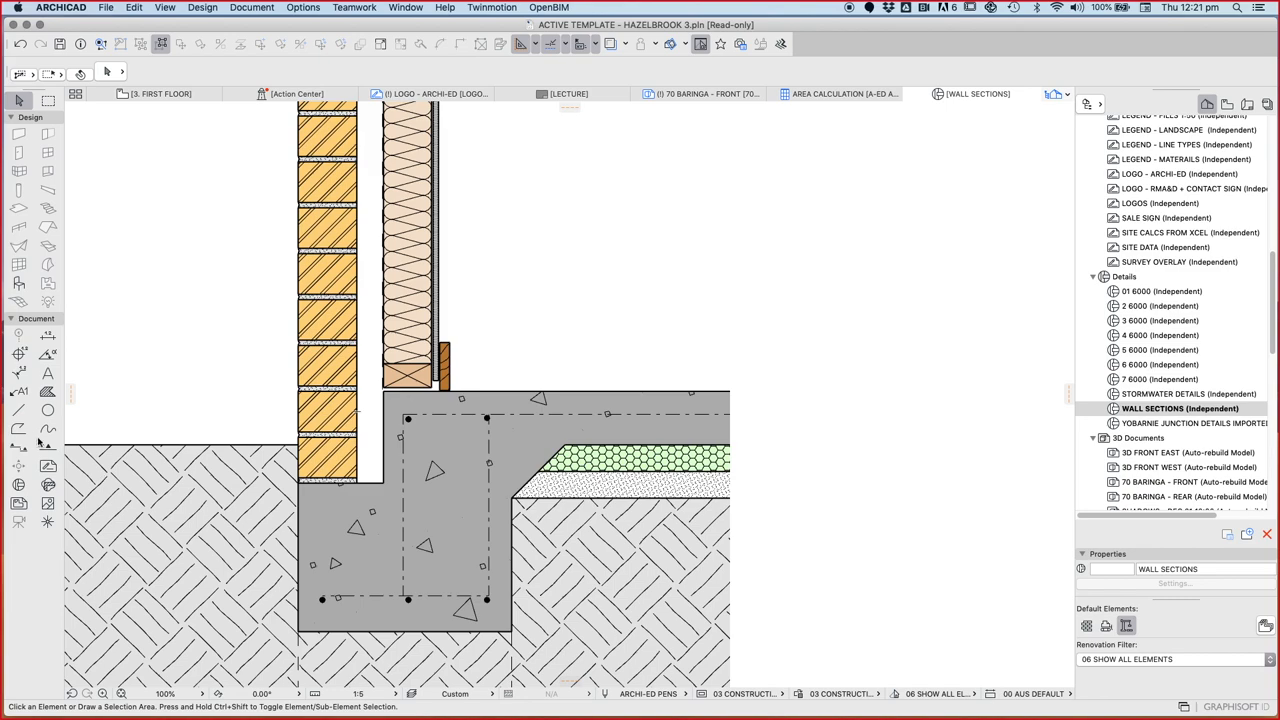
mouse_move(78, 443)
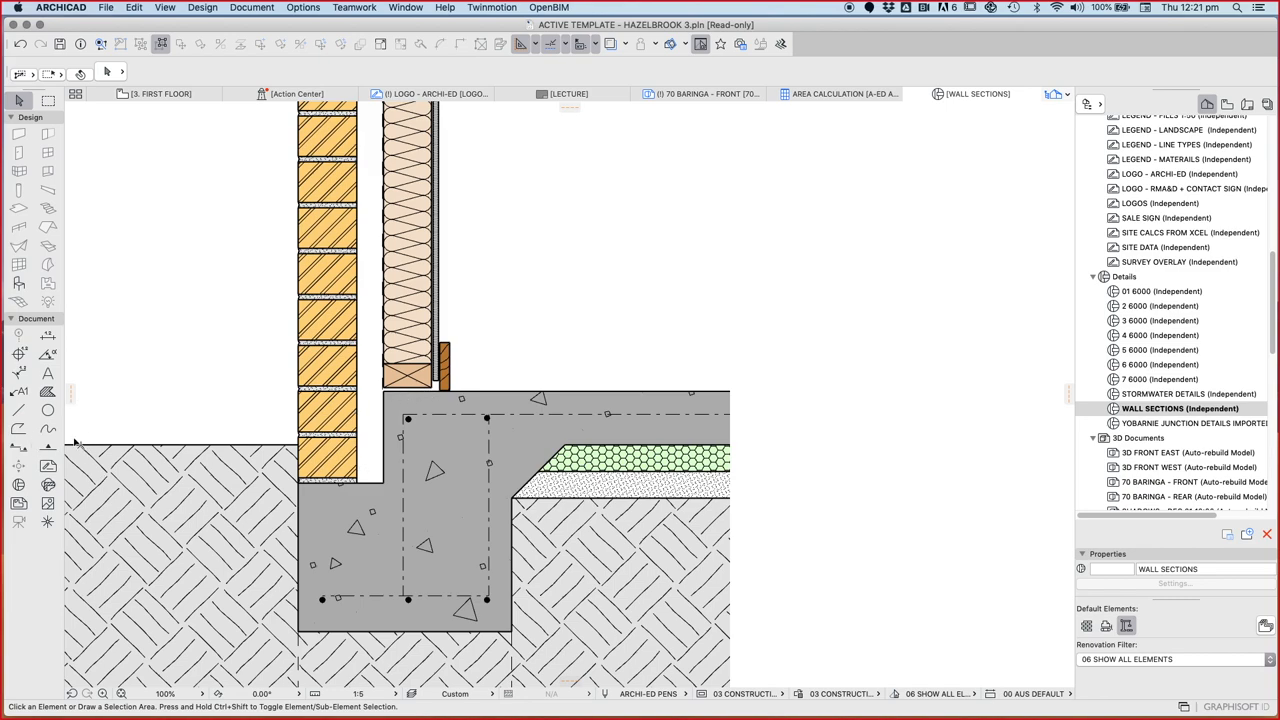
mouse_move(20, 432)
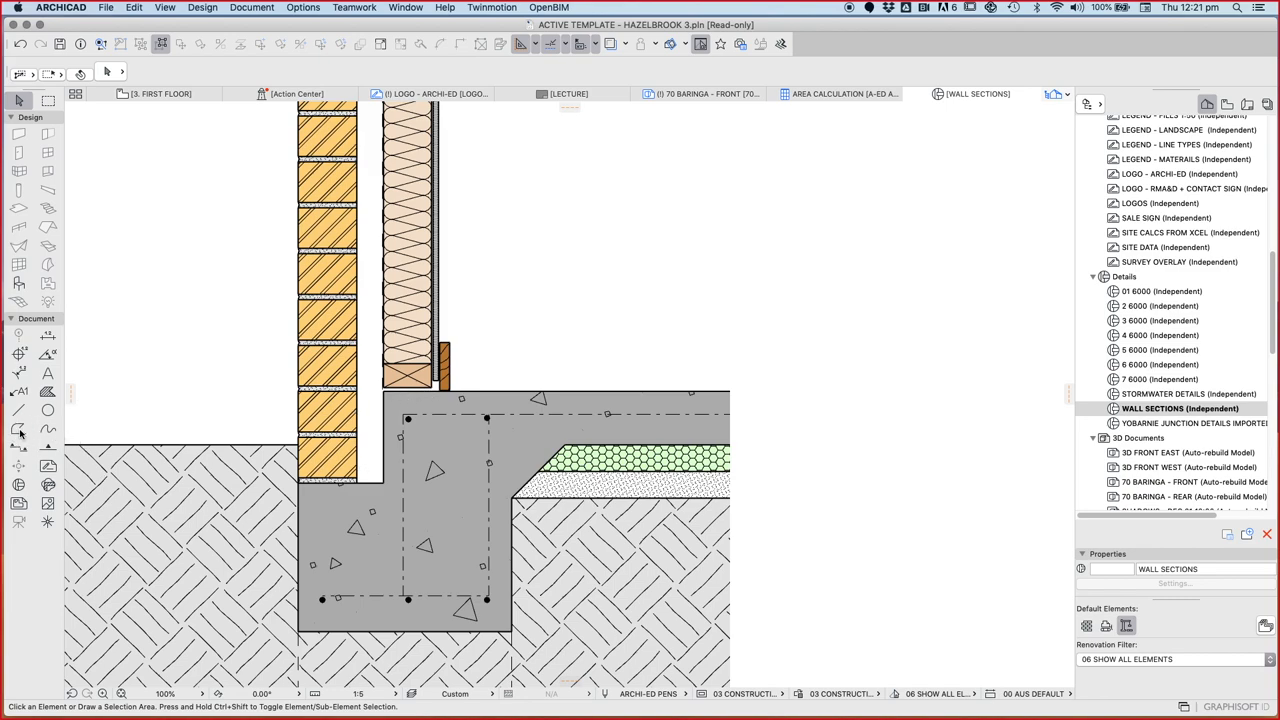
click(18, 428)
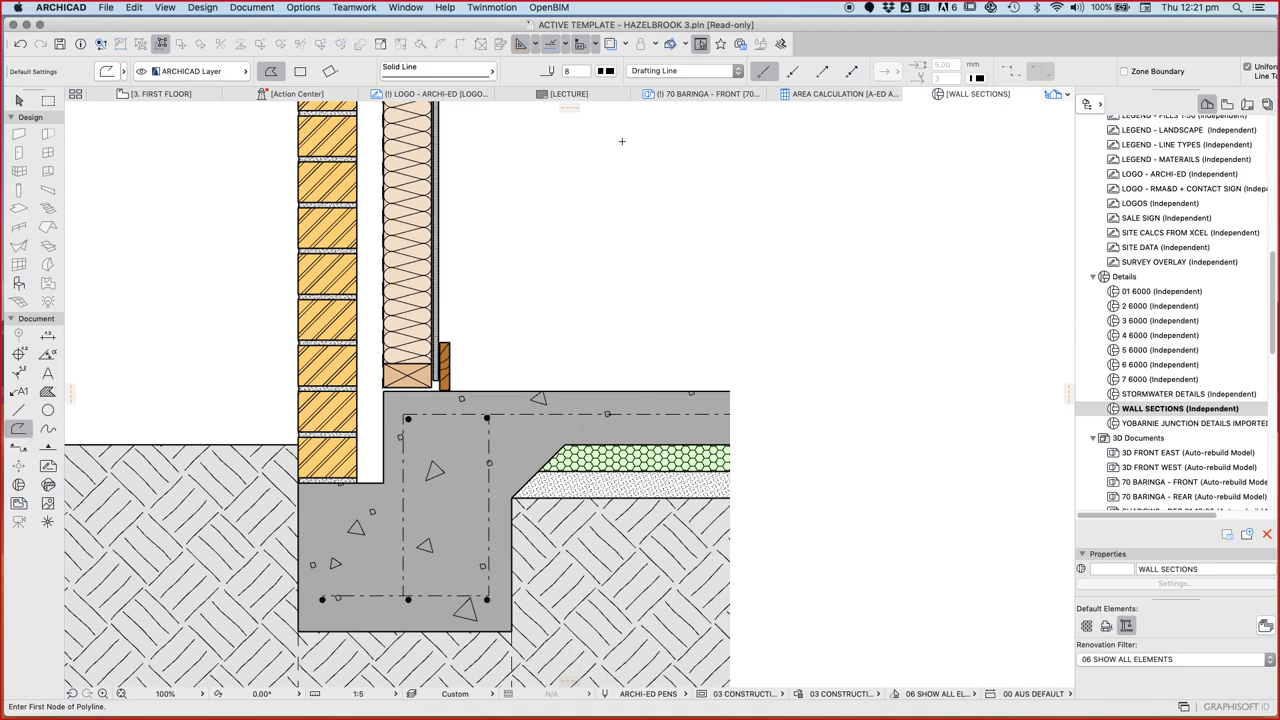
scroll(down, 3)
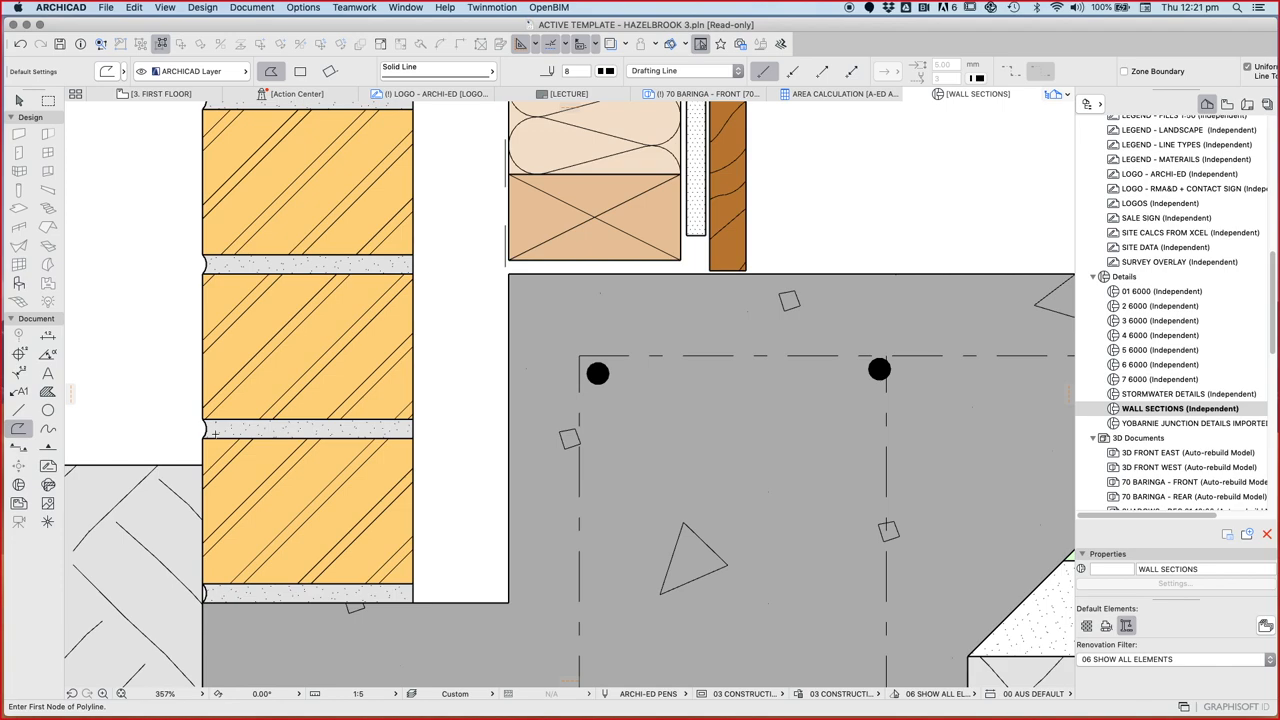
mouse_move(215, 438)
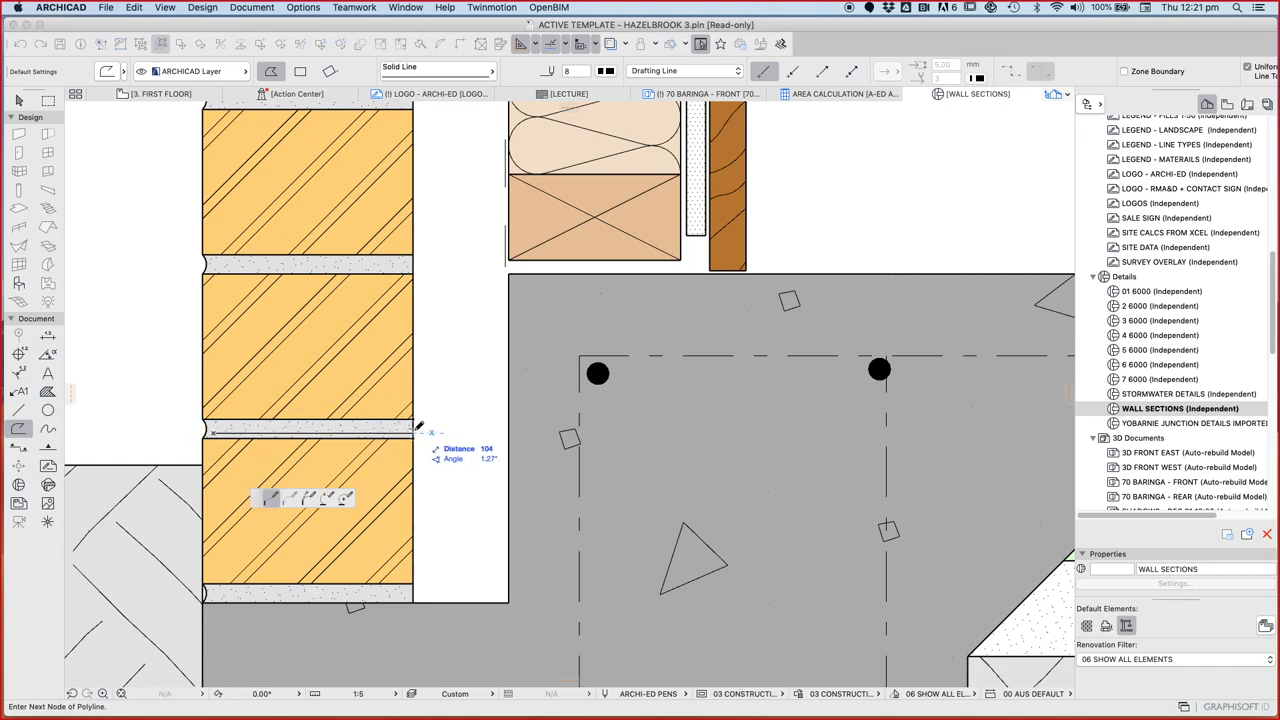
click(478, 315)
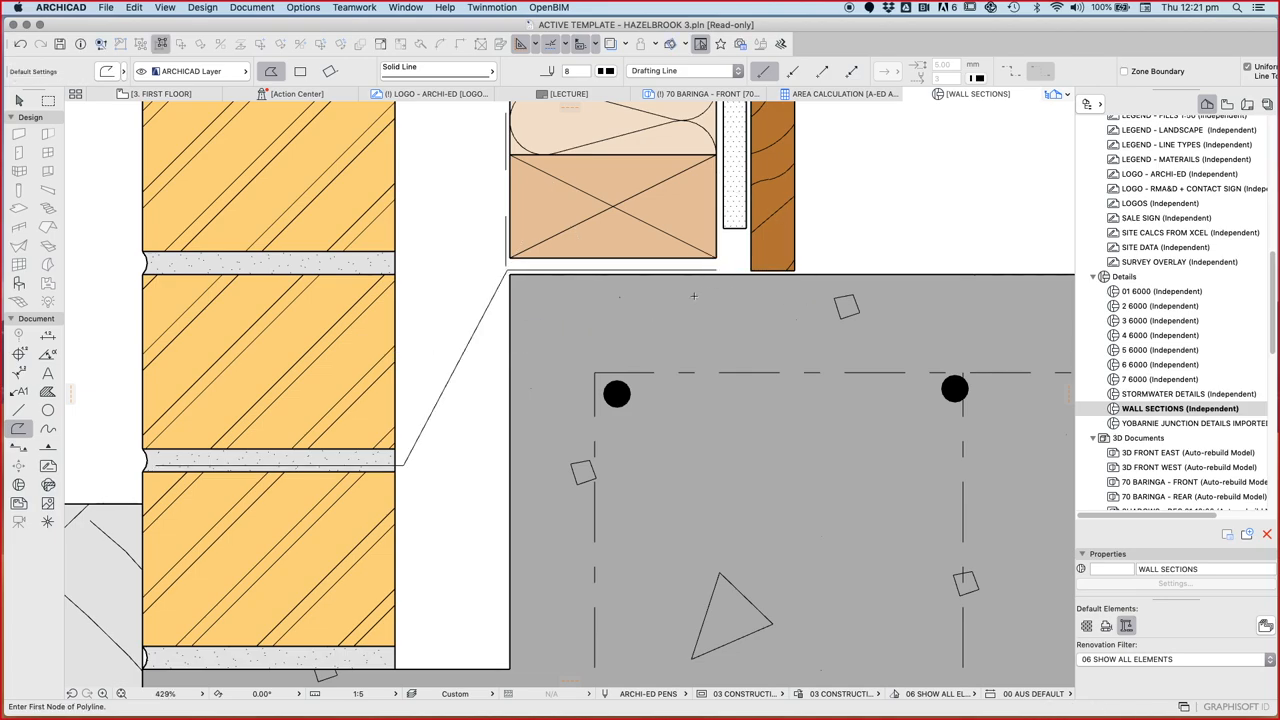
right_click(520, 265)
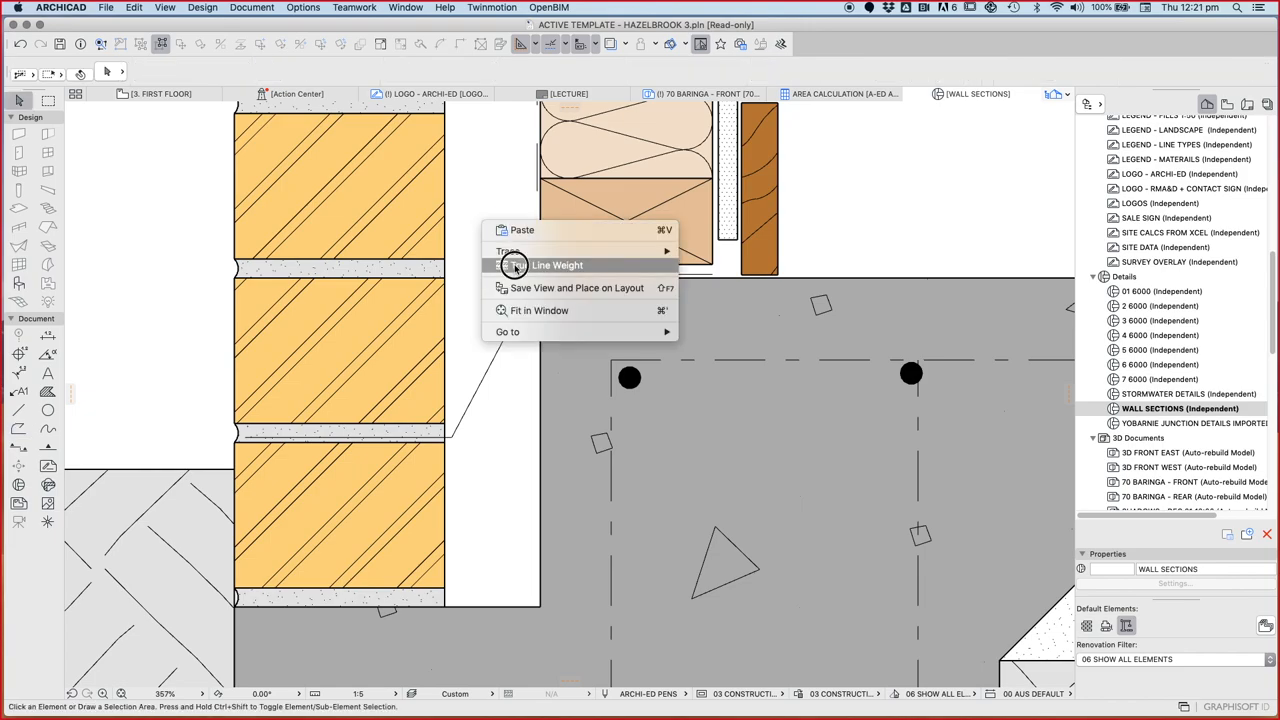
click(538, 310)
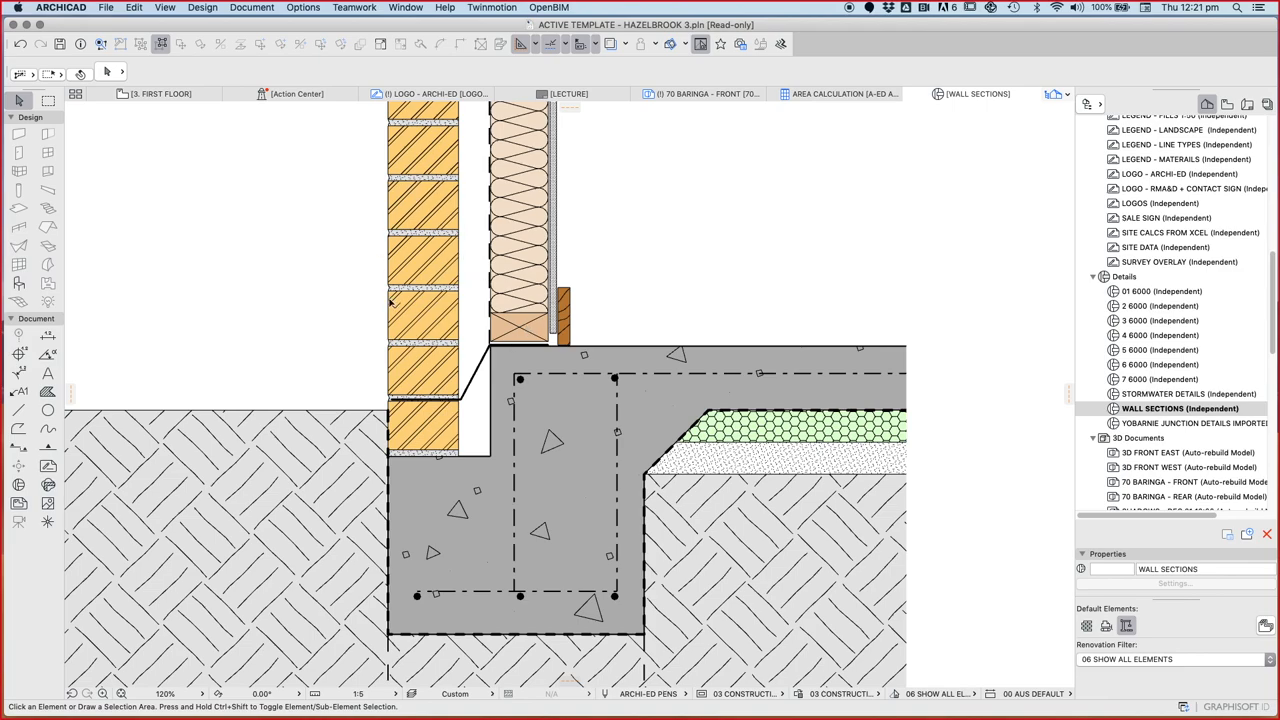
scroll(down, 3)
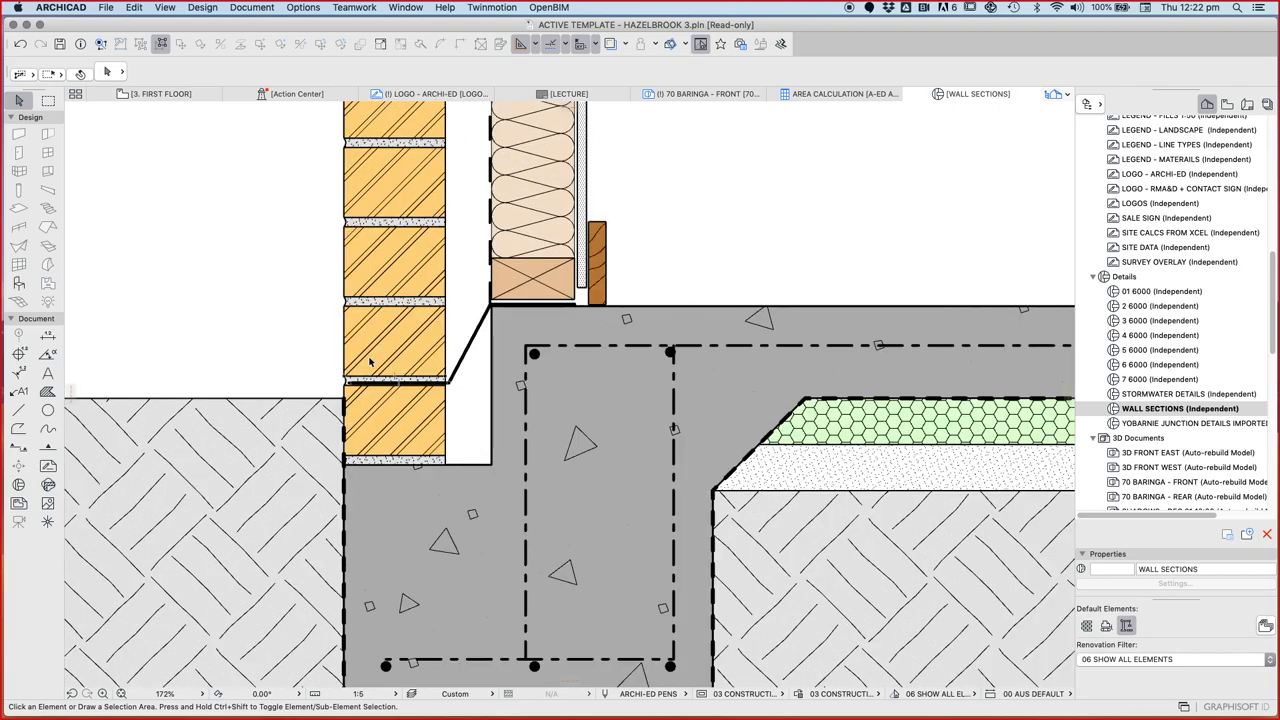
mouse_move(455, 330)
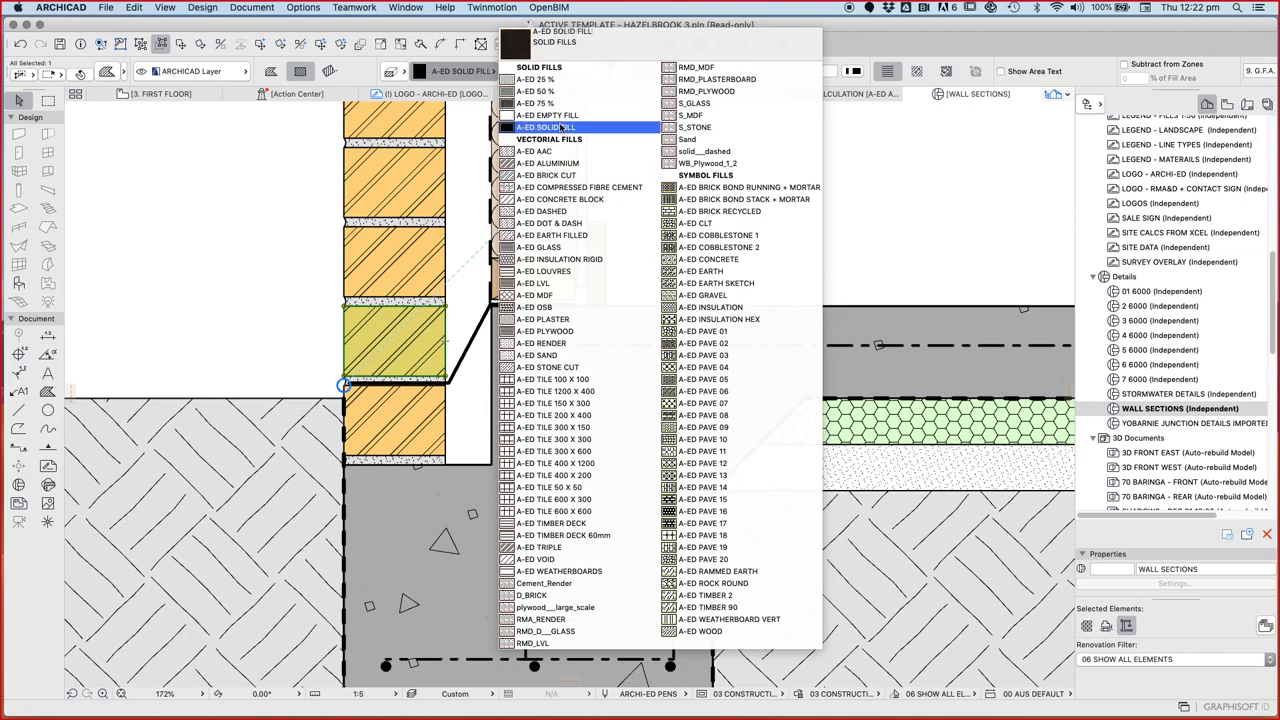
- Change the brick above the DPC to a crossed weep-hole fill
click(547, 127)
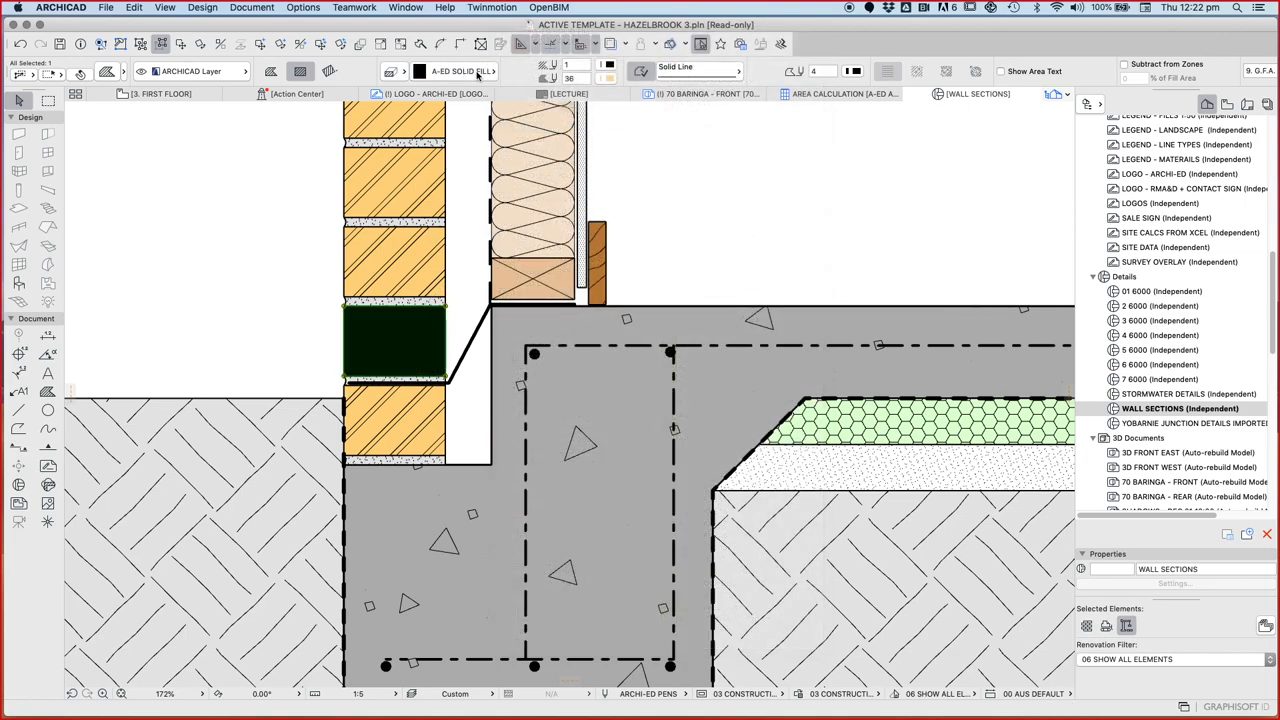
click(460, 71)
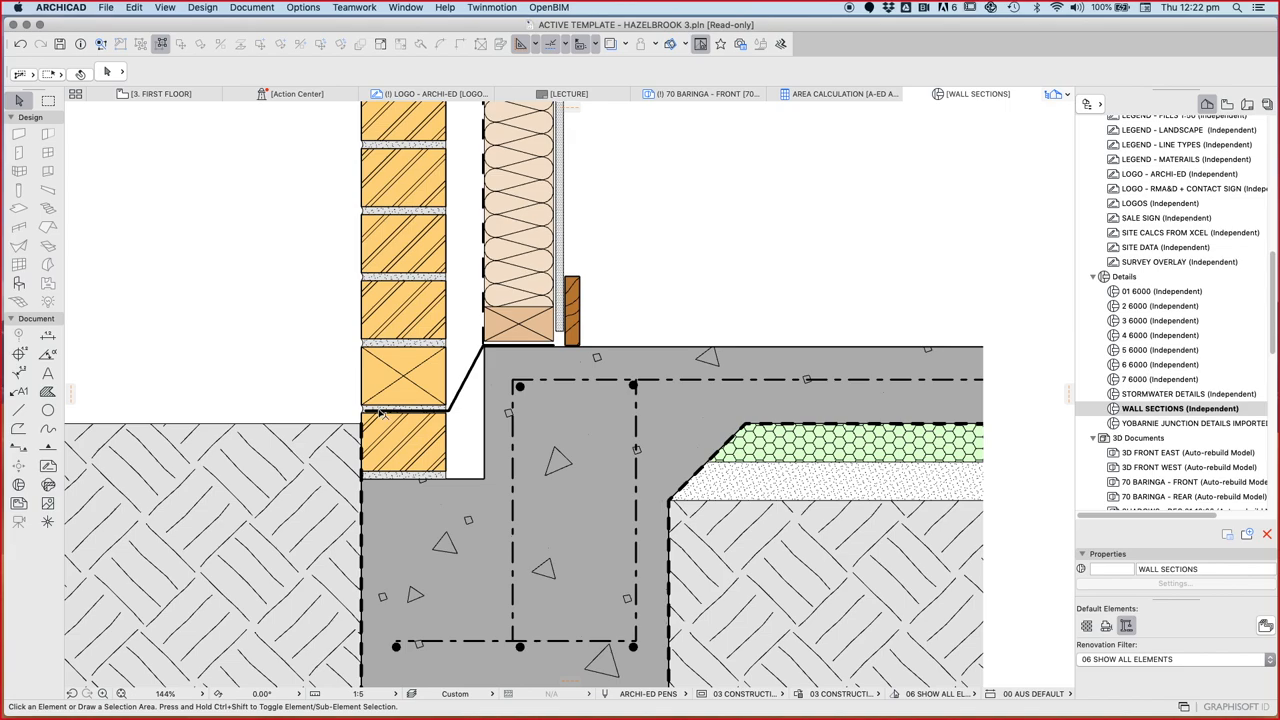
scroll(down, 3)
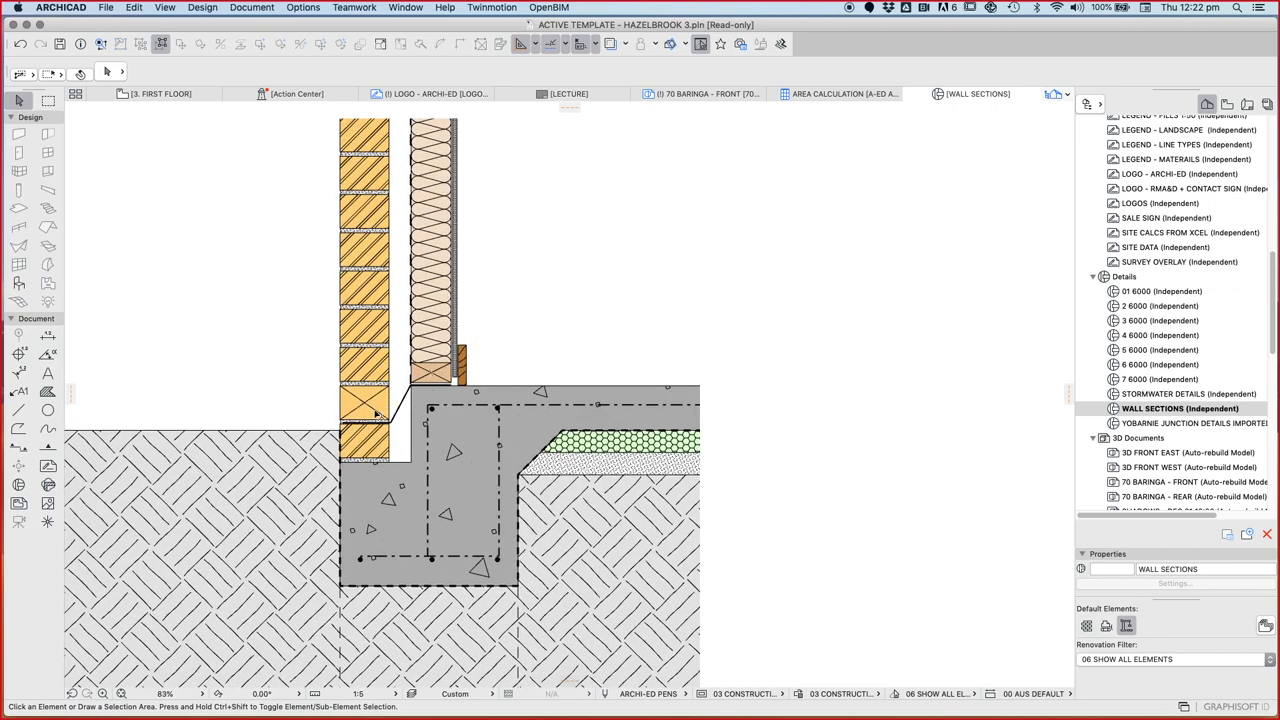
mouse_move(365, 350)
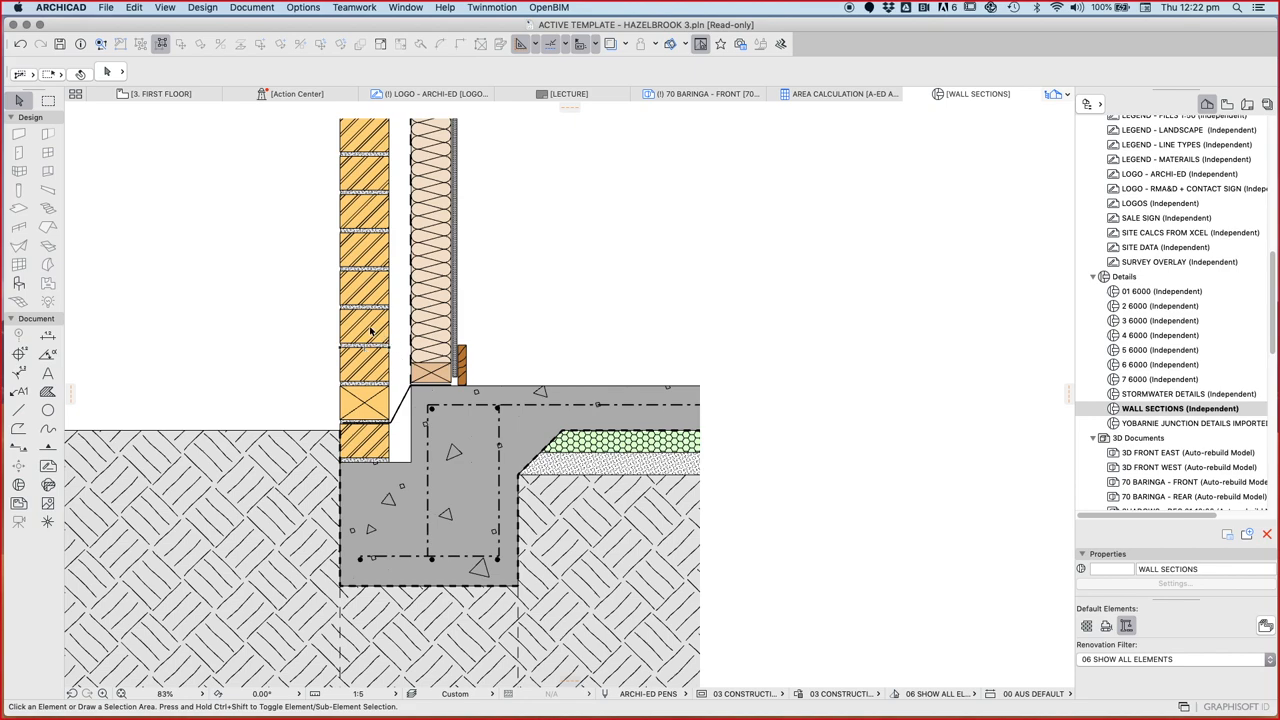
mouse_move(372, 332)
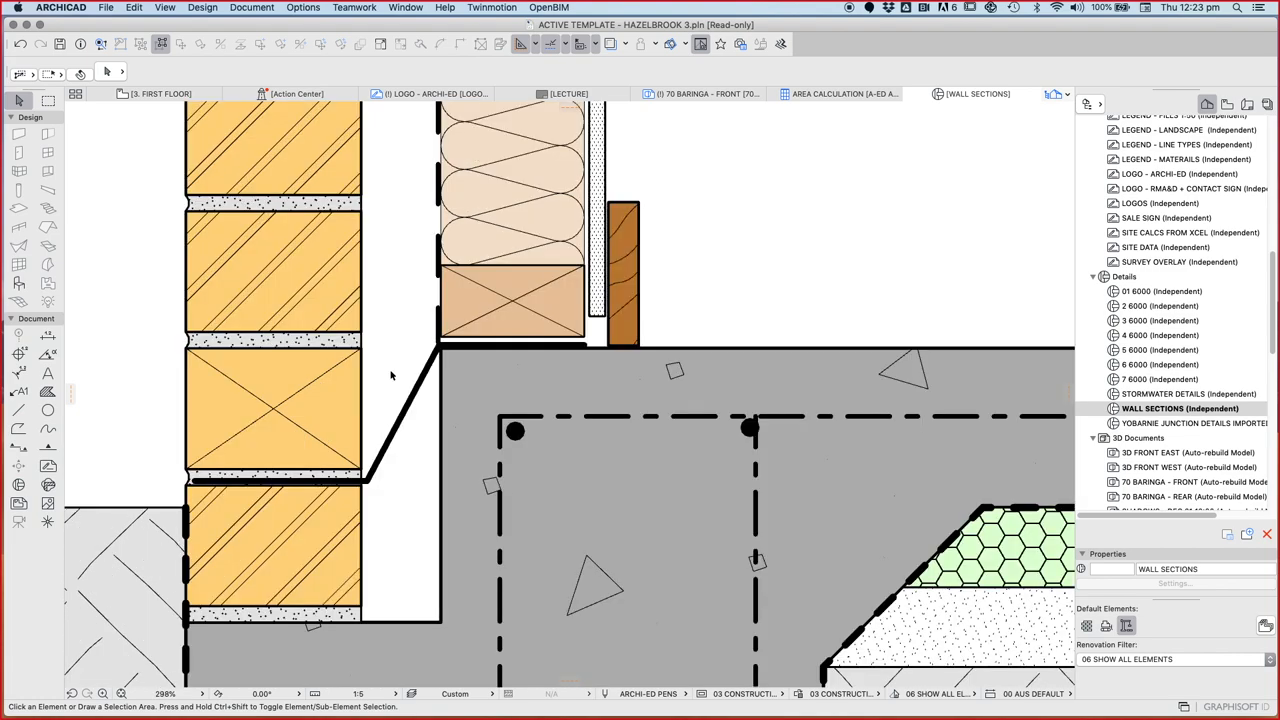
mouse_move(588, 348)
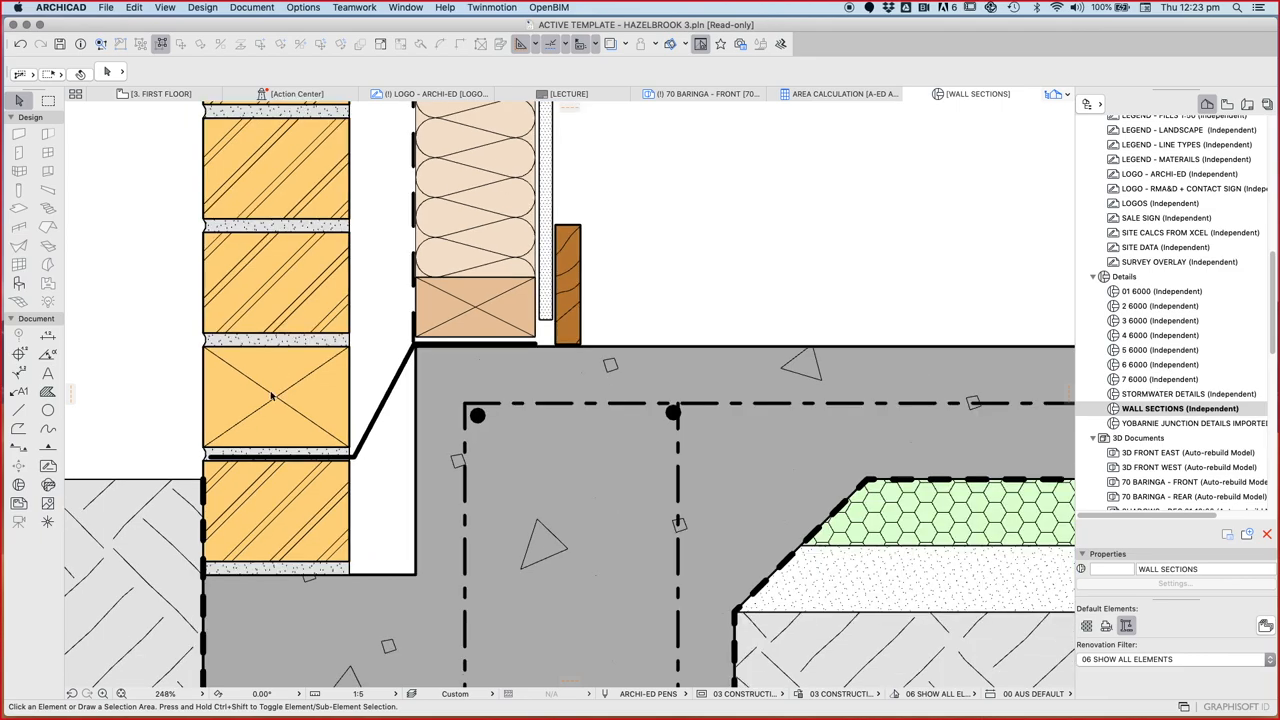
mouse_move(300, 390)
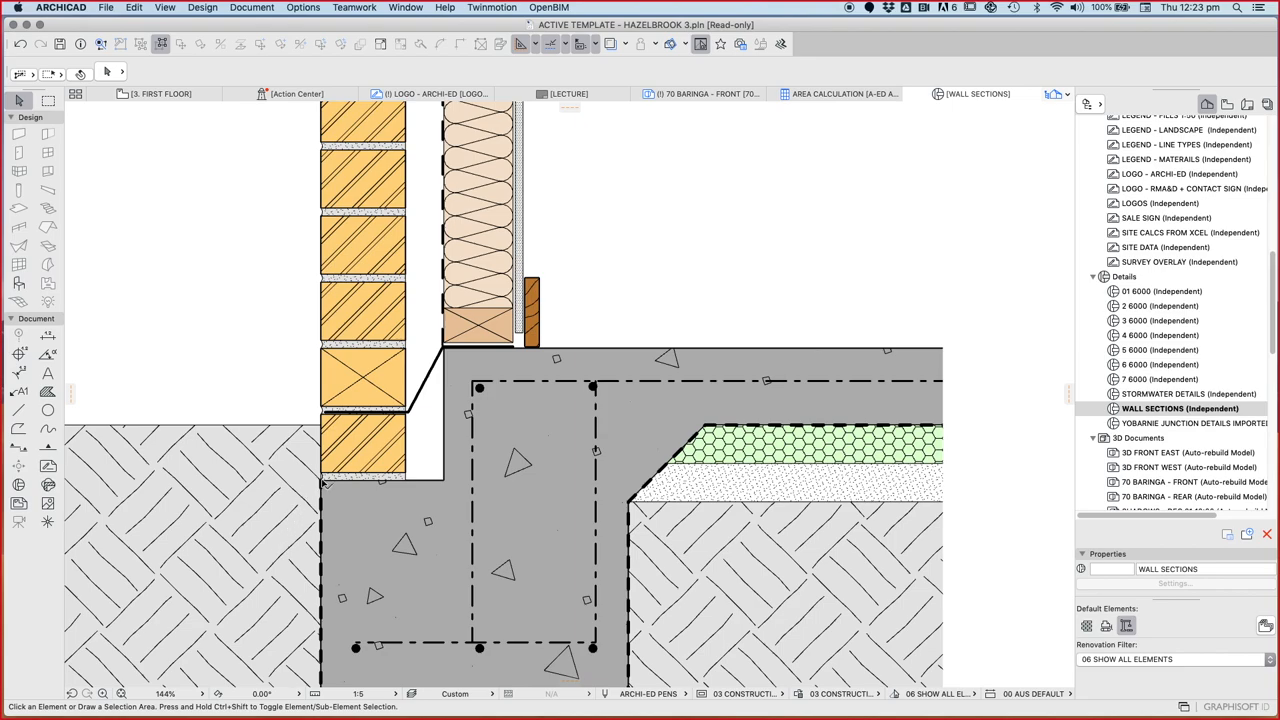
mouse_move(395, 478)
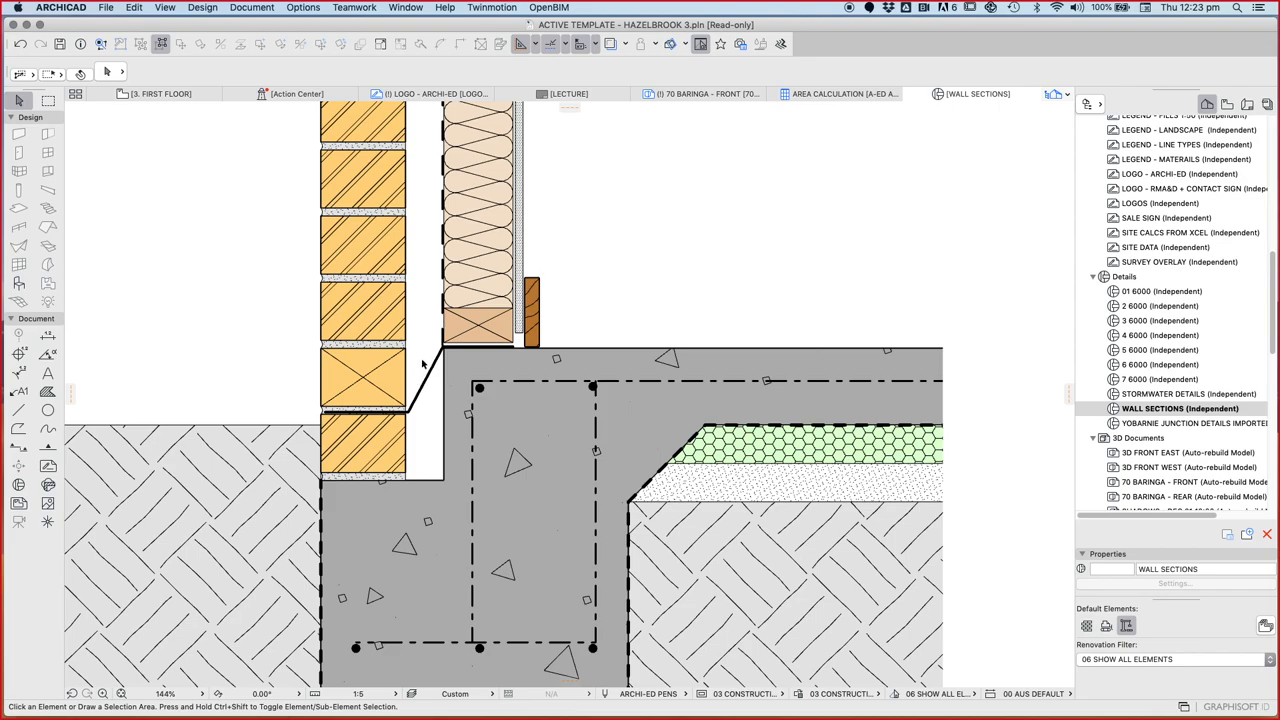
mouse_move(478, 404)
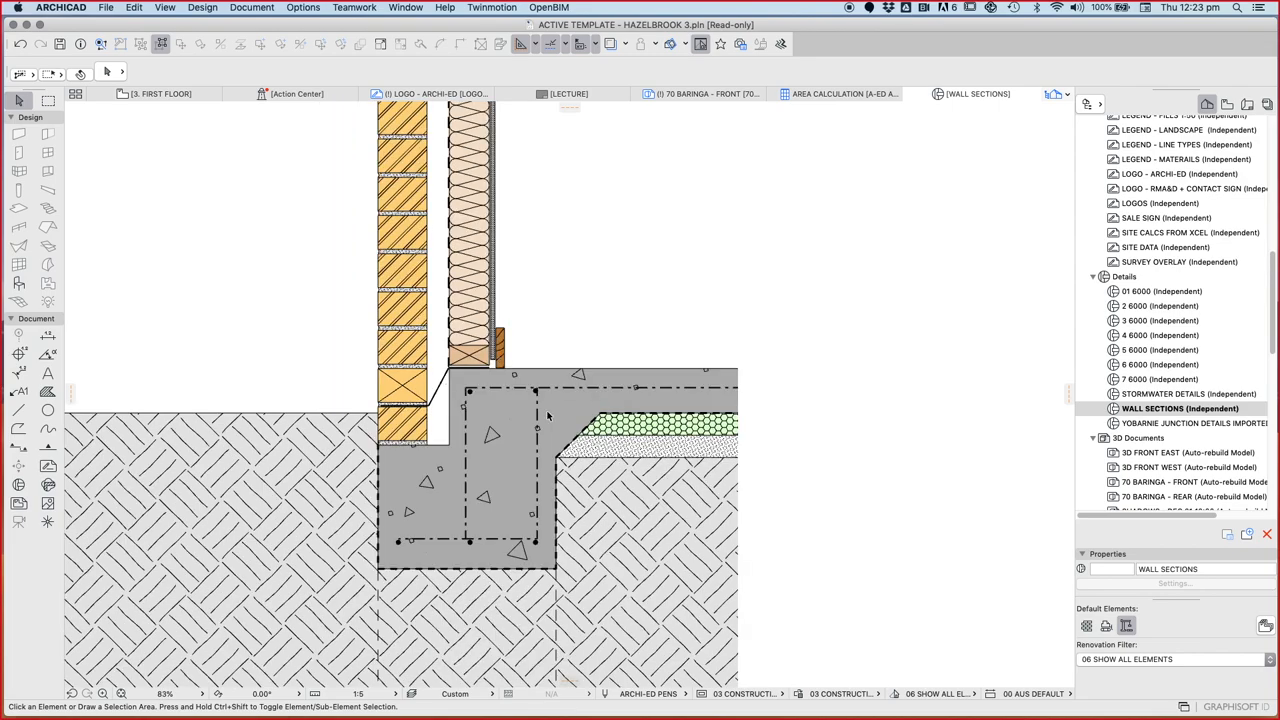
mouse_move(420, 432)
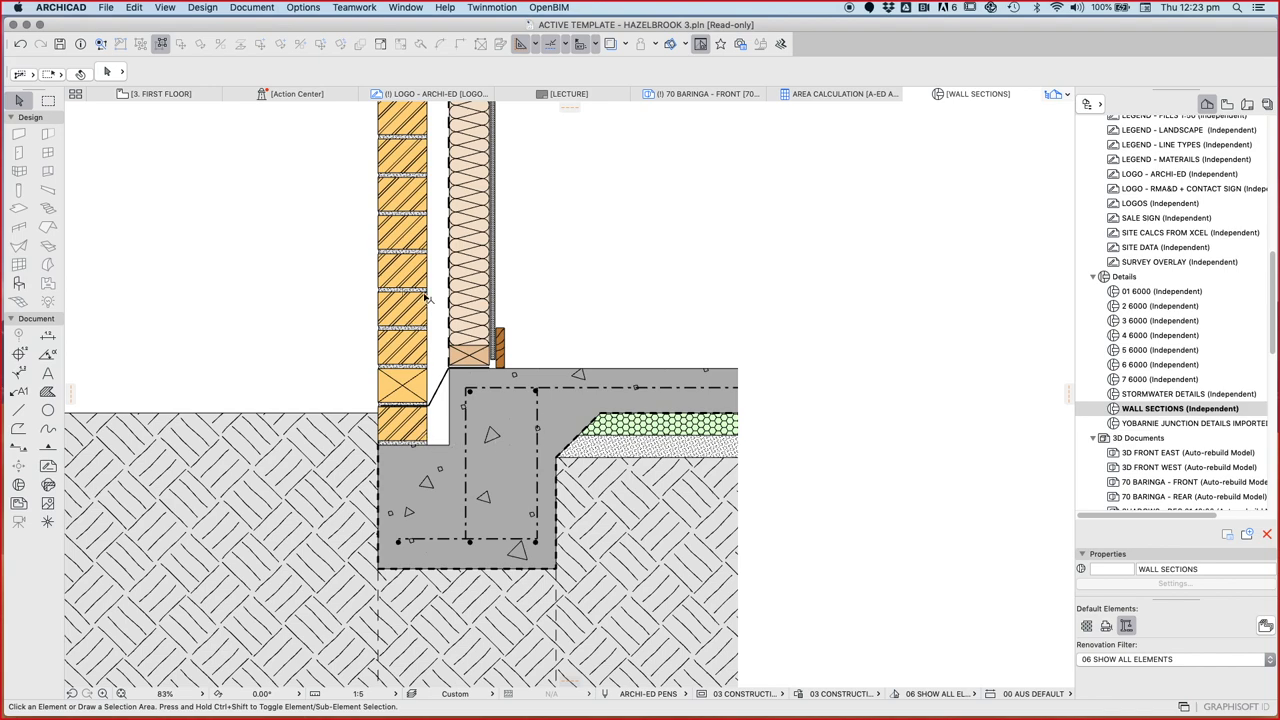
mouse_move(387, 265)
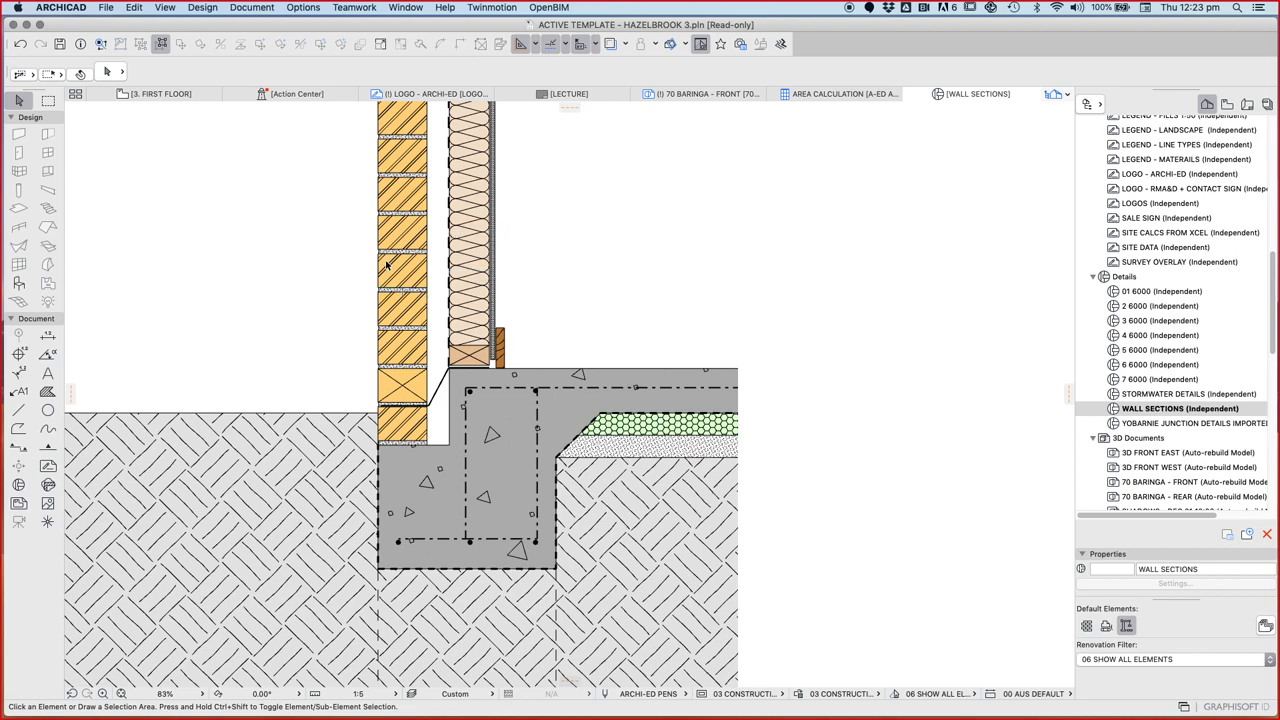
mouse_move(372, 278)
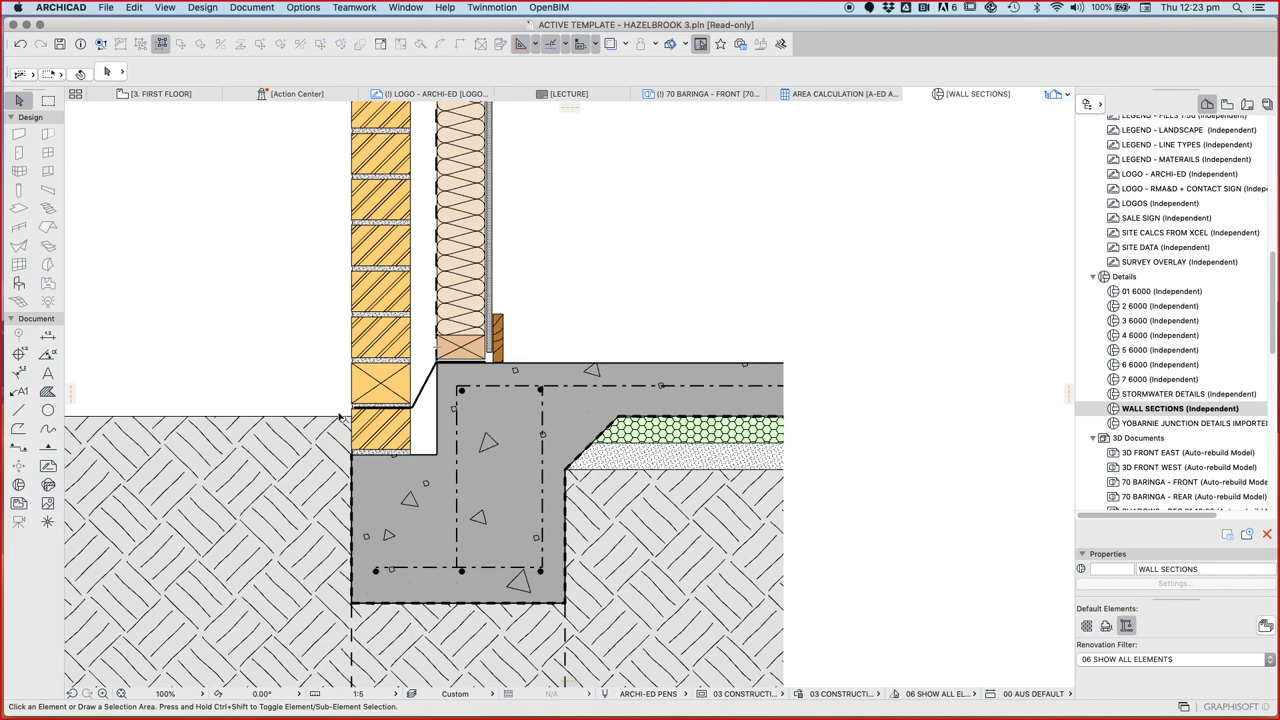
mouse_move(80, 398)
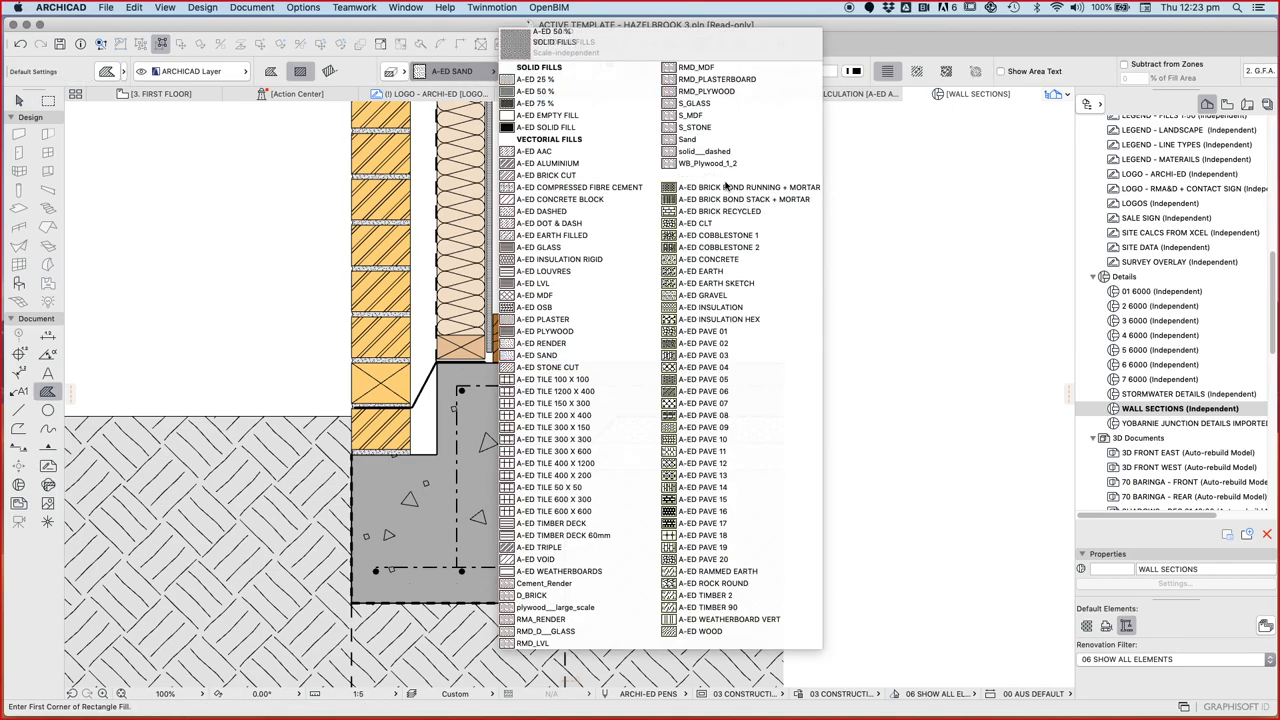
- Draw an A-ED GRAVEL fill below the DPC and send it to back
click(701, 295)
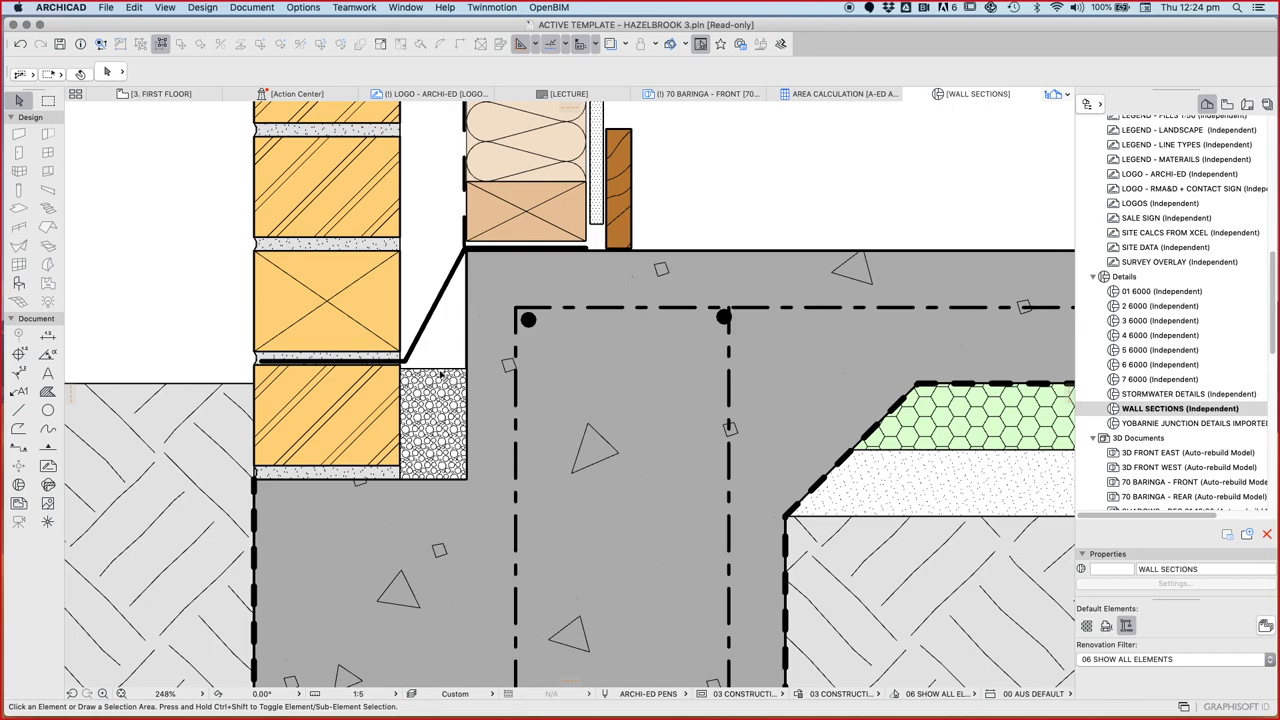
click(433, 421)
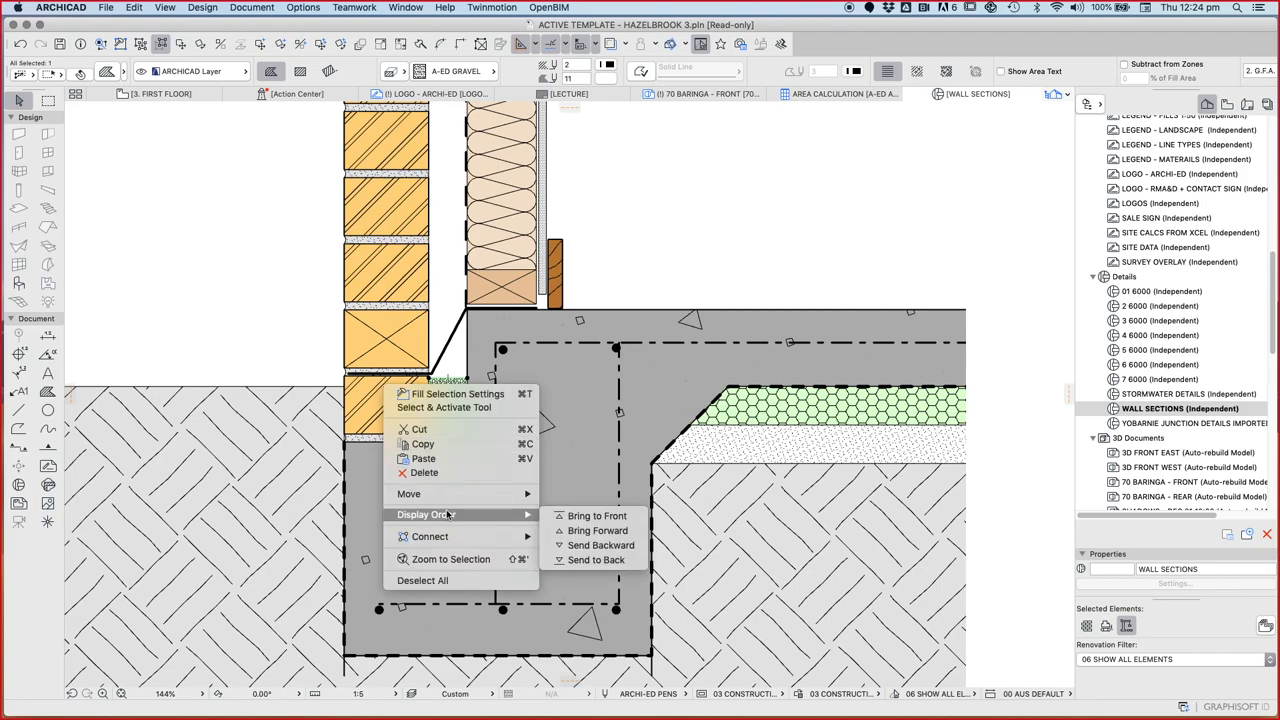
click(597, 560)
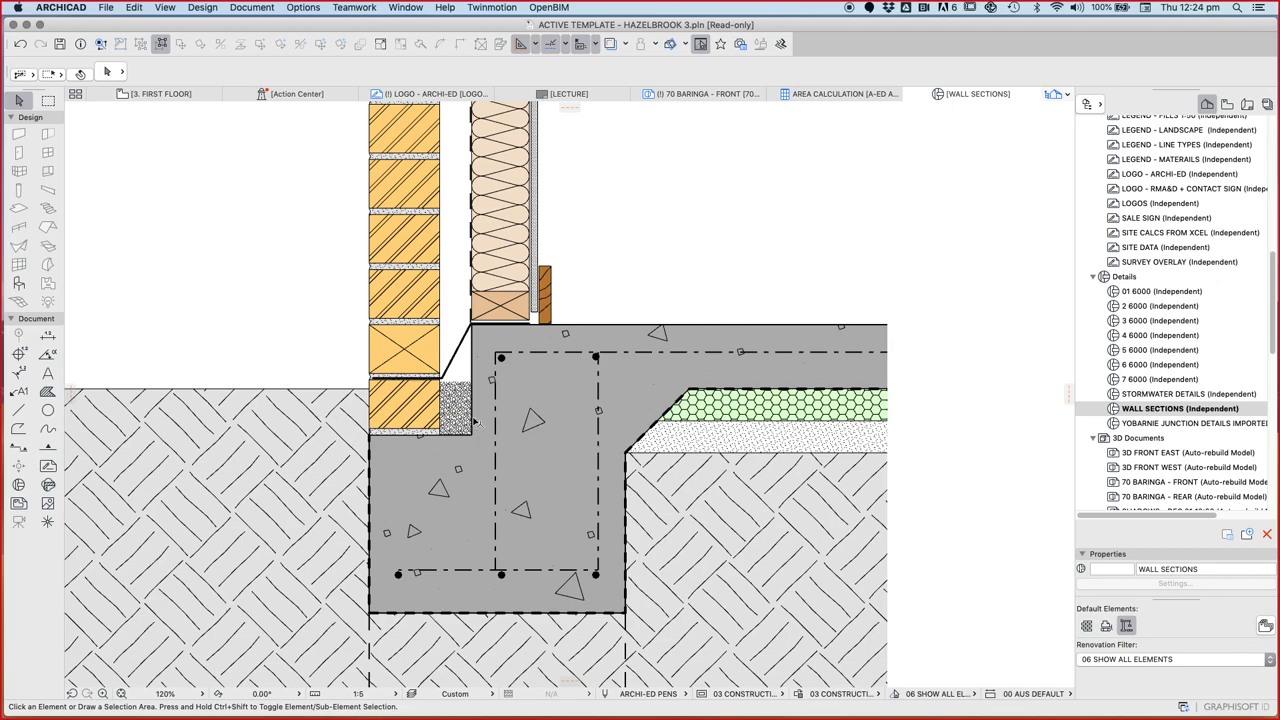
mouse_move(338, 392)
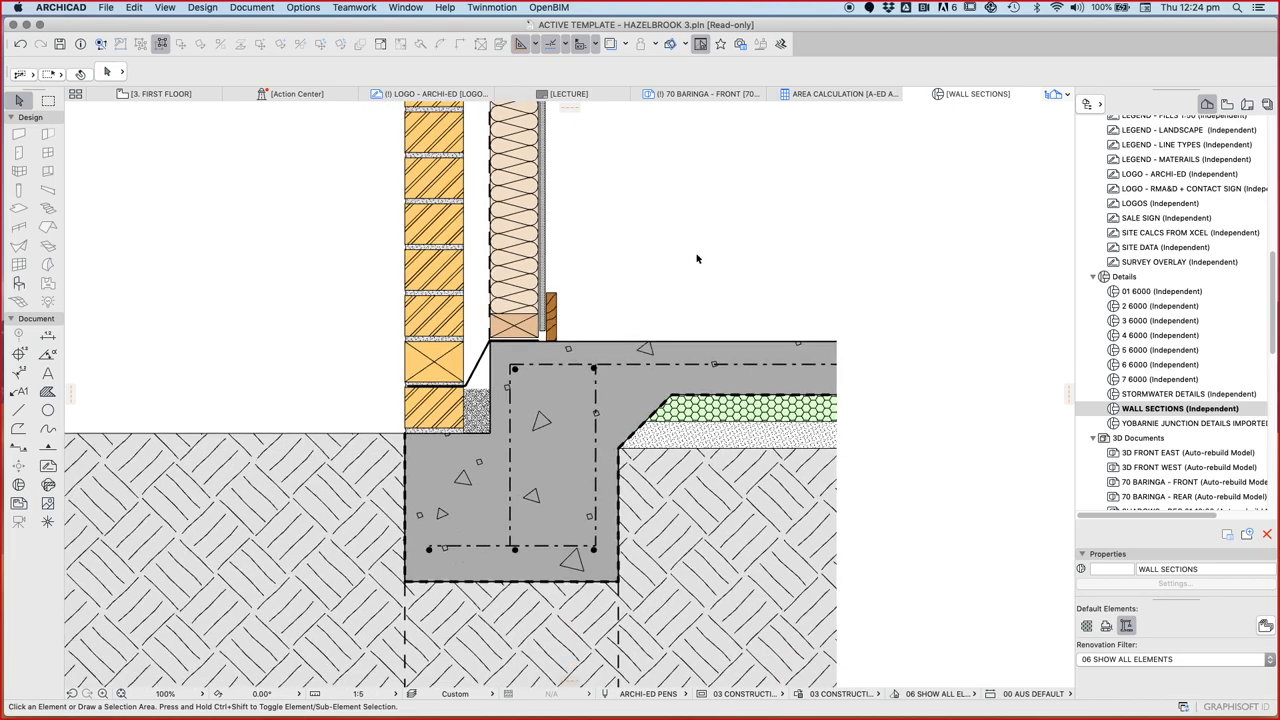
mouse_move(470, 428)
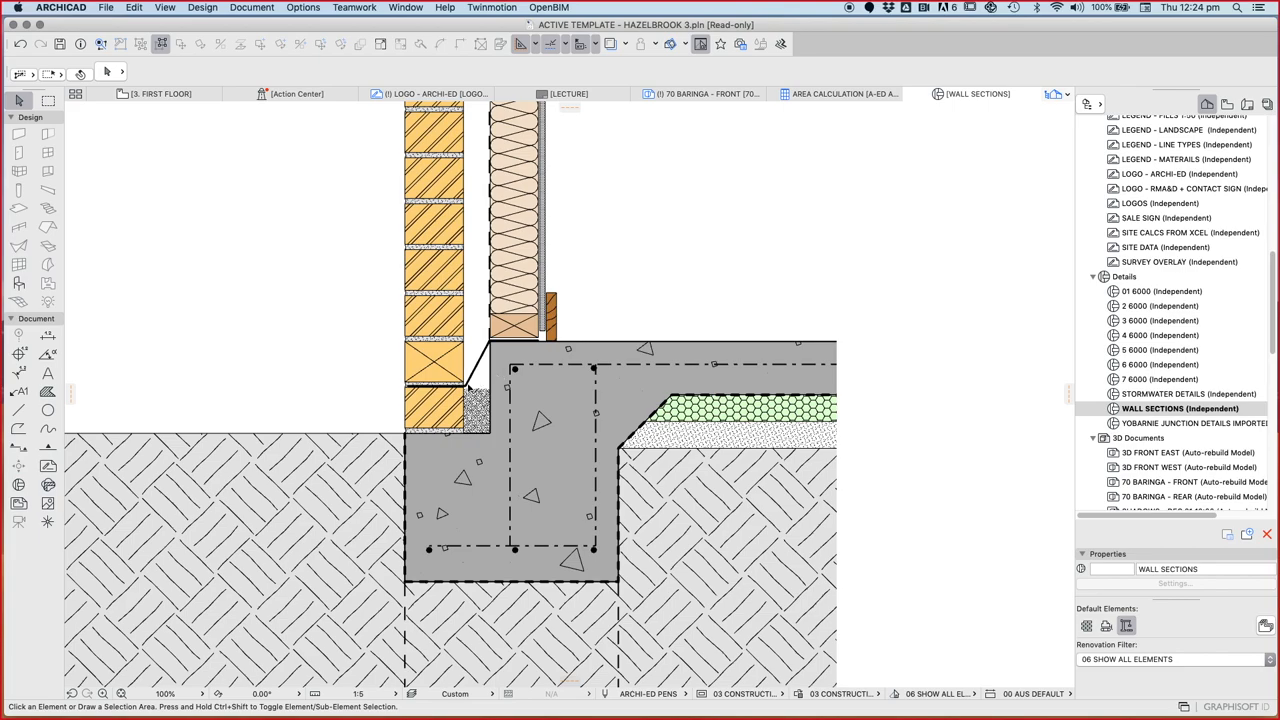
mouse_move(468, 388)
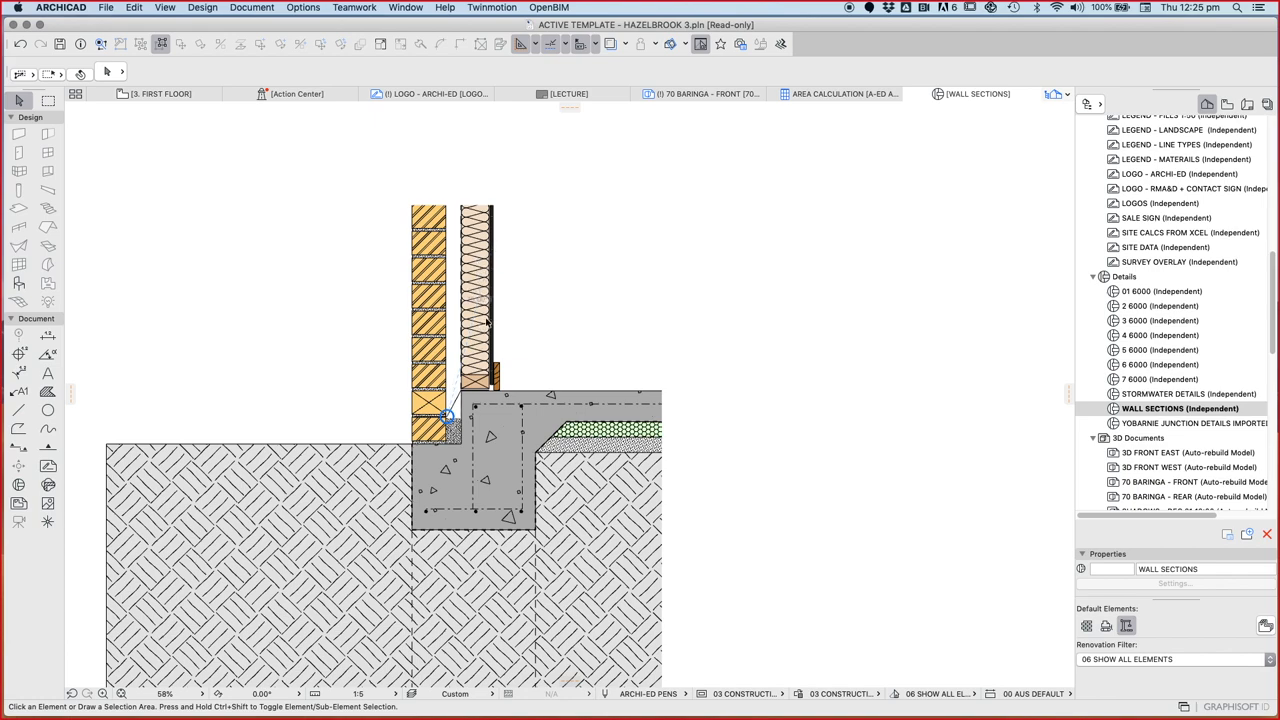
mouse_move(467, 363)
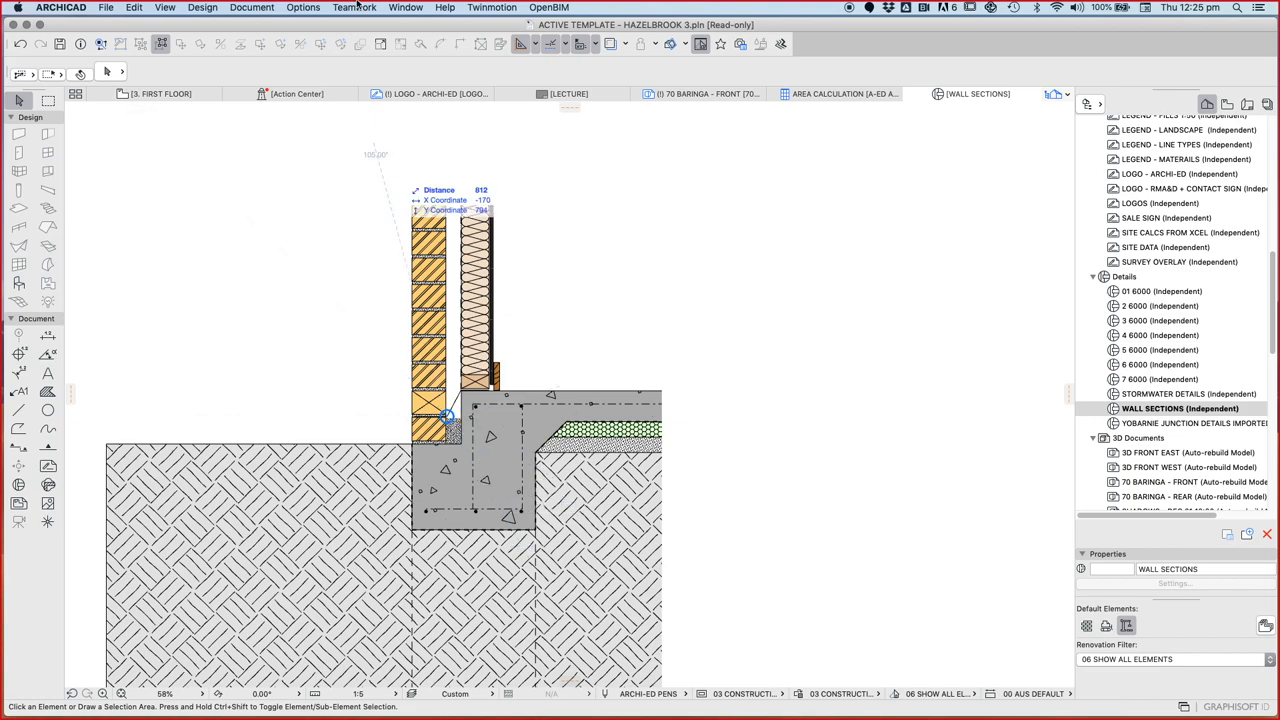
- Set the A-ED CONCRETE fill pattern scale to 3.00
click(303, 7)
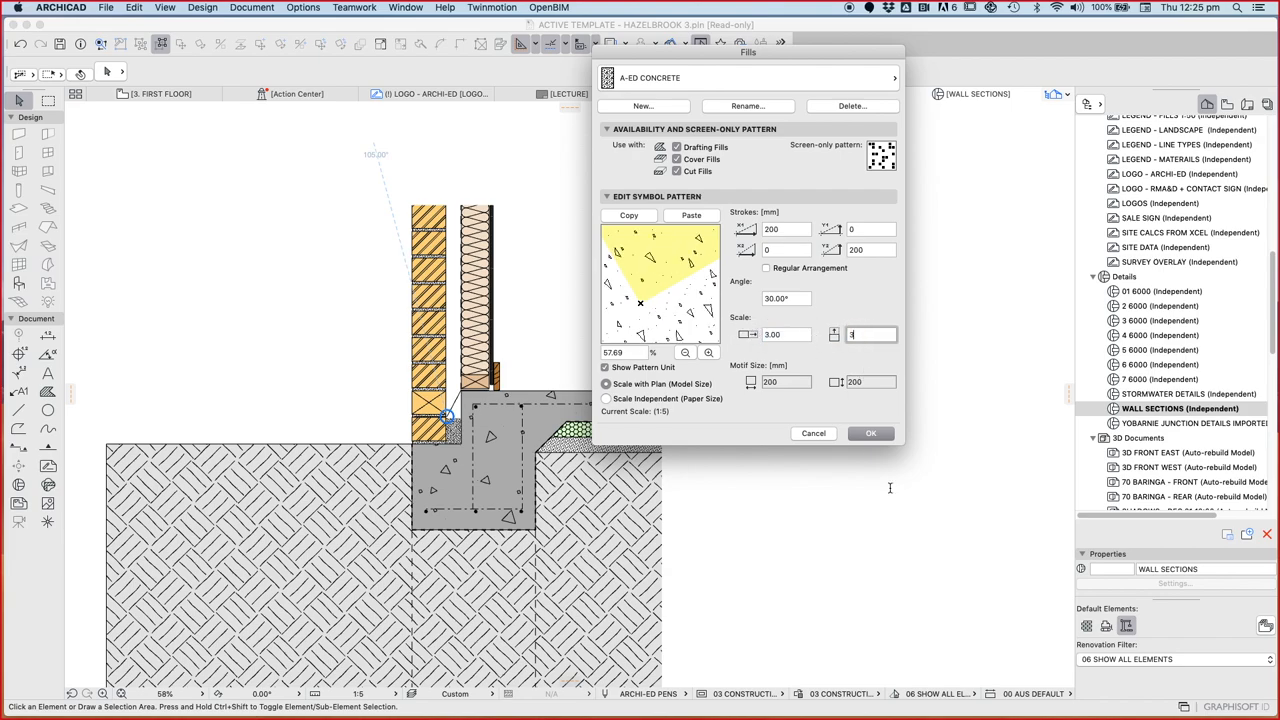
click(870, 432)
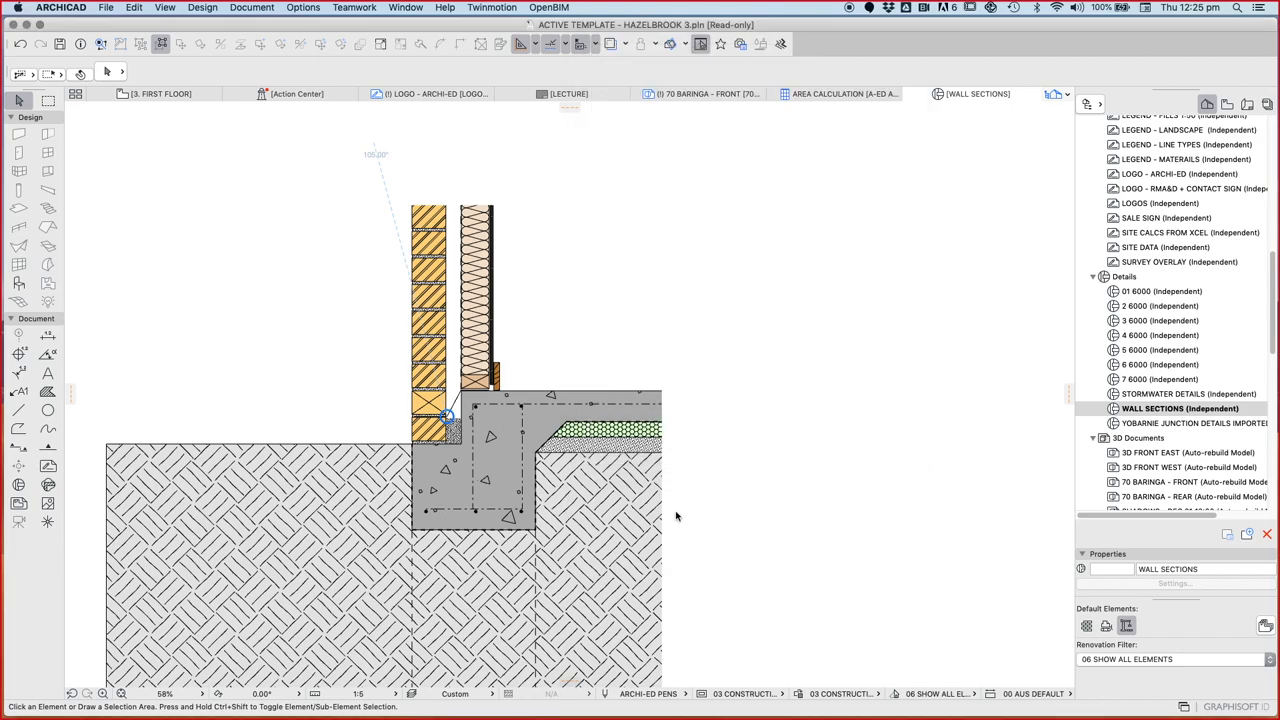